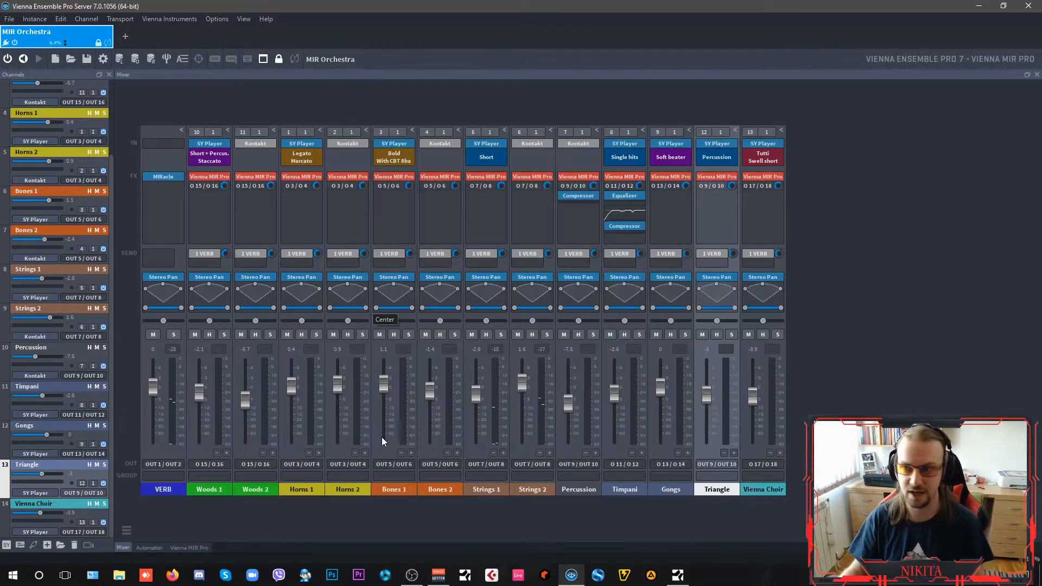
Step: Toggle between the mixer and MIR Pro, ending on the stage with instrument positions
{"action": "left_click", "coordinate": [189, 547]}
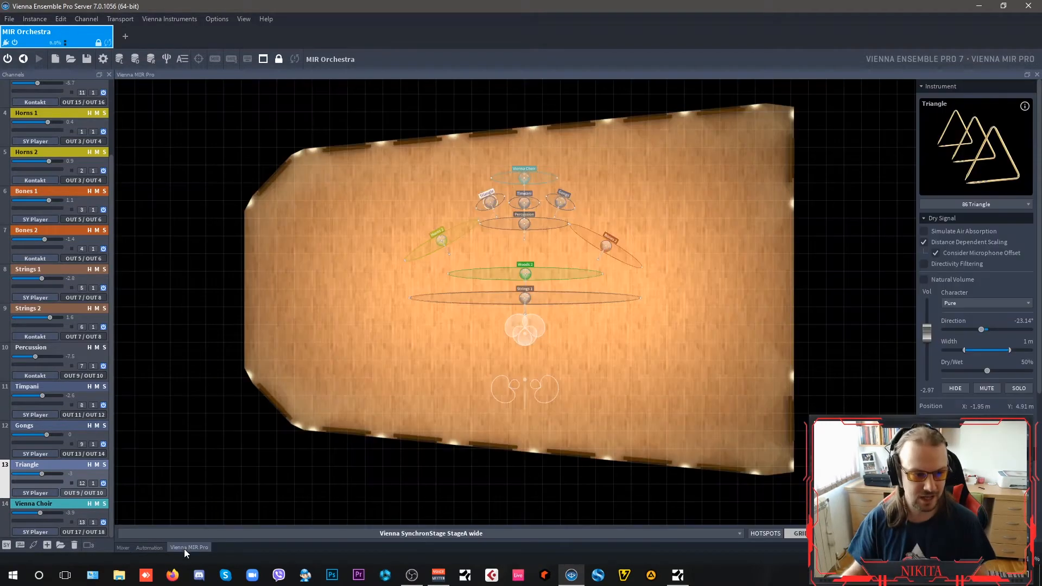
{"action": "mouse_move", "coordinate": [634, 344]}
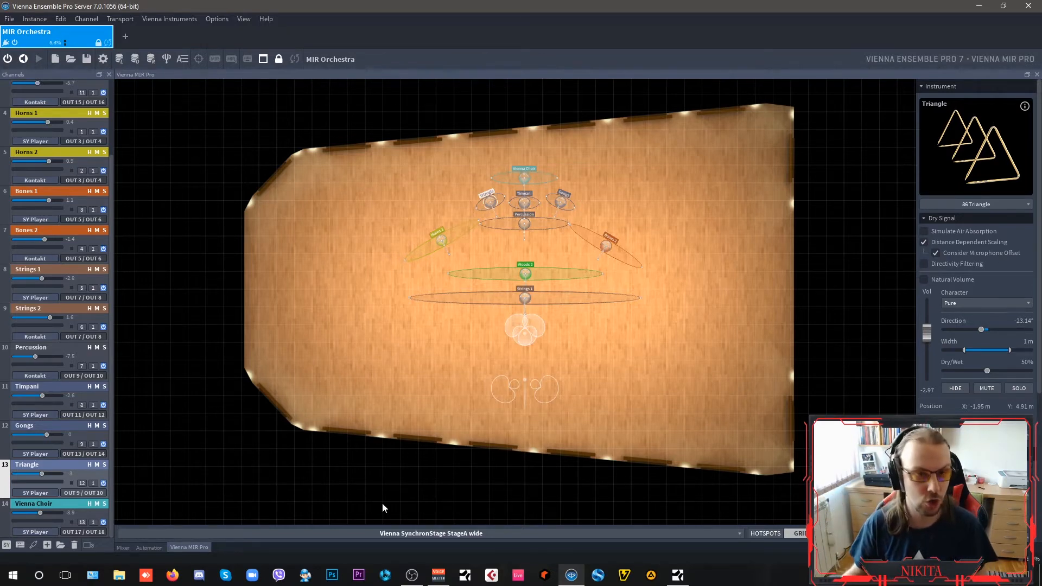
{"action": "mouse_move", "coordinate": [403, 258]}
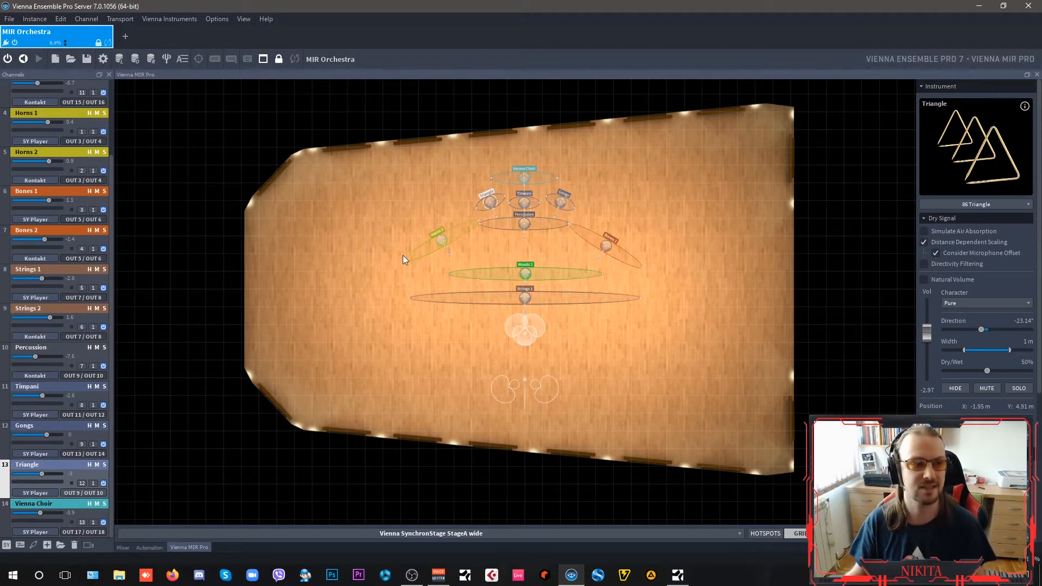
{"action": "left_click", "coordinate": [122, 548]}
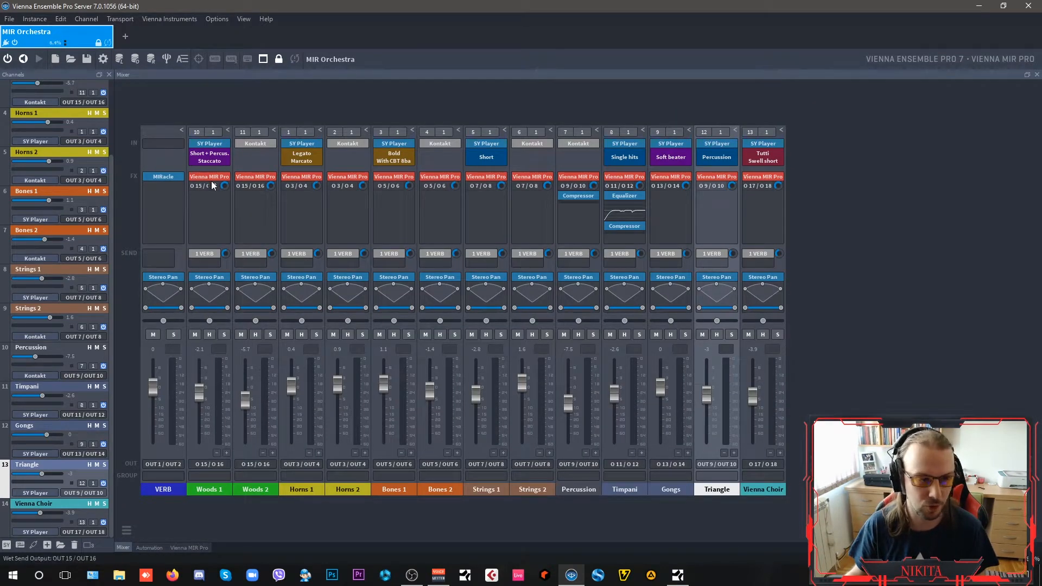
{"action": "mouse_move", "coordinate": [209, 185]}
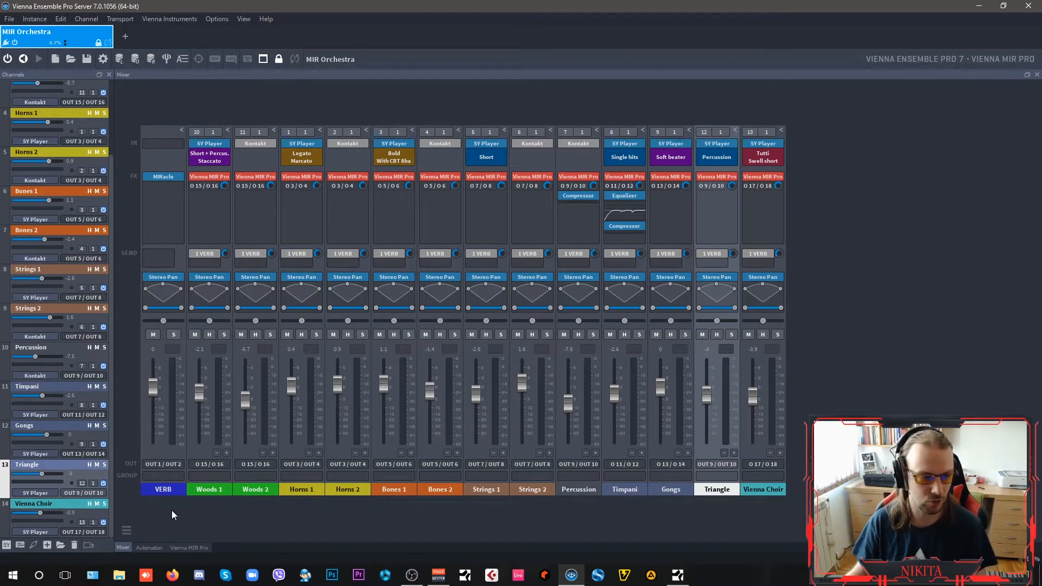
{"action": "left_click", "coordinate": [189, 547]}
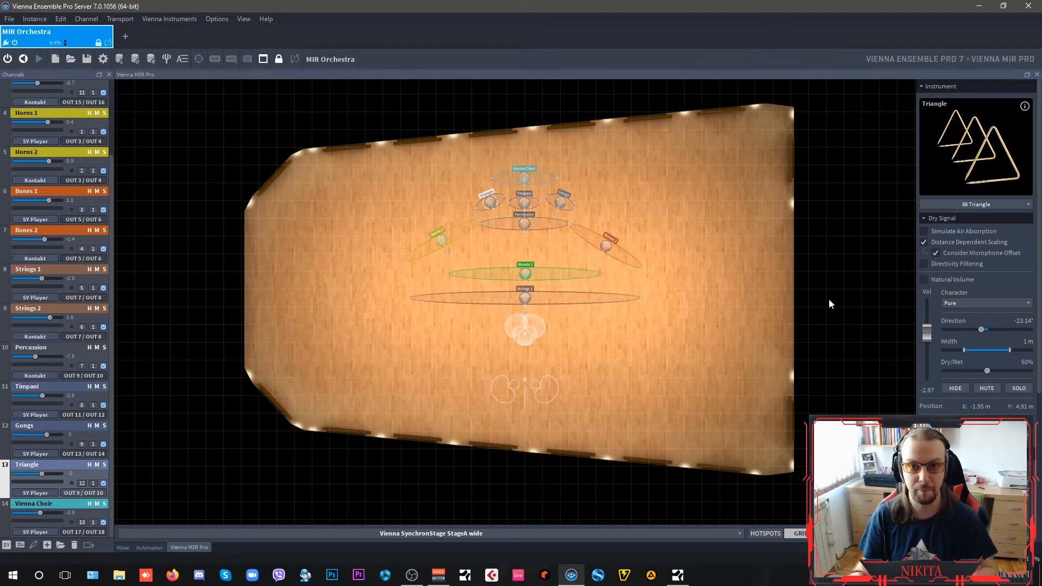
{"action": "mouse_move", "coordinate": [698, 391]}
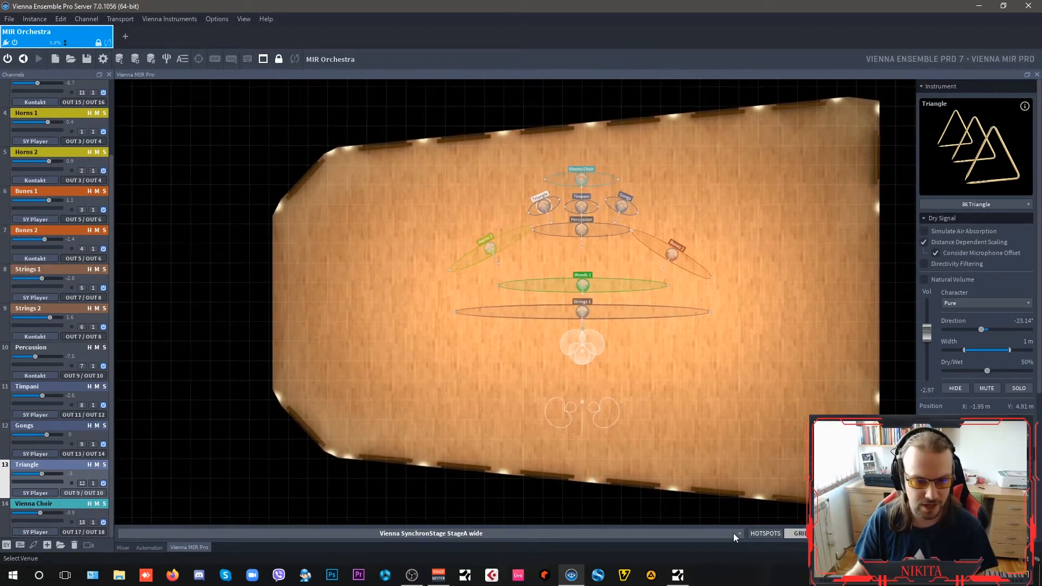
Step: Open the venue browser with Synchron Stage – Stage A wide highlighted
{"action": "left_click", "coordinate": [737, 533]}
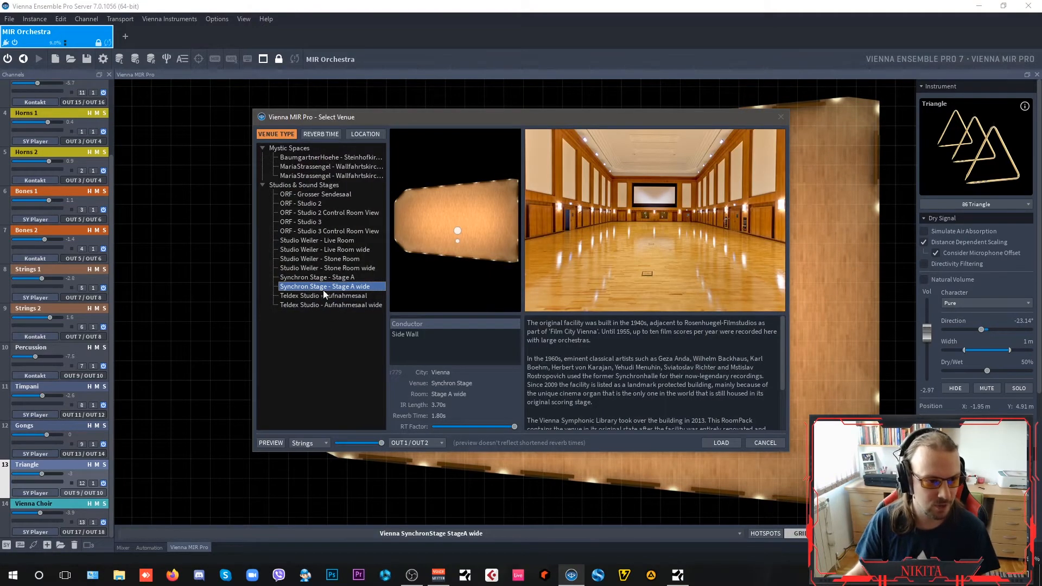
{"action": "mouse_move", "coordinate": [317, 295]}
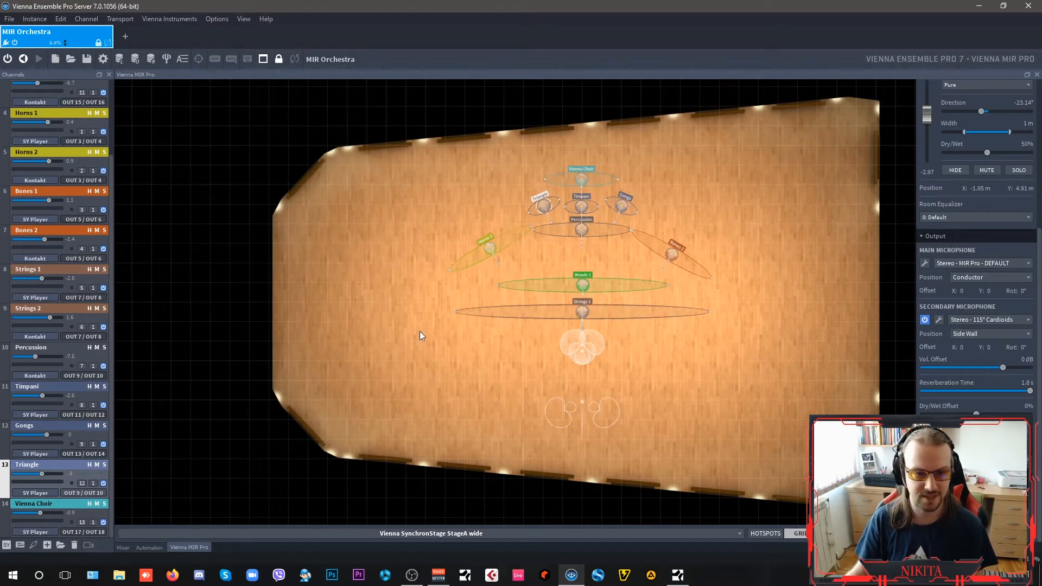
{"action": "mouse_move", "coordinate": [652, 288]}
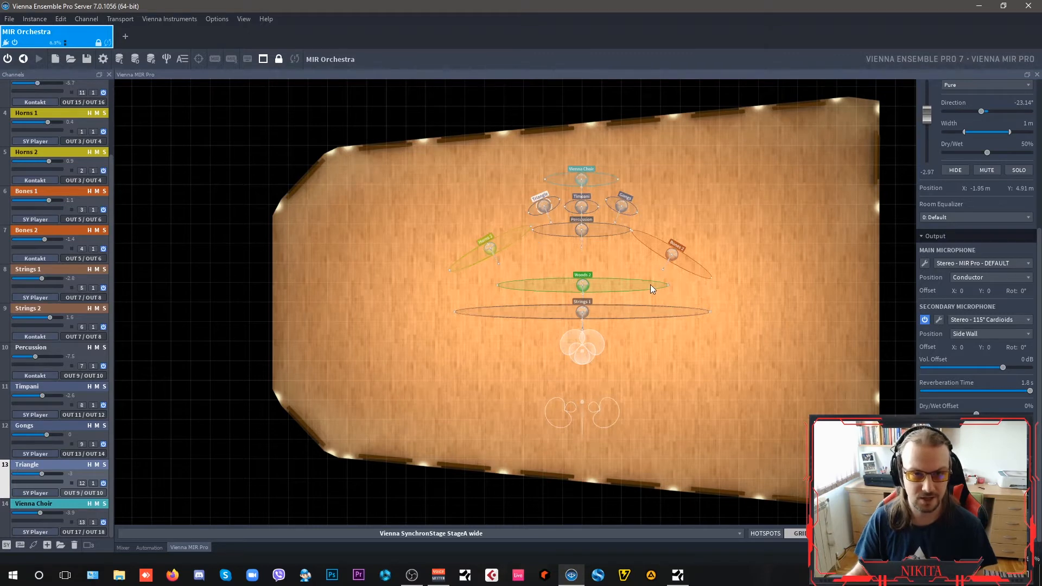
{"action": "mouse_move", "coordinate": [631, 370]}
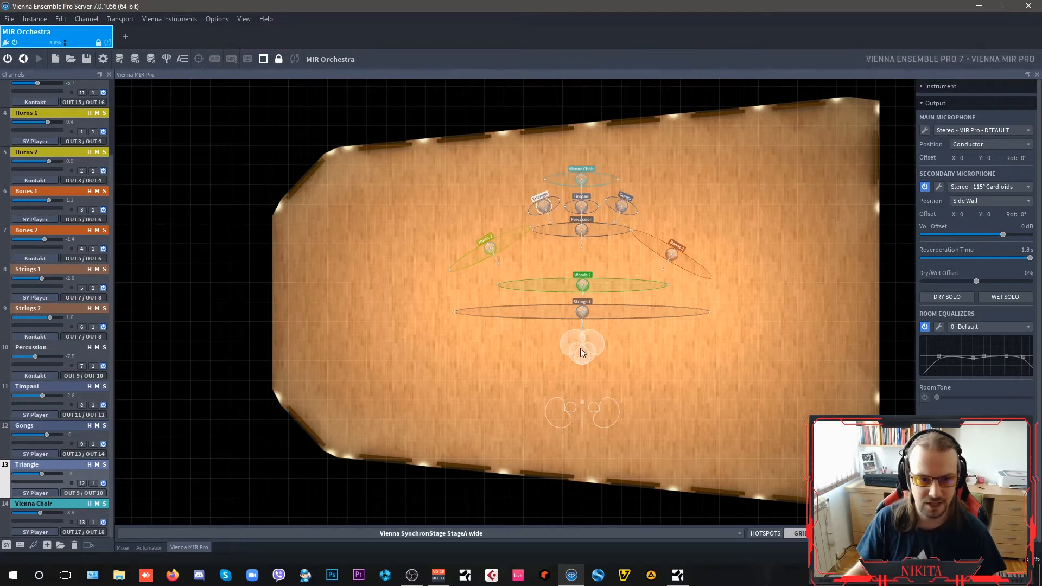
Step: Collapse the Instrument section to reveal the Output microphone and reverb settings
{"action": "left_click", "coordinate": [990, 144]}
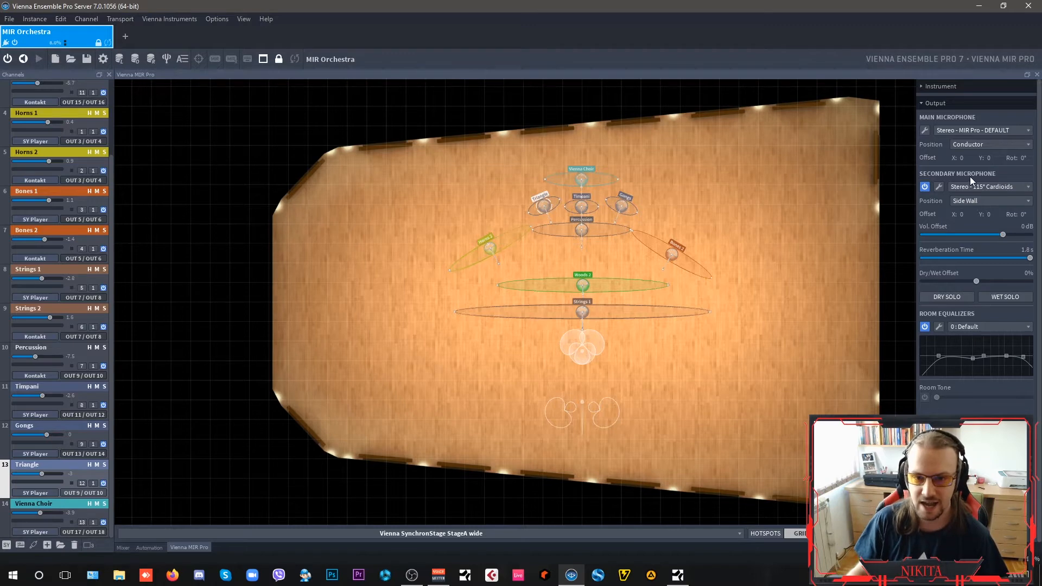
{"action": "mouse_move", "coordinate": [991, 193]}
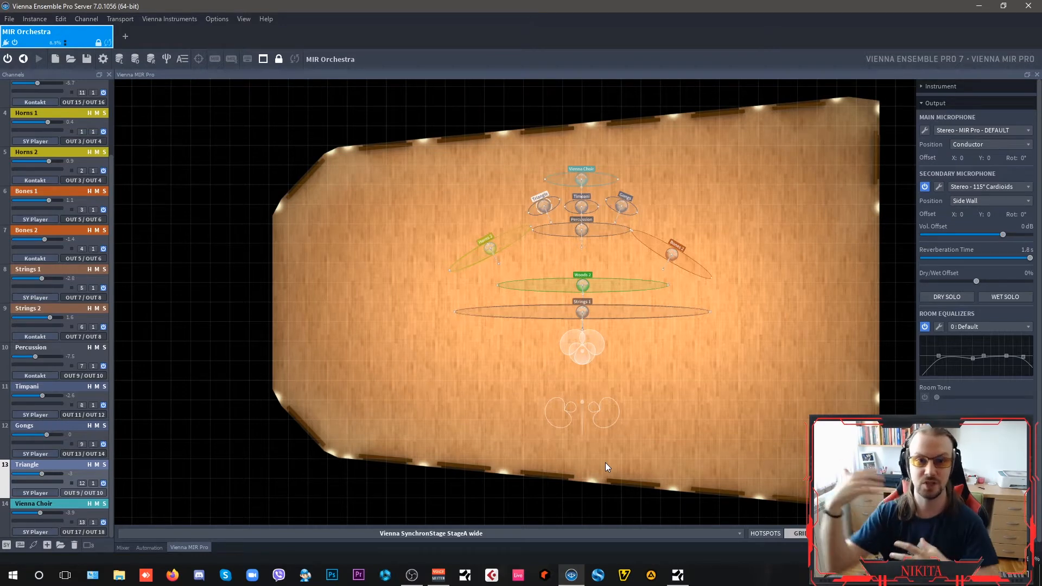
{"action": "mouse_move", "coordinate": [608, 386]}
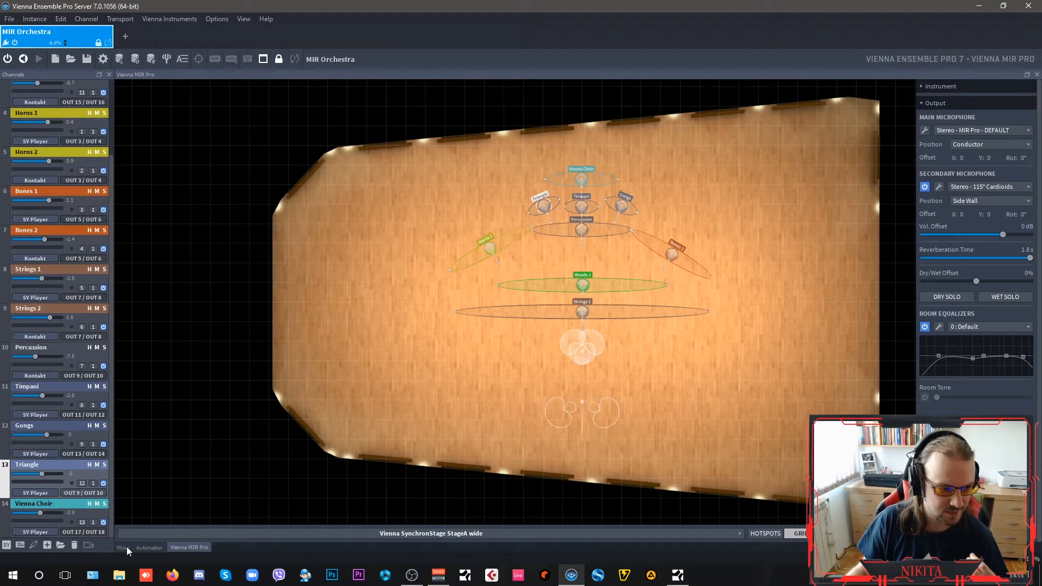
Step: Return to the mixer, solo a Woods 1 channel, and bring up Woods 2's Symphobia Woodwind Ensemble
{"action": "left_click", "coordinate": [122, 547]}
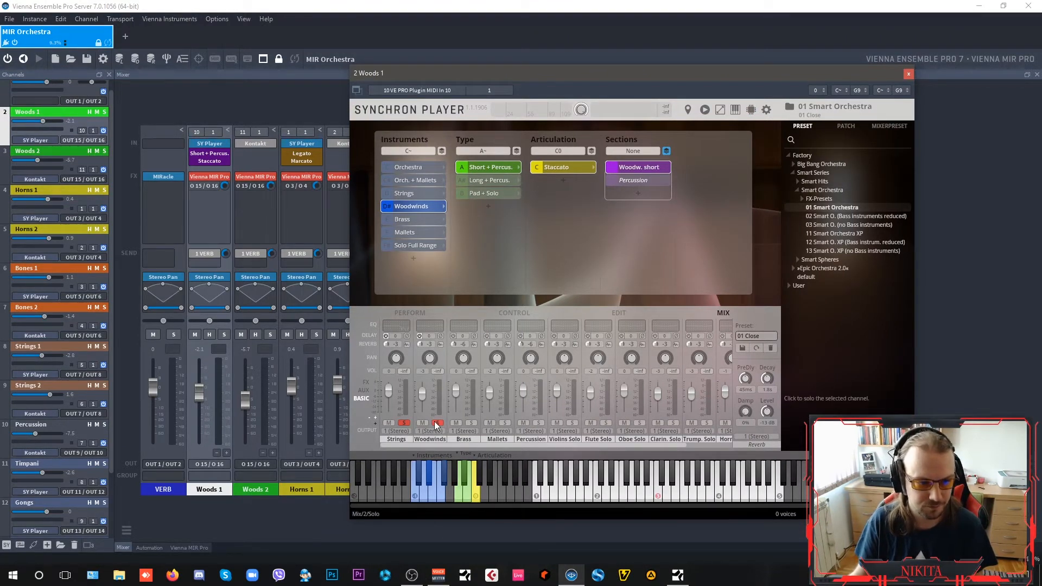
{"action": "left_click", "coordinate": [437, 423]}
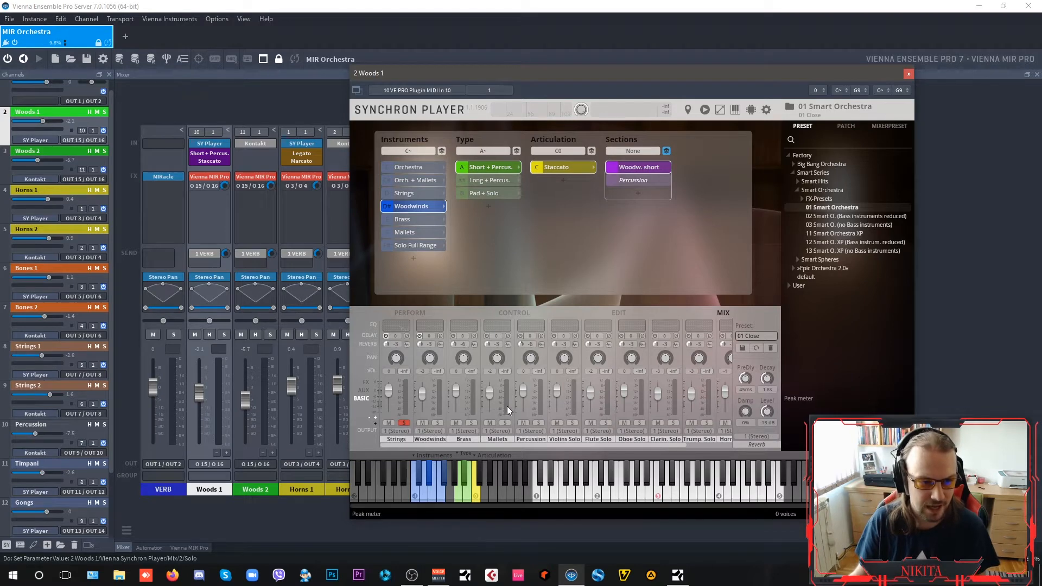
{"action": "left_click", "coordinate": [908, 74]}
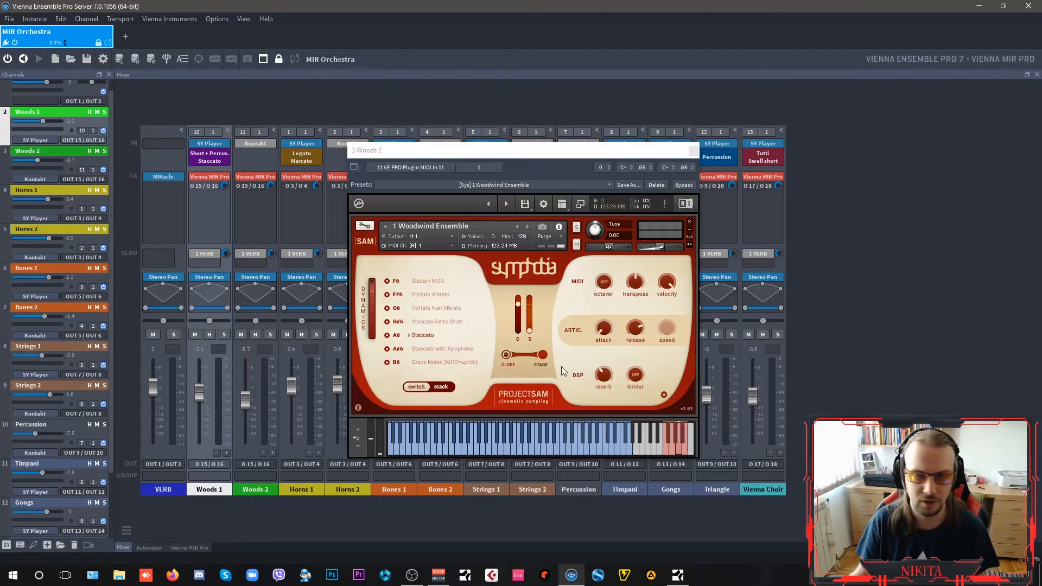
Step: Close Woods 2 and show Horns 1's Horns VelXF preset on legato marcato
{"action": "left_click", "coordinate": [689, 221]}
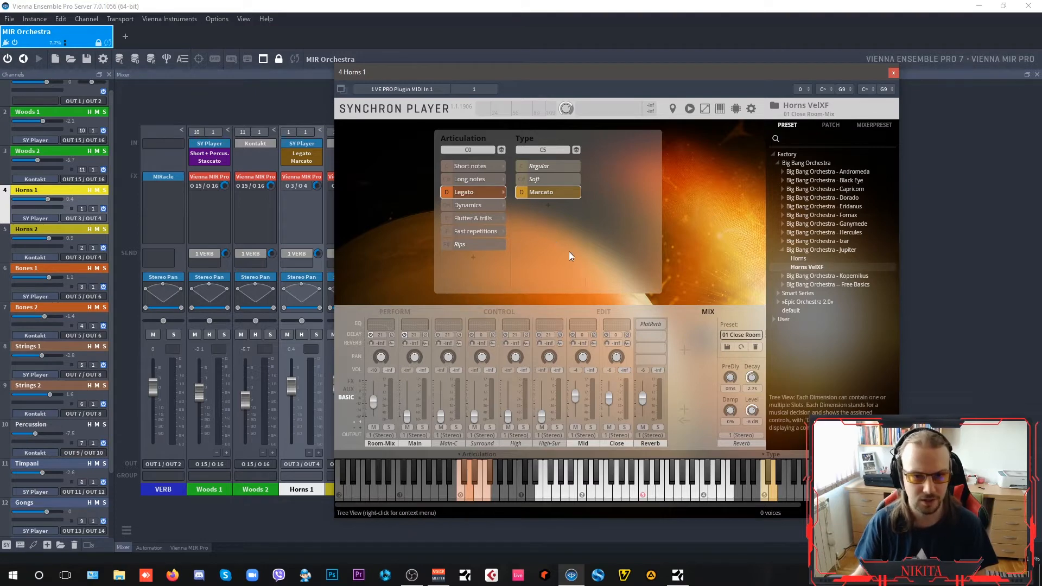
Step: Close Horns 1 and open Bones 1's Synchron Player with the Low Brass preset
{"action": "left_click", "coordinate": [894, 72]}
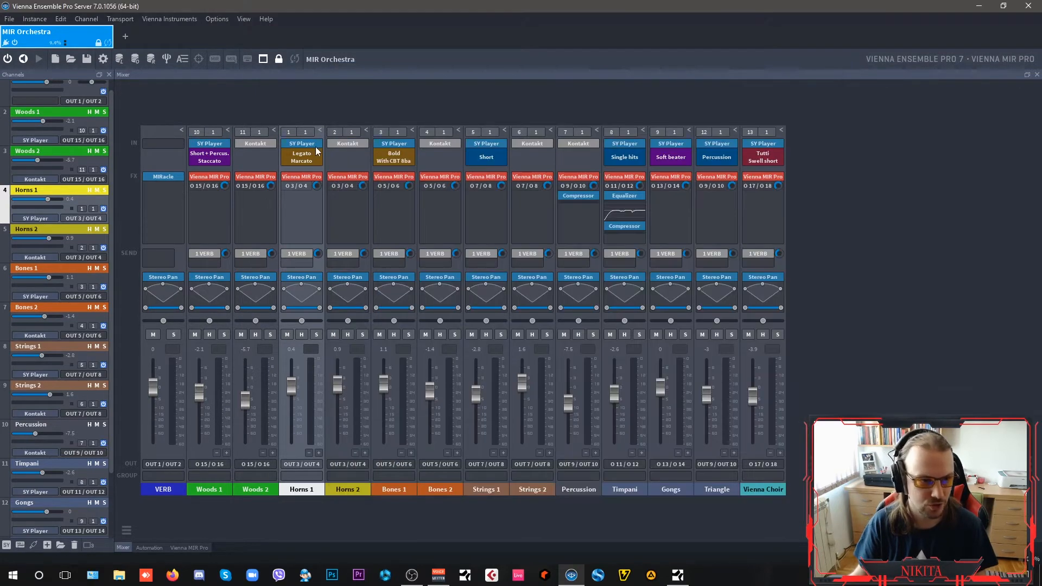
{"action": "double_click", "coordinate": [301, 143]}
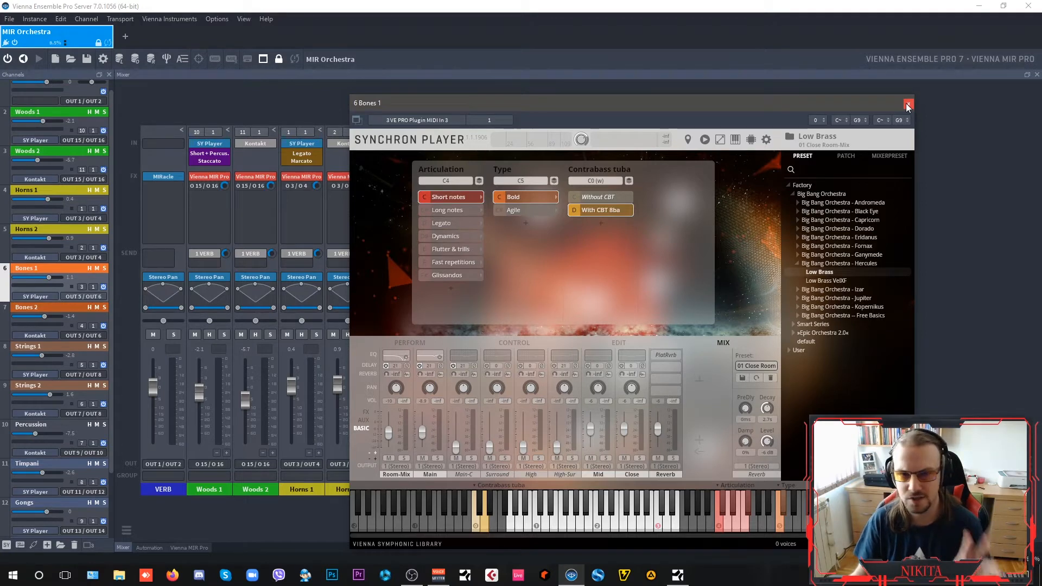
Step: Close Bones 1, select Bones 2, and open the Strings 1 Synchron Player
{"action": "left_click", "coordinate": [908, 104]}
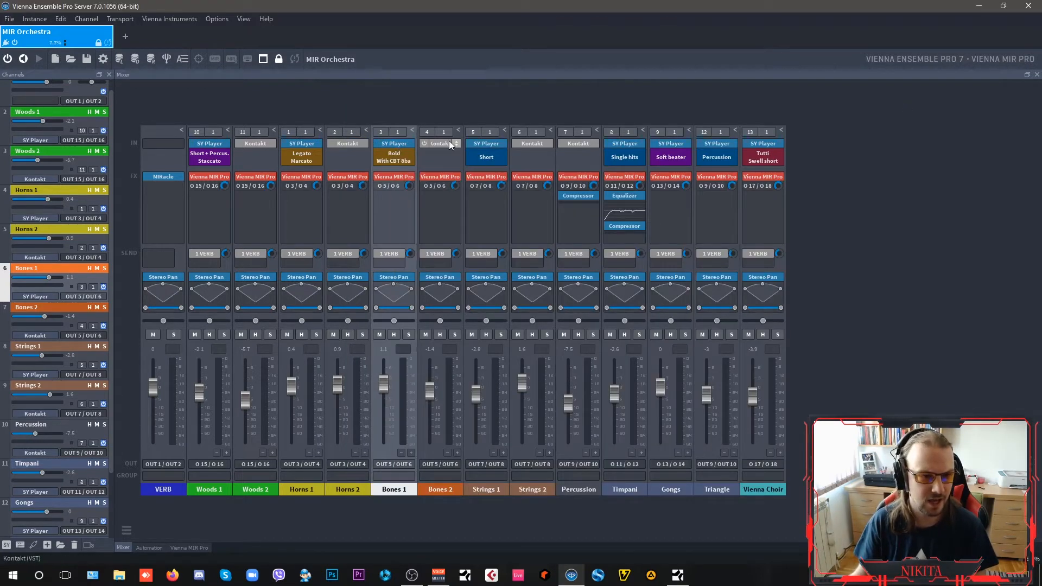
{"action": "left_click", "coordinate": [438, 143]}
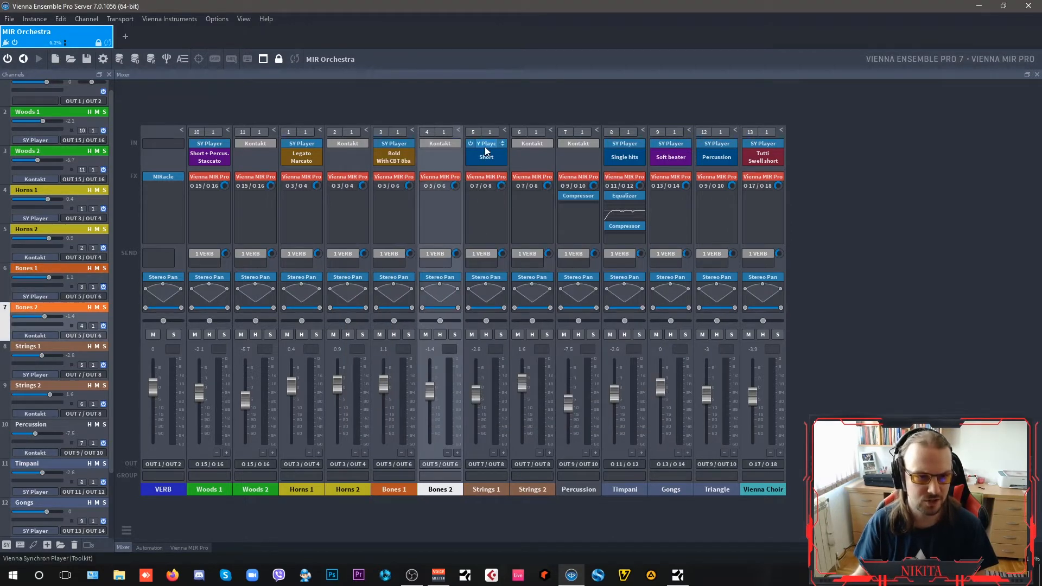
{"action": "double_click", "coordinate": [486, 143]}
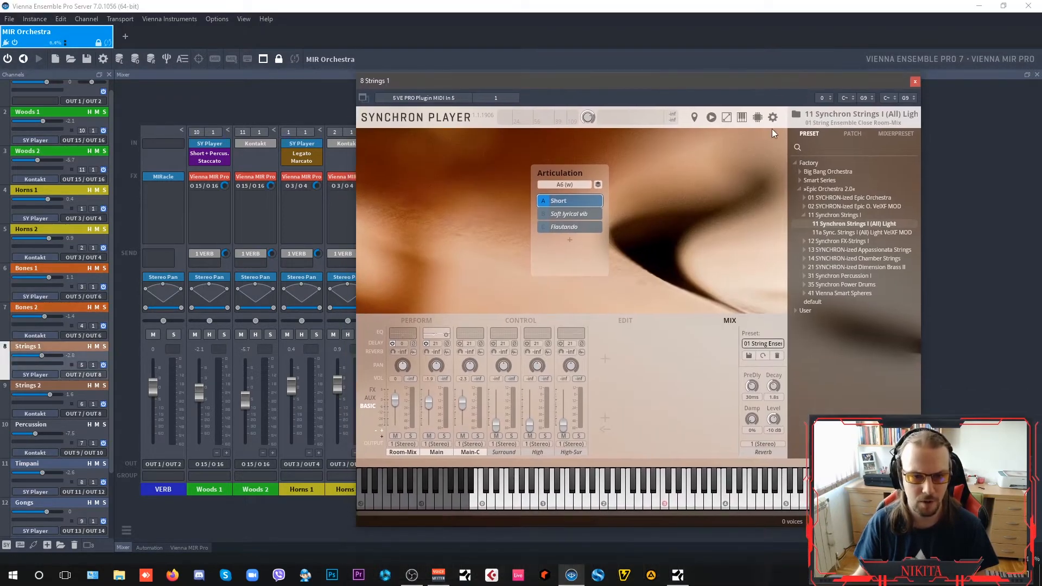
Step: Browse and audition Strings 1 presets, then reach Strings 2's Whole Ensemble Spiccato patch
{"action": "left_click", "coordinate": [853, 206]}
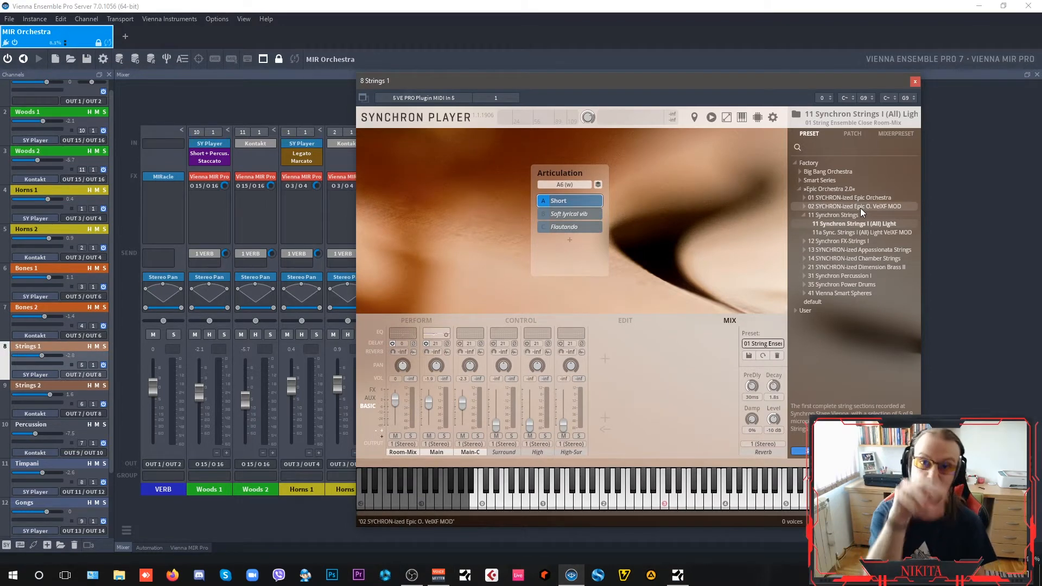
{"action": "left_click", "coordinate": [558, 201]}
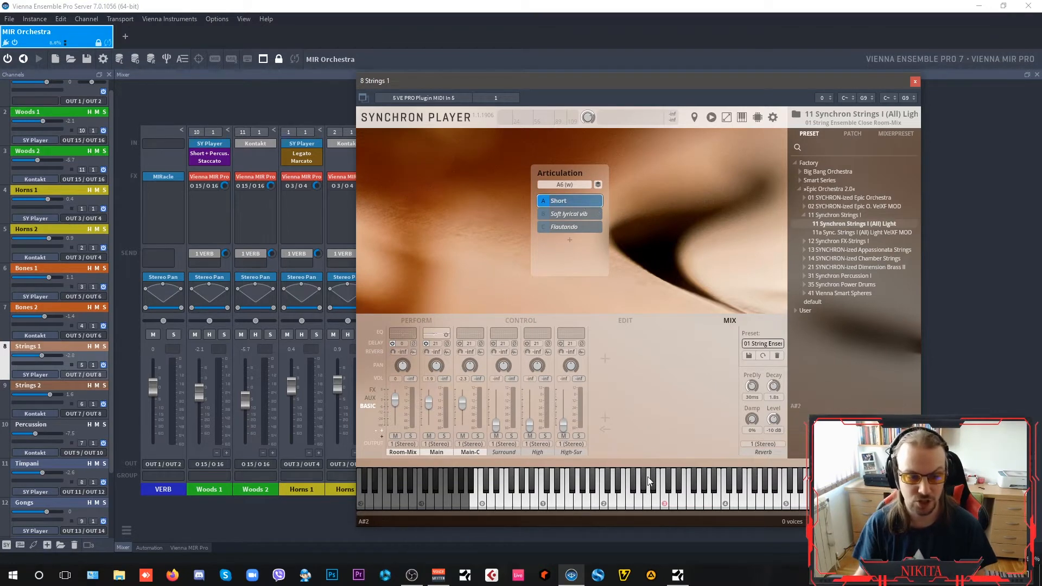
{"action": "left_click", "coordinate": [857, 224]}
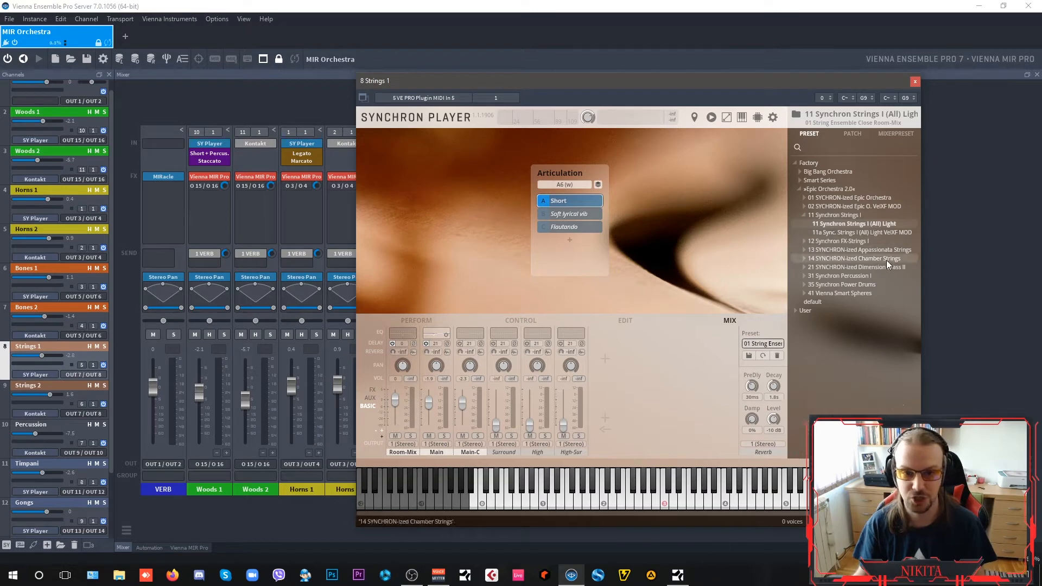
{"action": "left_click", "coordinate": [853, 198]}
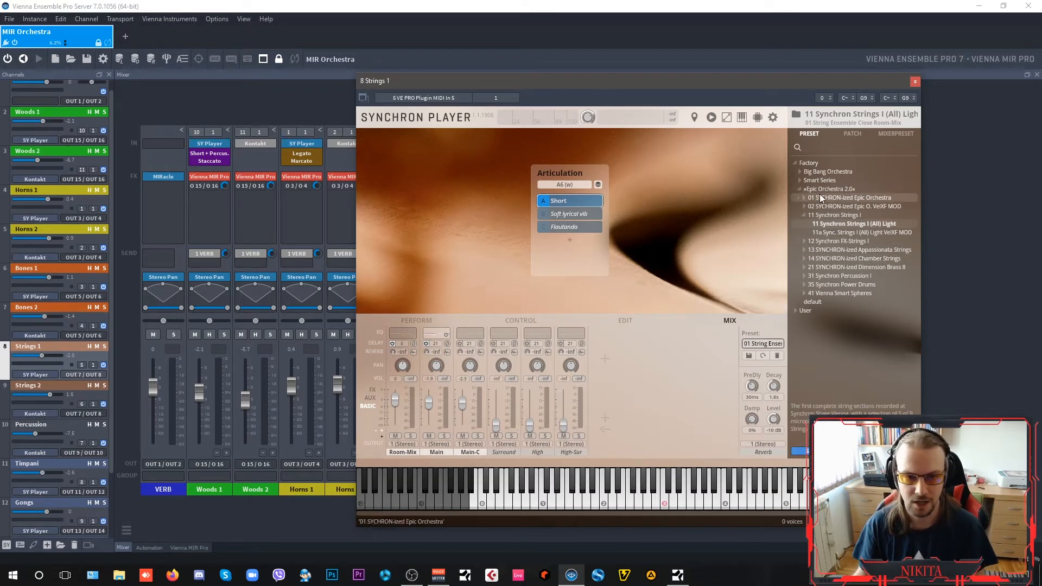
{"action": "left_click", "coordinate": [915, 80]}
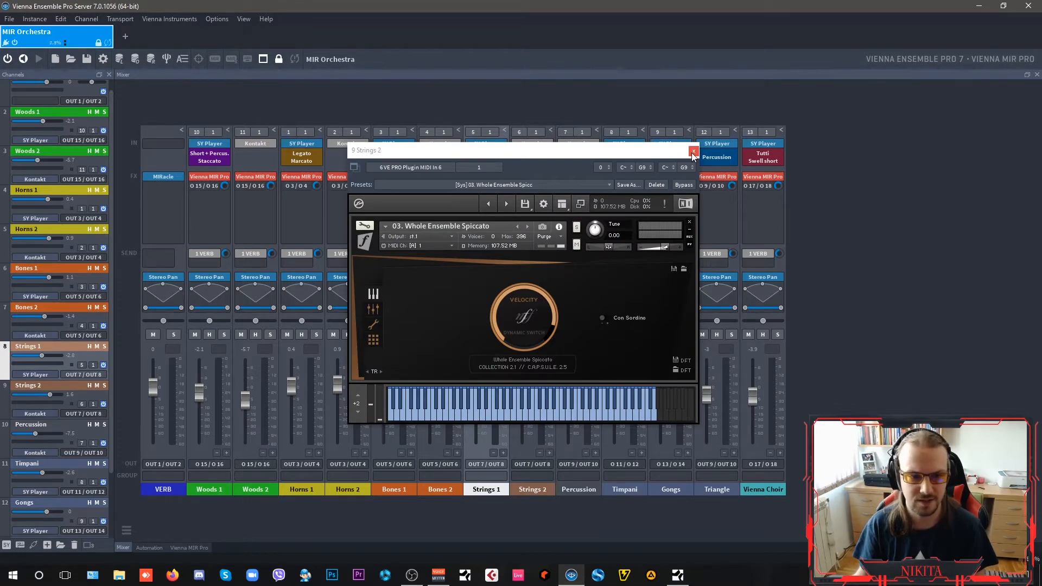
Step: Close Strings 2 and bring up Gongs with 33 Tam-tam – 100cm Light on soft beater
{"action": "left_click", "coordinate": [694, 151]}
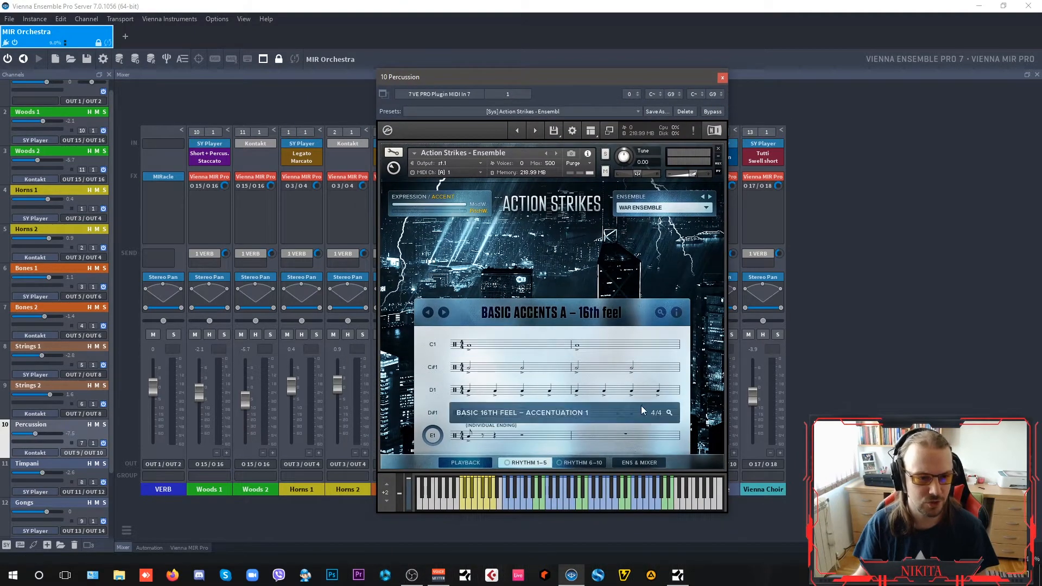
{"action": "left_click", "coordinate": [722, 76]}
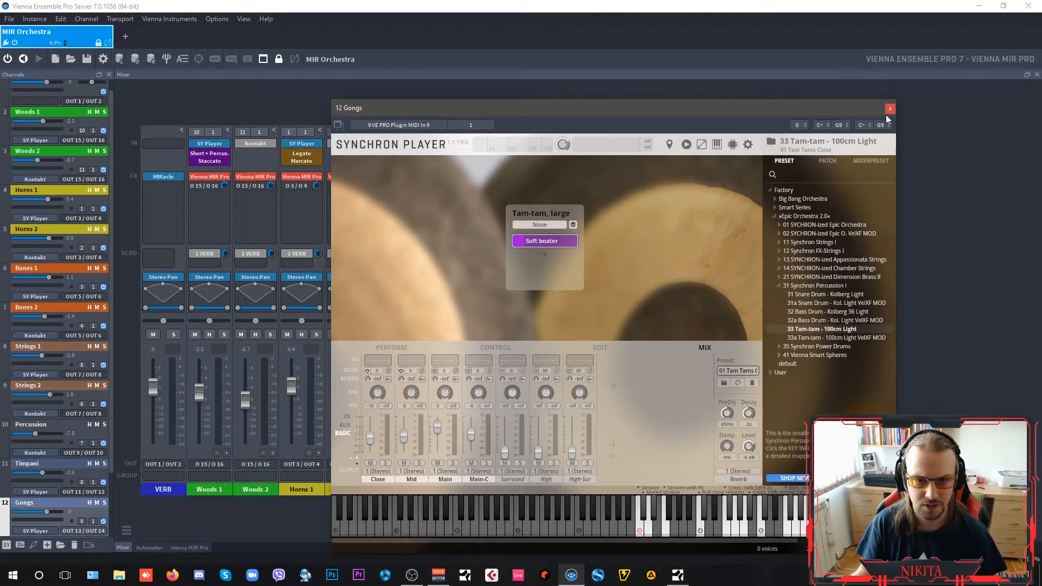
Step: Close Gongs, load Choir 48 with tutti swell short, and close the player
{"action": "left_click", "coordinate": [889, 109]}
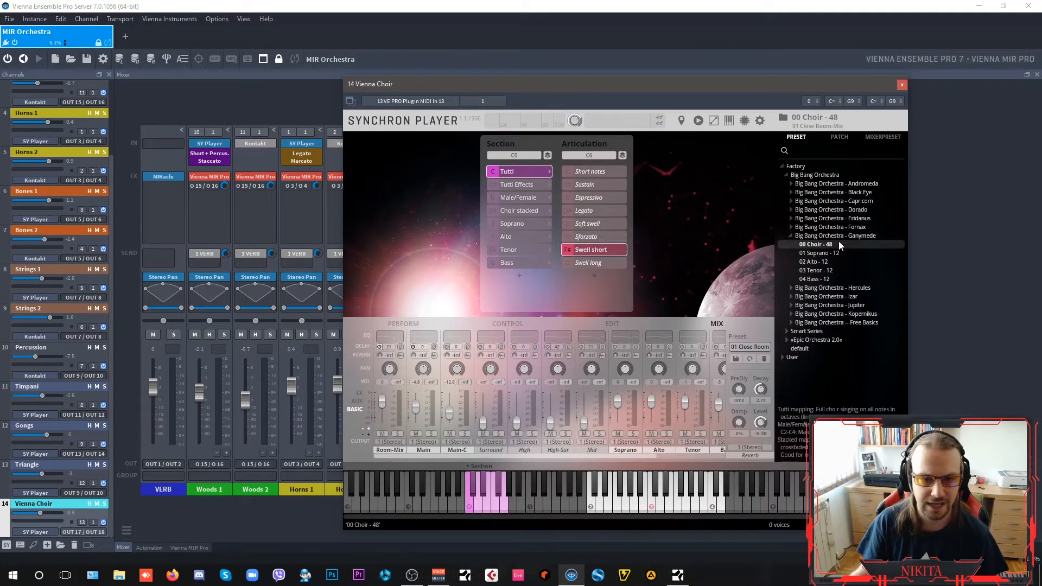
{"action": "left_click", "coordinate": [836, 236]}
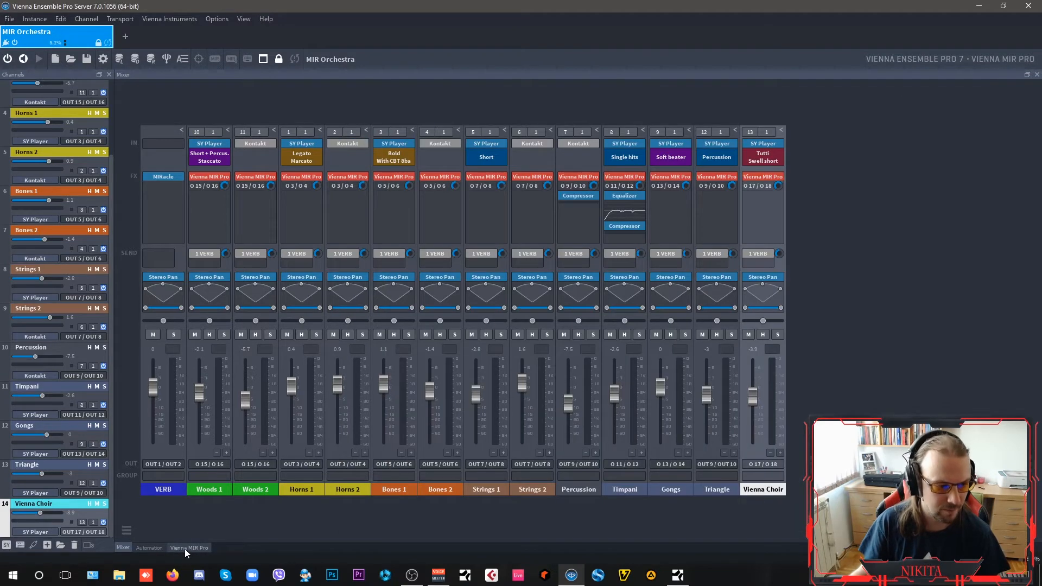
Step: Show the MIR Pro stage, collapsing Output and expanding the Instrument panel
{"action": "left_click", "coordinate": [189, 547]}
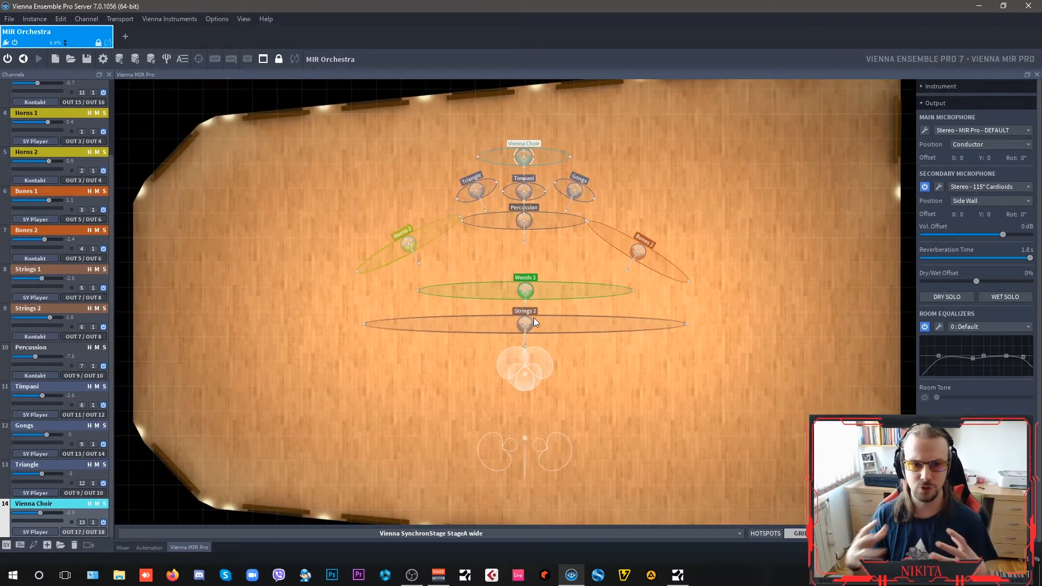
{"action": "left_click", "coordinate": [934, 103]}
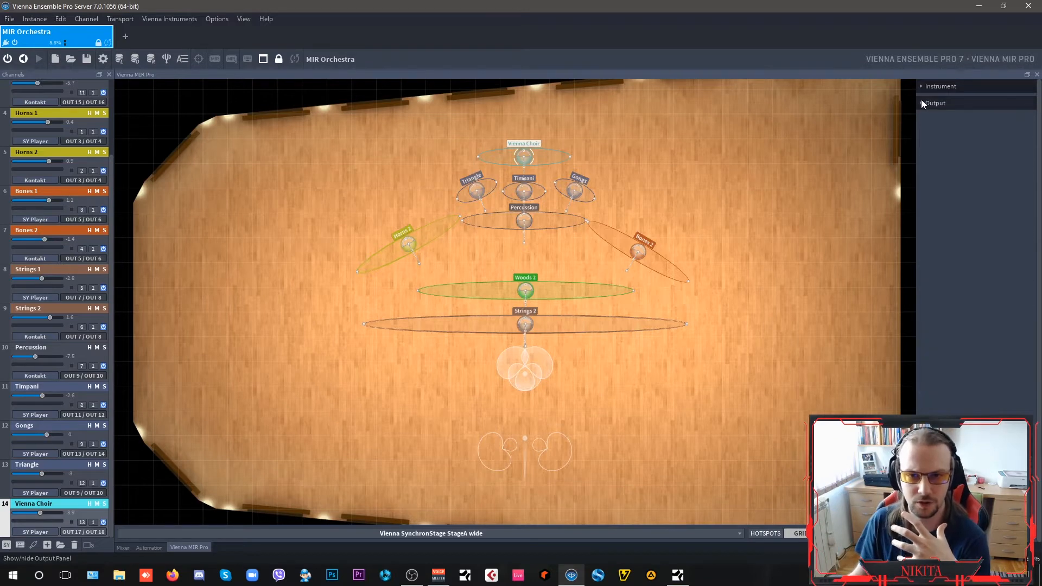
{"action": "left_click", "coordinate": [939, 85]}
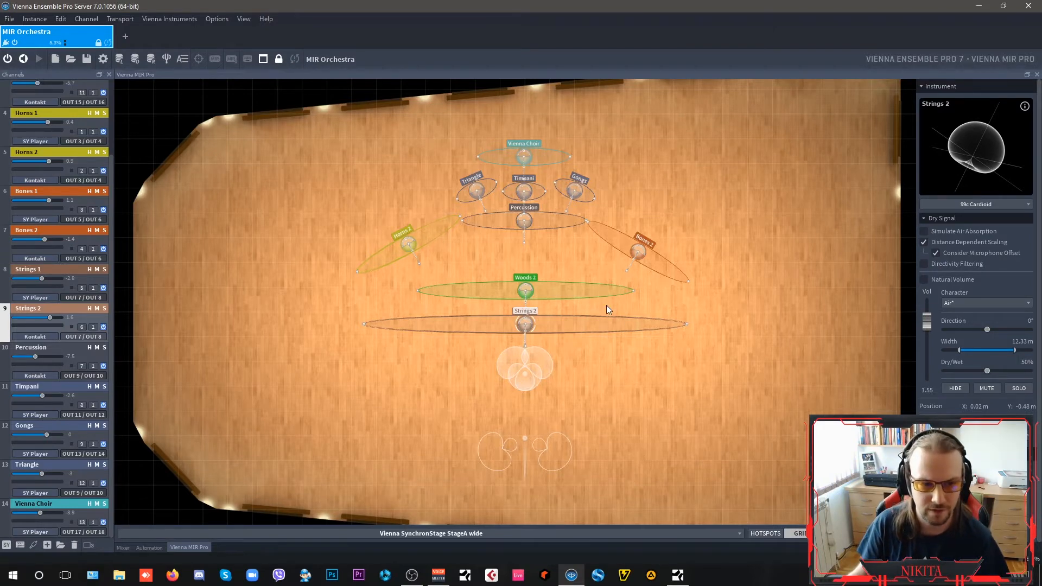
{"action": "mouse_move", "coordinate": [503, 339]}
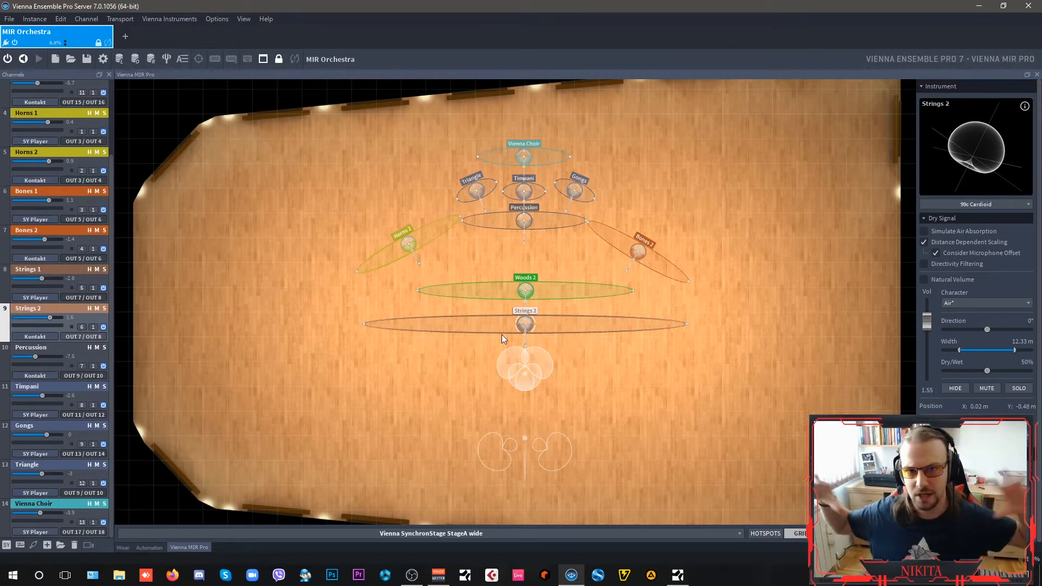
{"action": "mouse_move", "coordinate": [401, 332]}
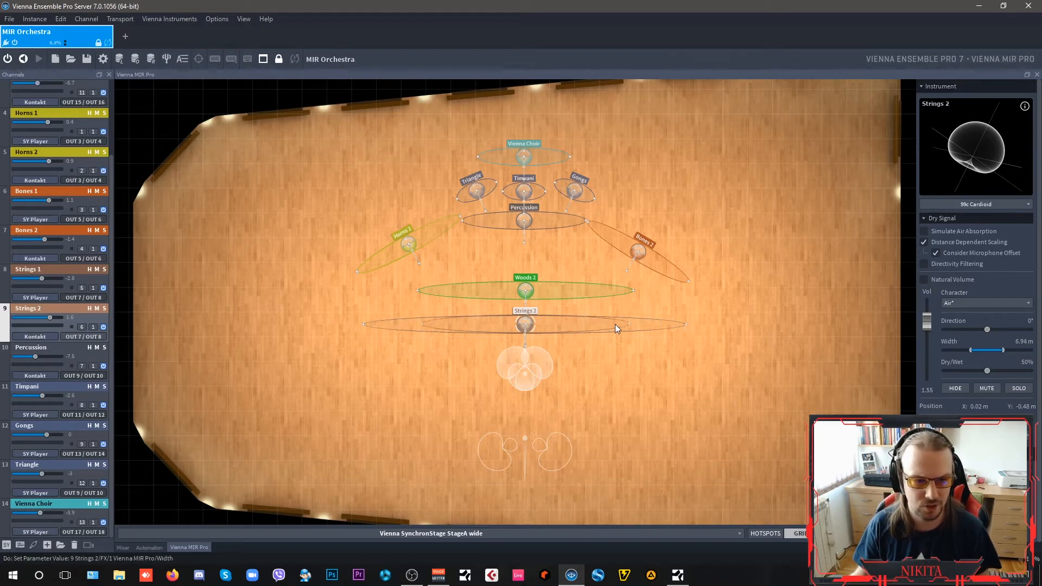
Step: Widen Strings 2 to about 12.24 m, then inspect Gongs and Vienna Choir placements
{"action": "left_click_drag", "start_coordinate": [616, 326], "coordinate": [689, 327]}
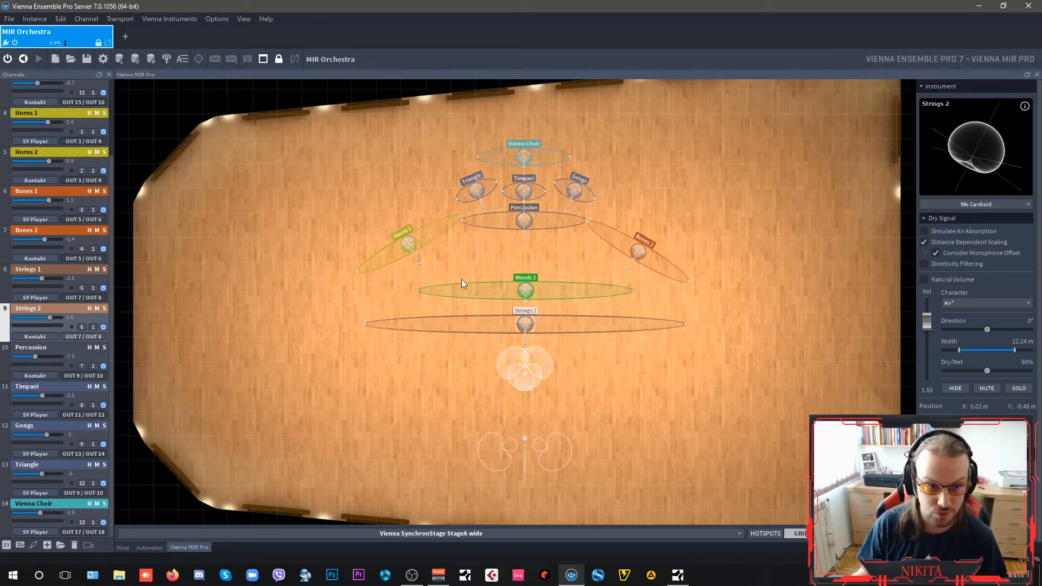
{"action": "mouse_move", "coordinate": [406, 241]}
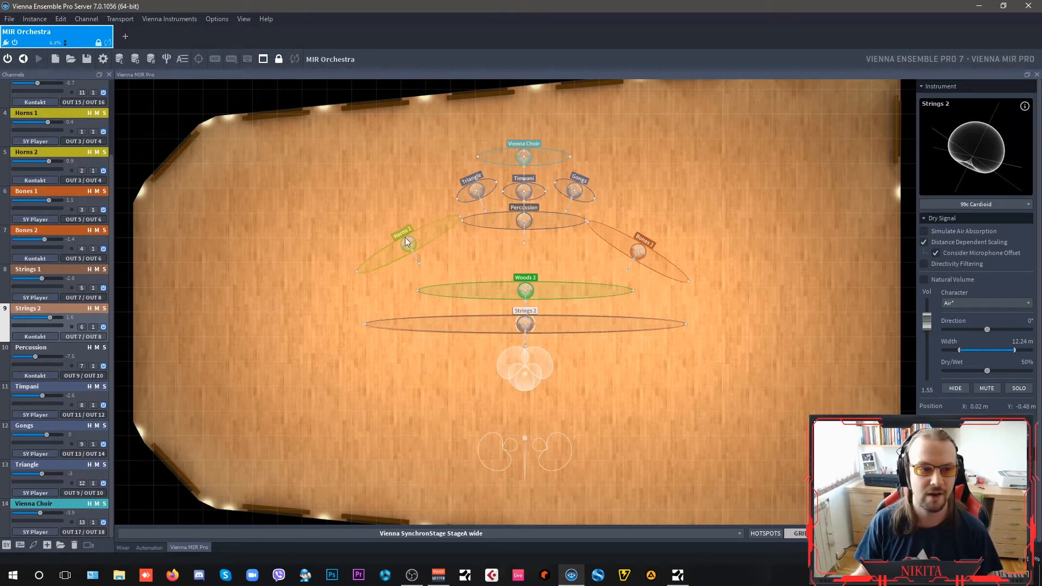
{"action": "mouse_move", "coordinate": [388, 276]}
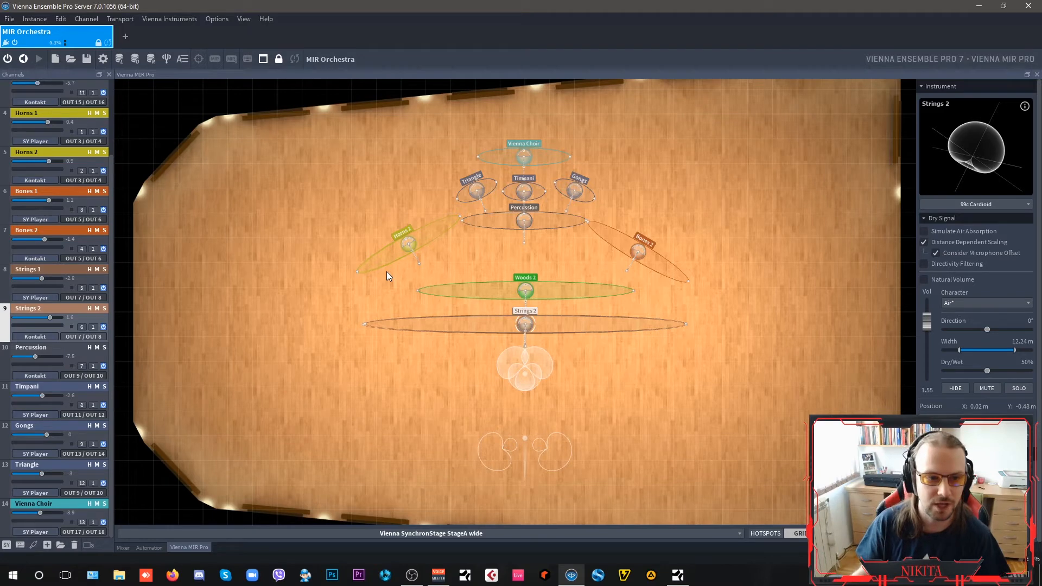
{"action": "mouse_move", "coordinate": [426, 251]}
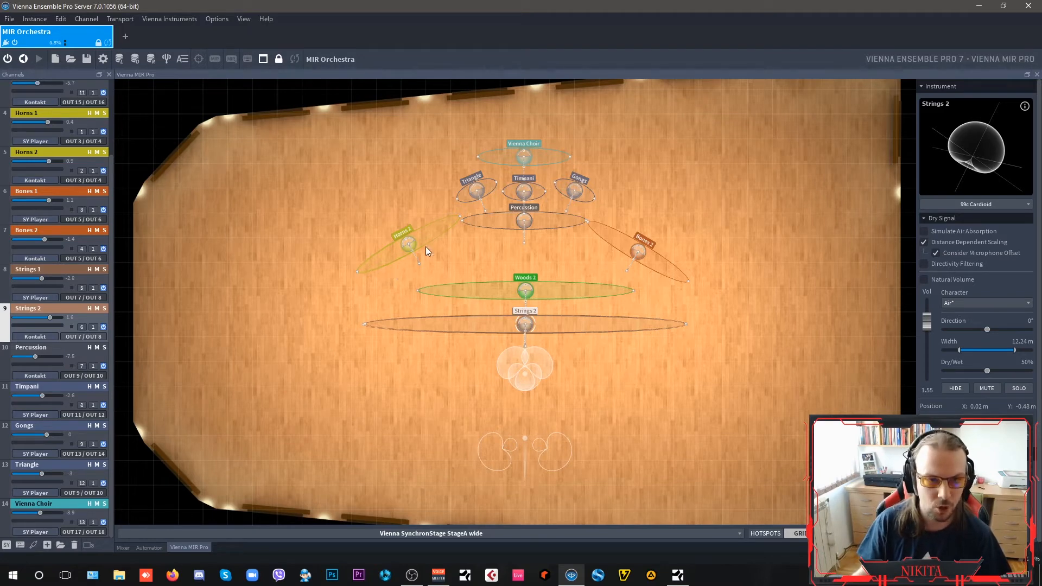
{"action": "mouse_move", "coordinate": [711, 273]}
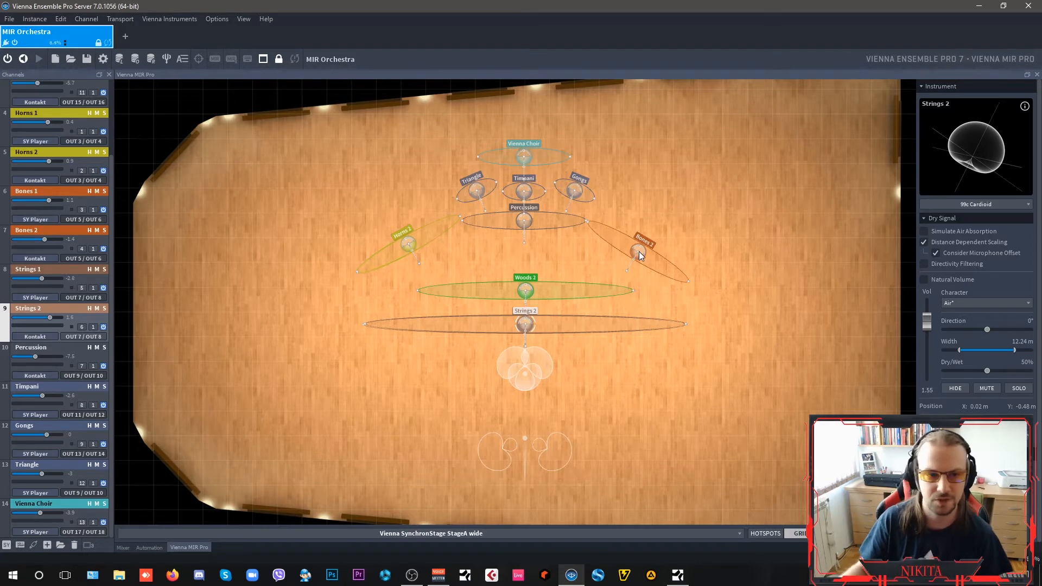
{"action": "mouse_move", "coordinate": [532, 224]}
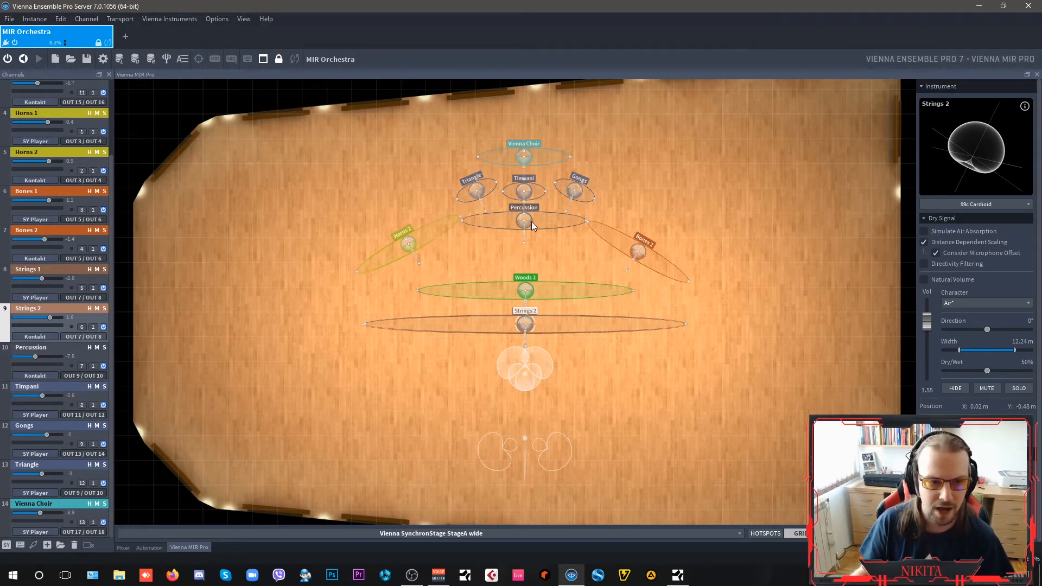
{"action": "mouse_move", "coordinate": [546, 229]}
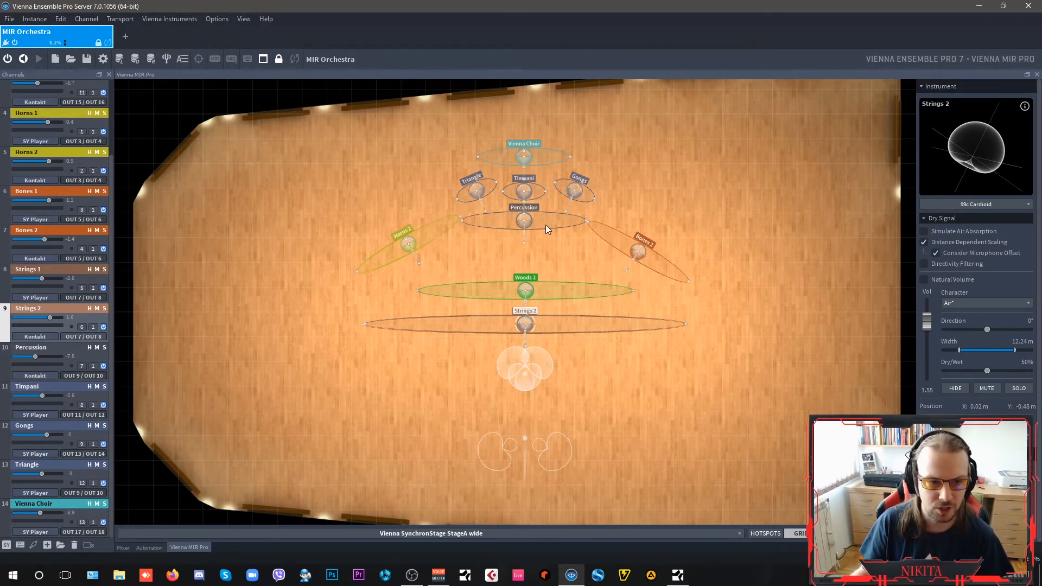
{"action": "mouse_move", "coordinate": [497, 192]}
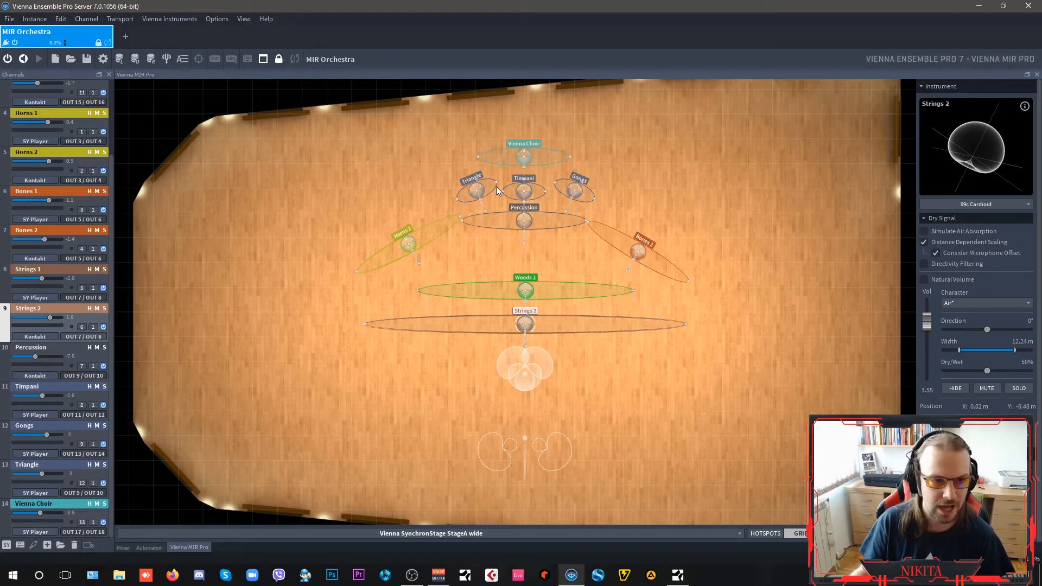
{"action": "mouse_move", "coordinate": [527, 195]}
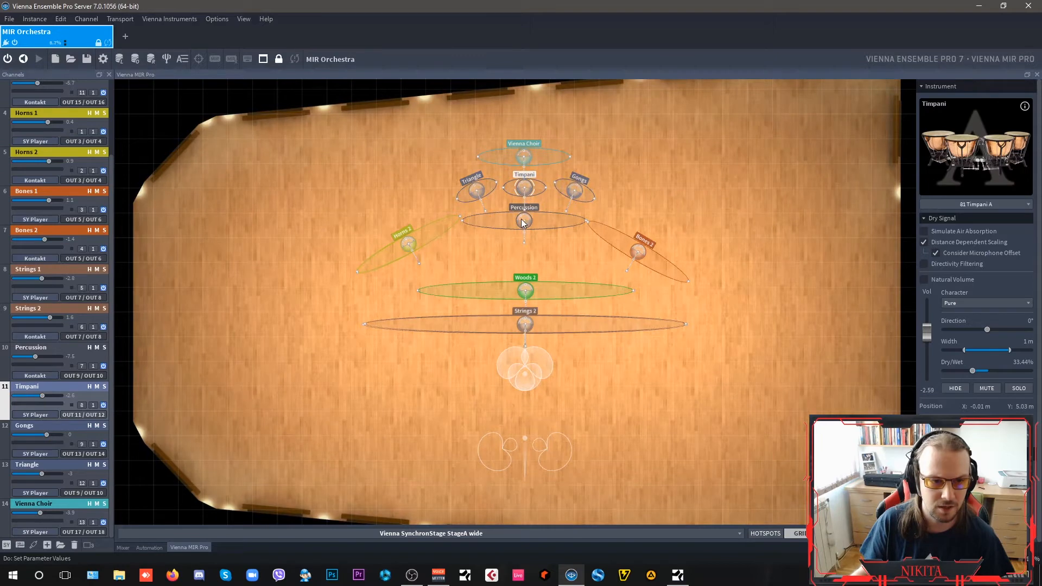
{"action": "left_click", "coordinate": [577, 190]}
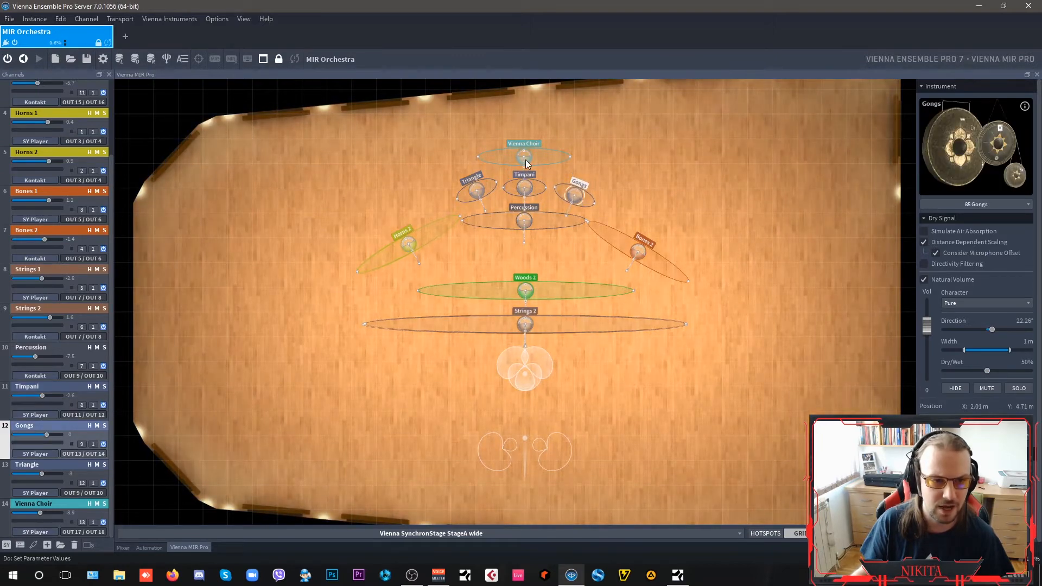
{"action": "left_click", "coordinate": [523, 154]}
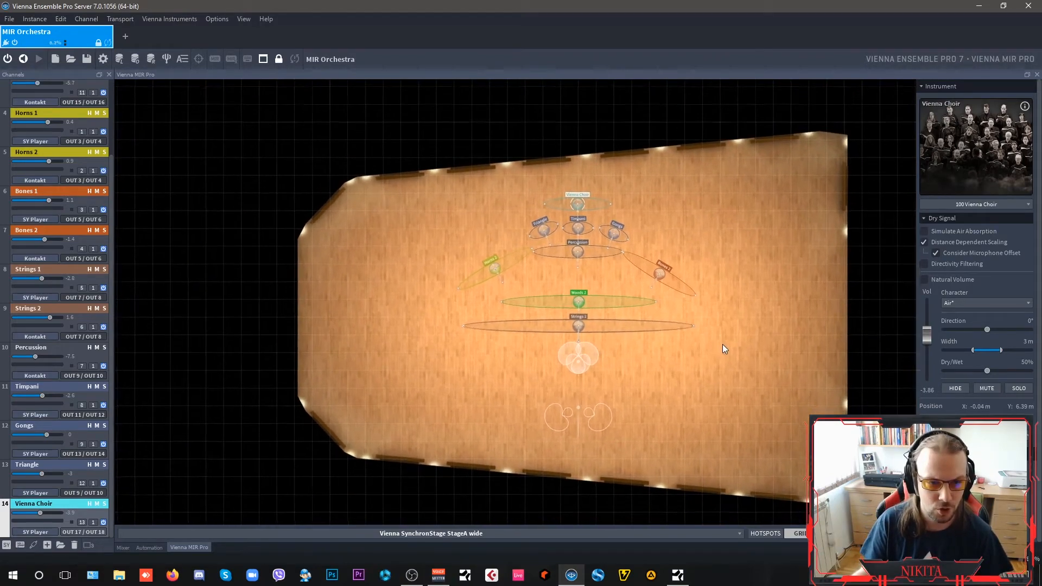
{"action": "left_click", "coordinate": [431, 533]}
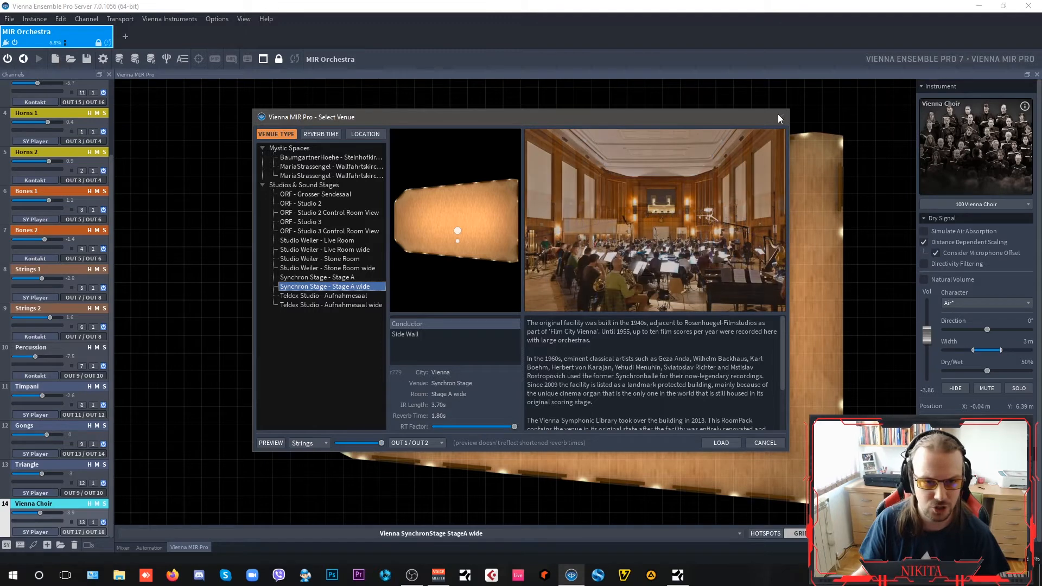
{"action": "left_click", "coordinate": [719, 443]}
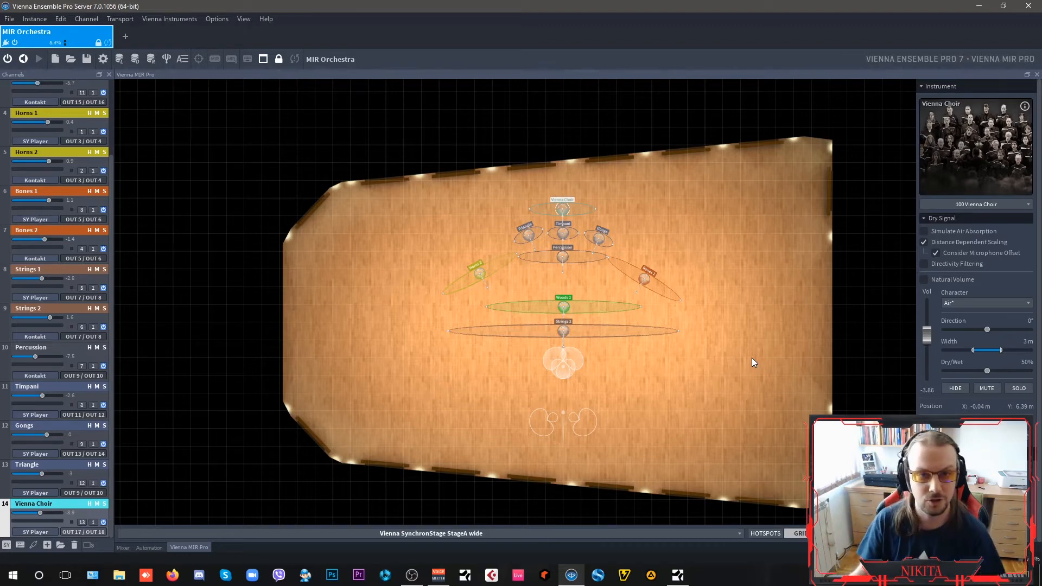
{"action": "mouse_move", "coordinate": [616, 303]}
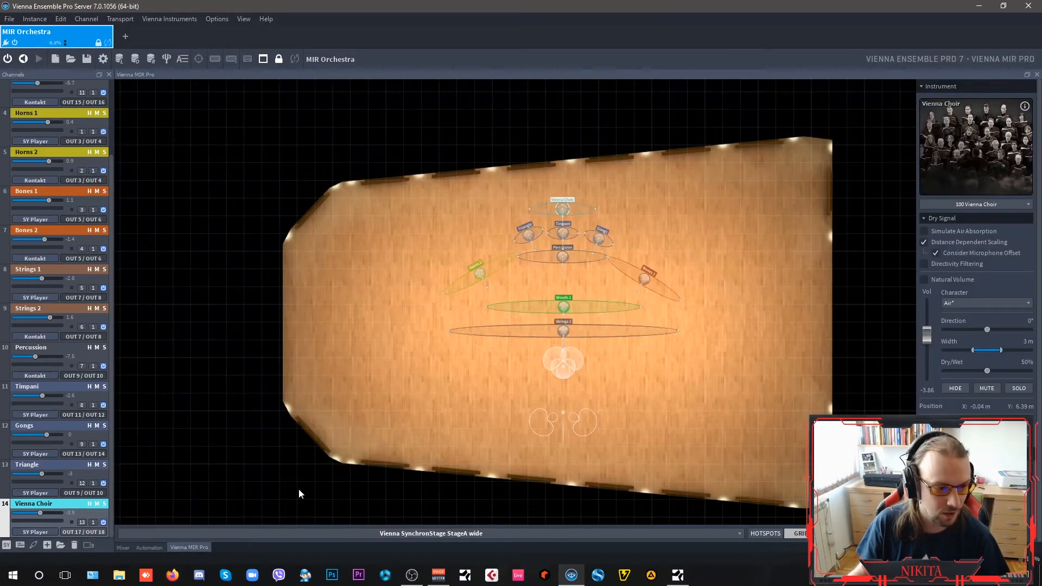
{"action": "left_click", "coordinate": [430, 533]}
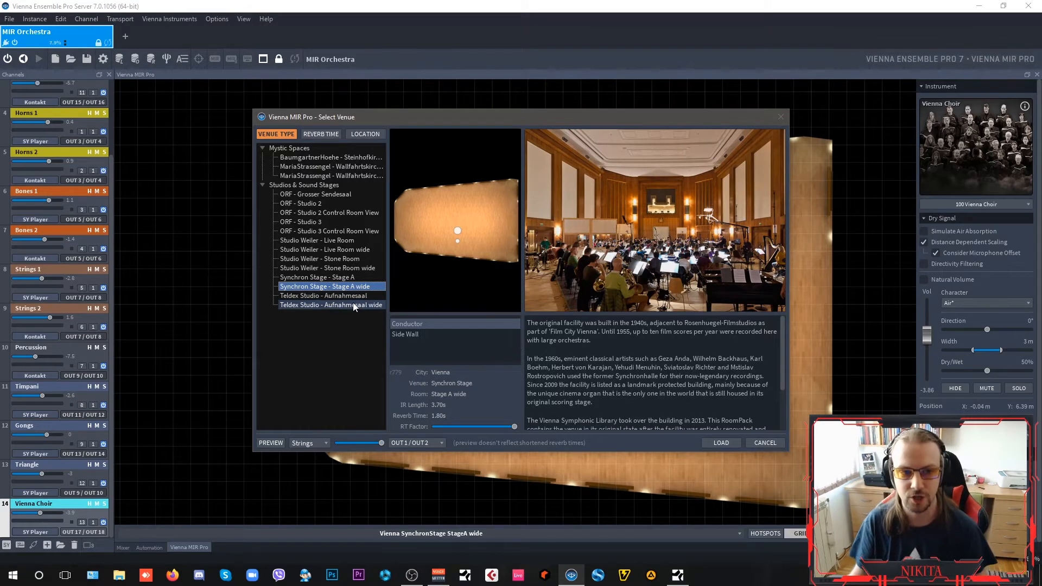
{"action": "left_click", "coordinate": [331, 305]}
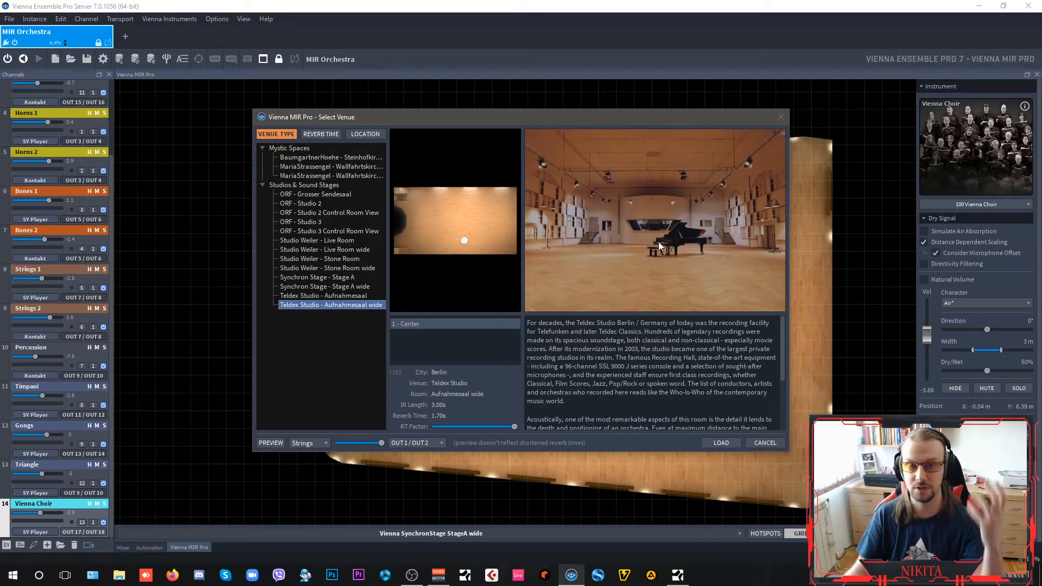
{"action": "left_click", "coordinate": [764, 443]}
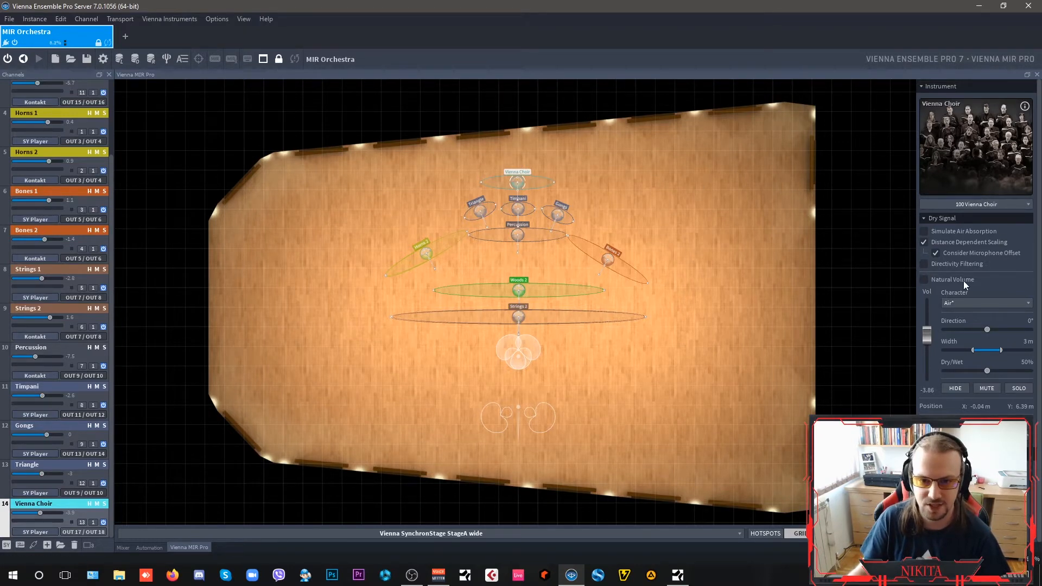
{"action": "left_click", "coordinate": [922, 86]}
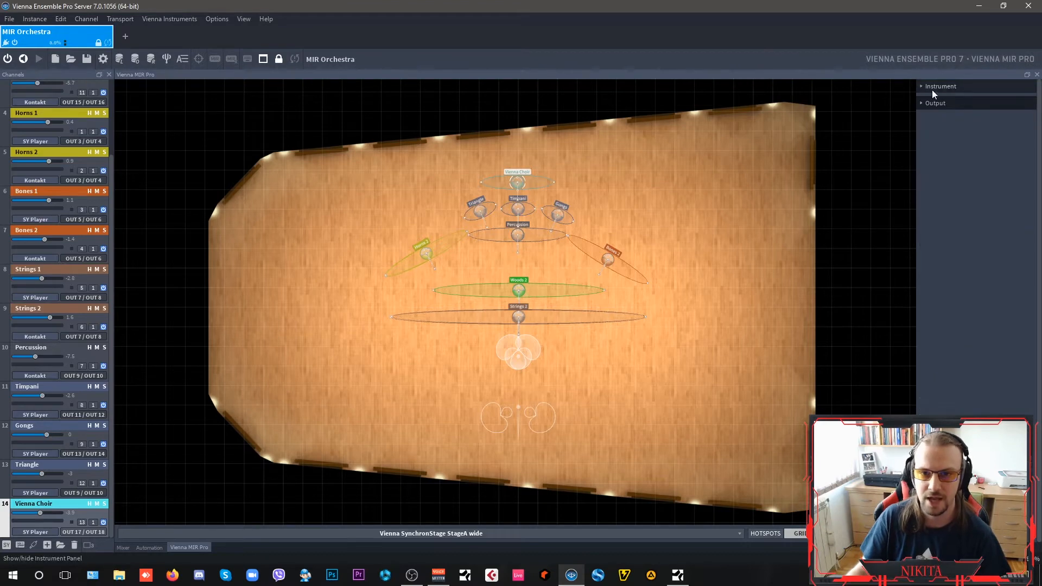
{"action": "mouse_move", "coordinate": [926, 142]}
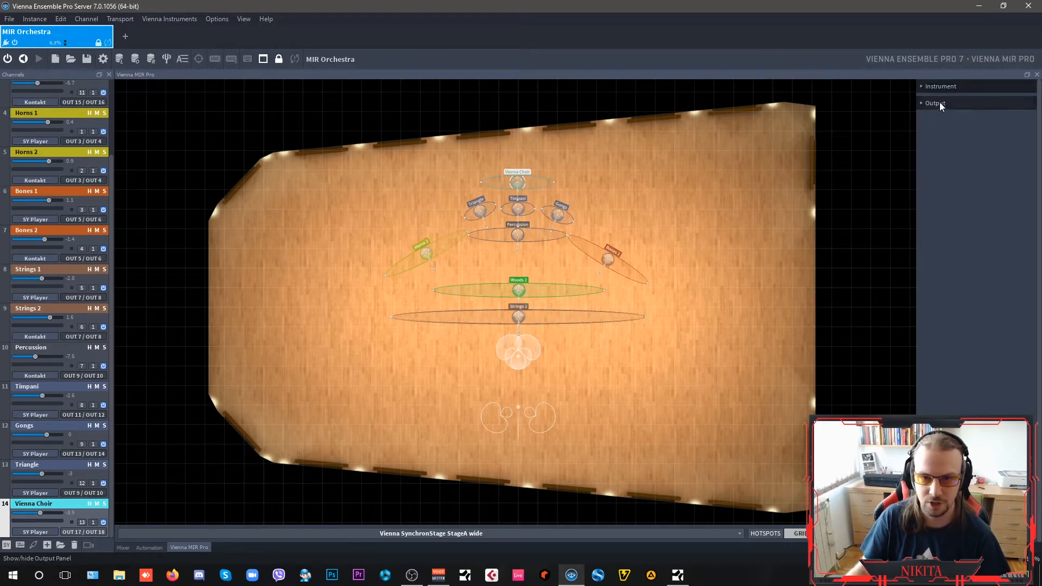
{"action": "left_click", "coordinate": [939, 86]}
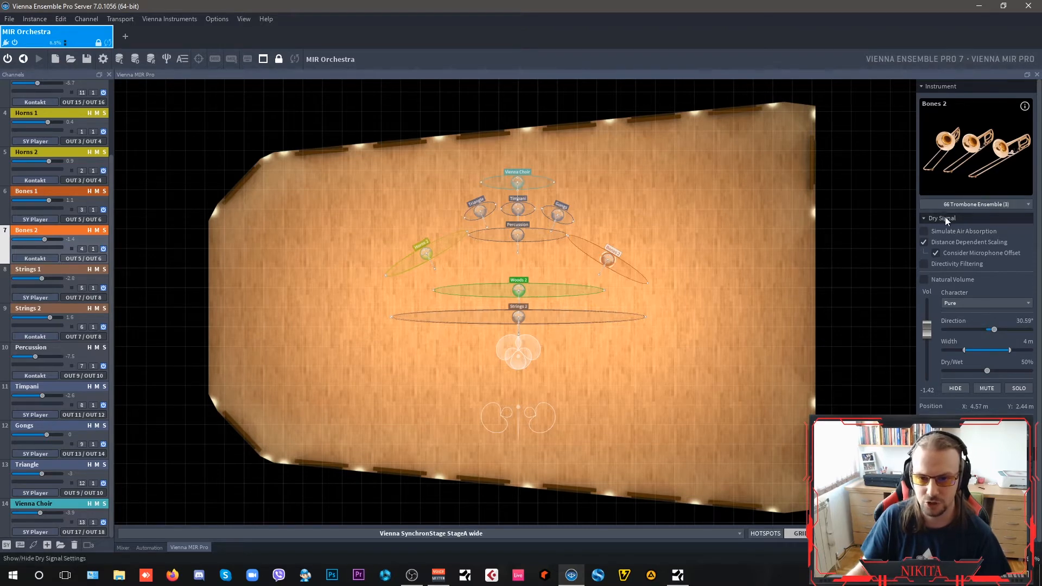
{"action": "left_click", "coordinate": [976, 204]}
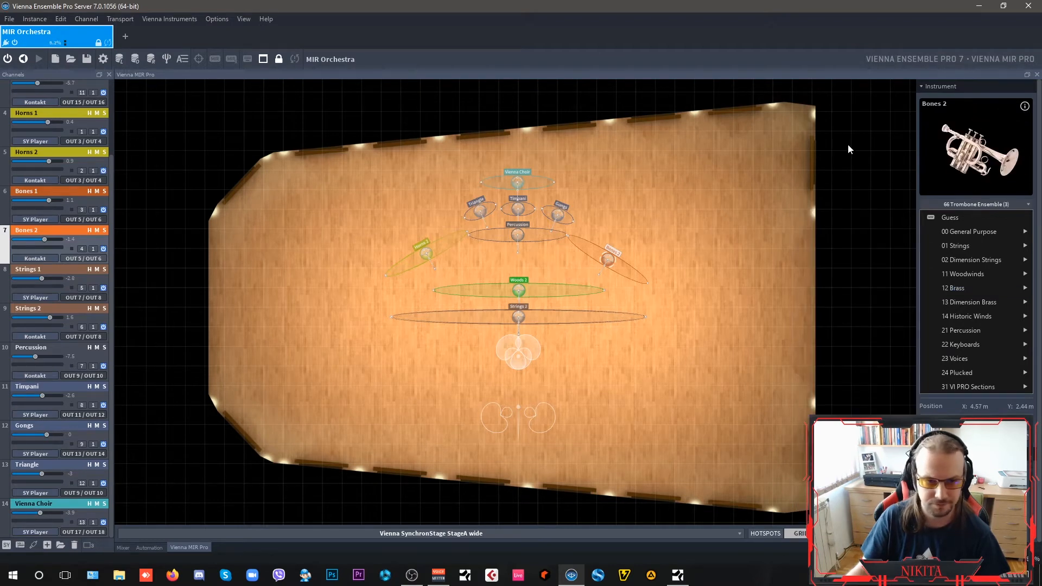
{"action": "left_click", "coordinate": [421, 243]}
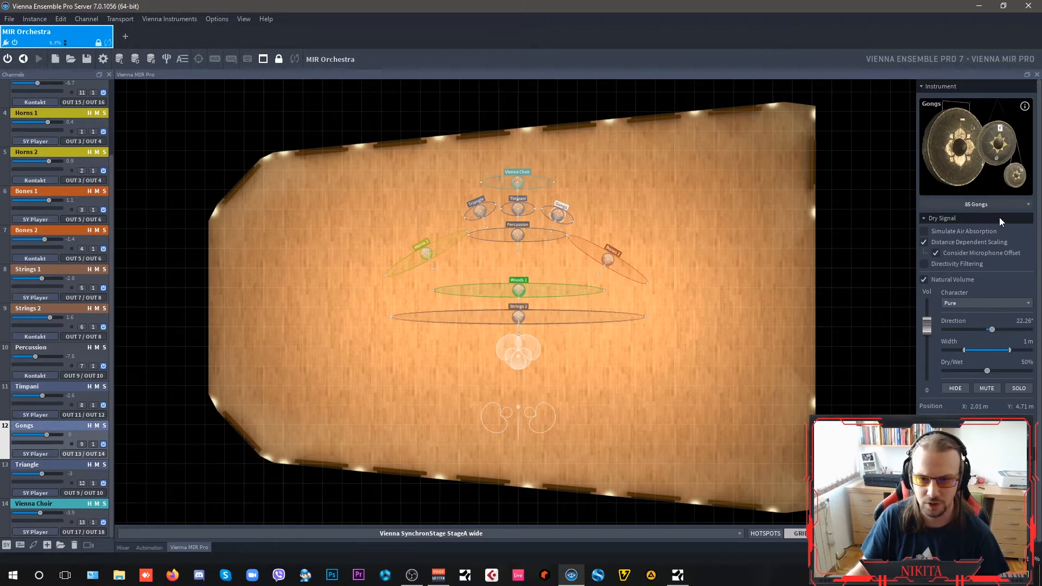
Step: Browse the Gongs character options Air, Silver, Bite and Warm, leaving Pure applied
{"action": "left_click", "coordinate": [976, 204]}
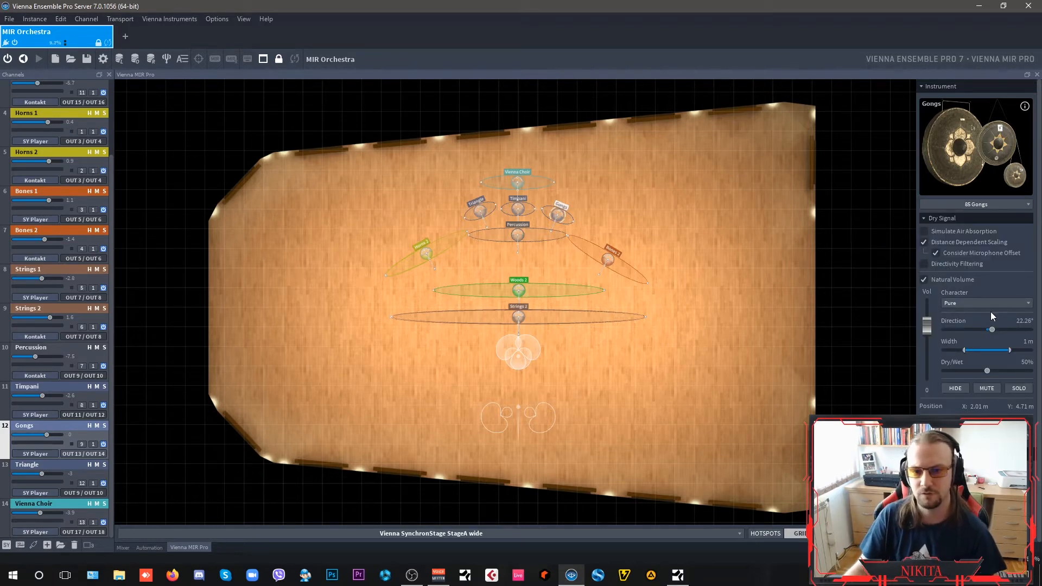
{"action": "left_click", "coordinate": [986, 302]}
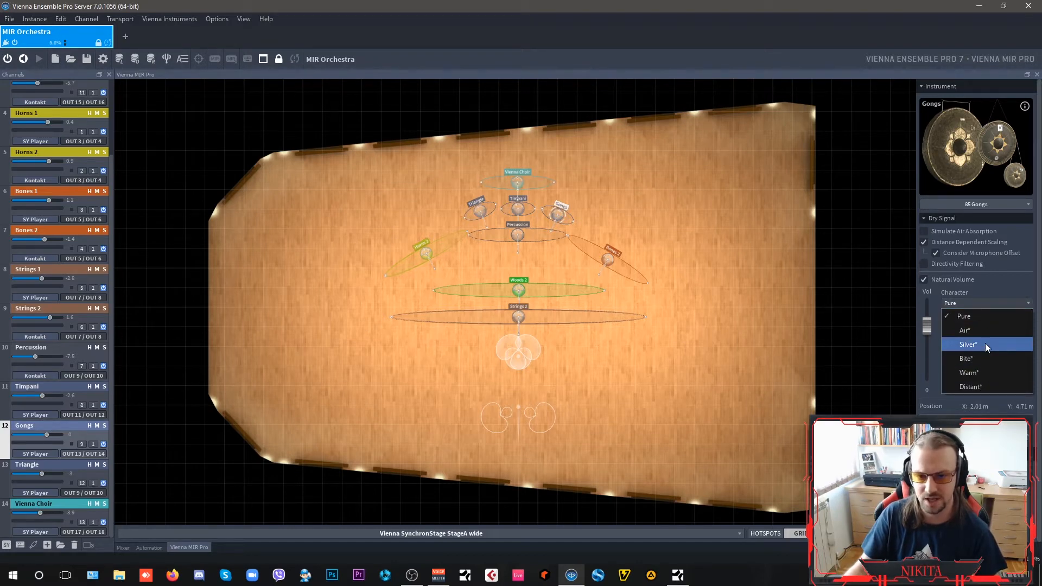
{"action": "mouse_move", "coordinate": [977, 330]}
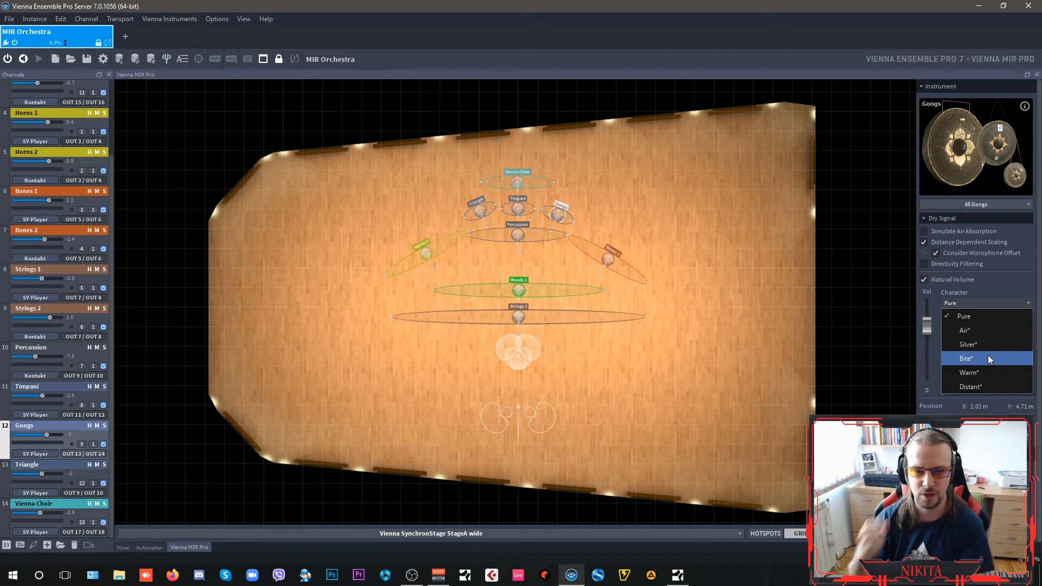
{"action": "mouse_move", "coordinate": [977, 372]}
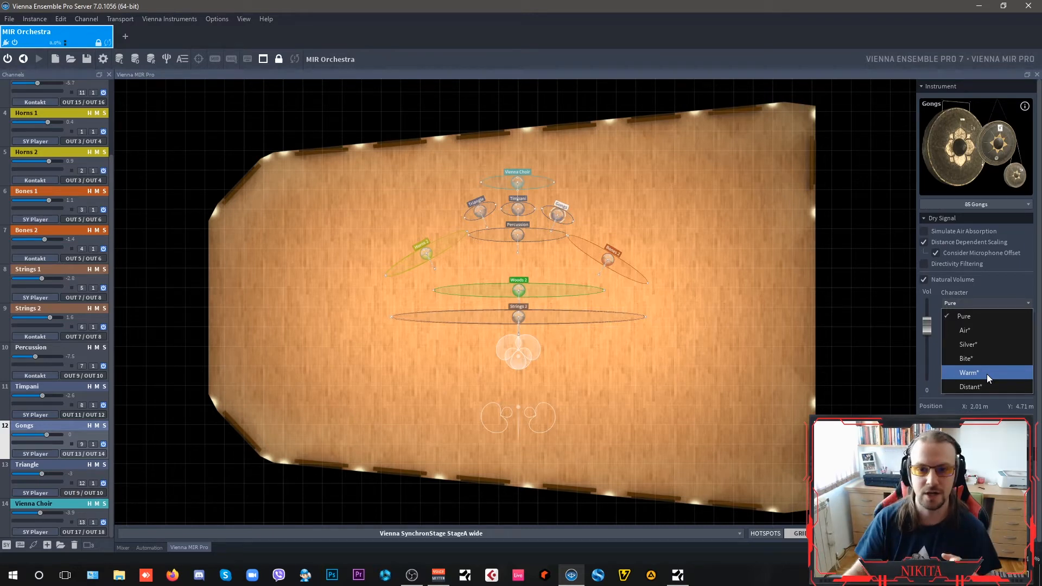
{"action": "mouse_move", "coordinate": [894, 361]}
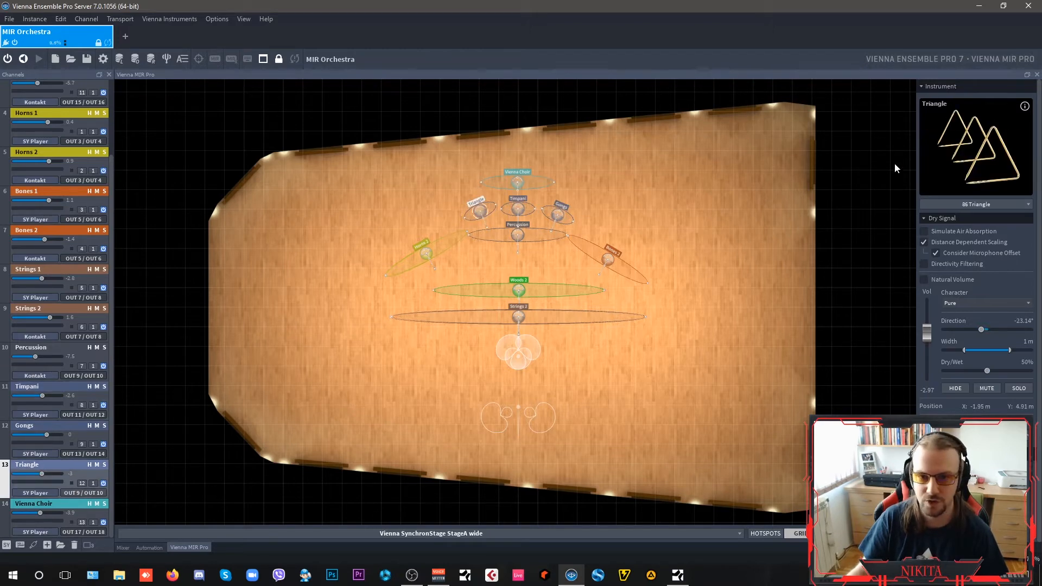
Step: Keep Percussion on the 00 General Purpose > 99c Cardioid profile, then select Strings 2
{"action": "left_click", "coordinate": [518, 209]}
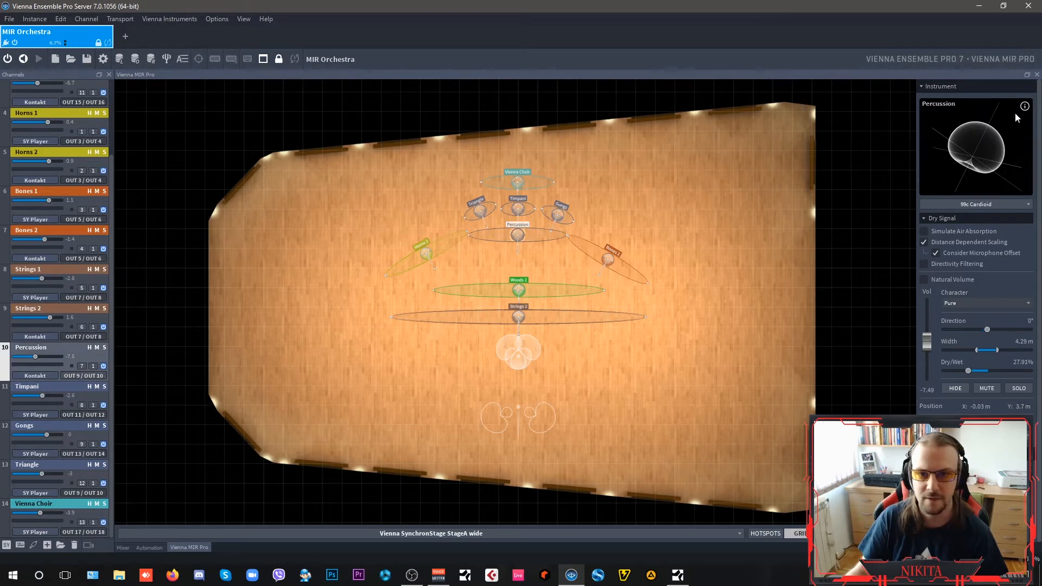
{"action": "left_click", "coordinate": [976, 204]}
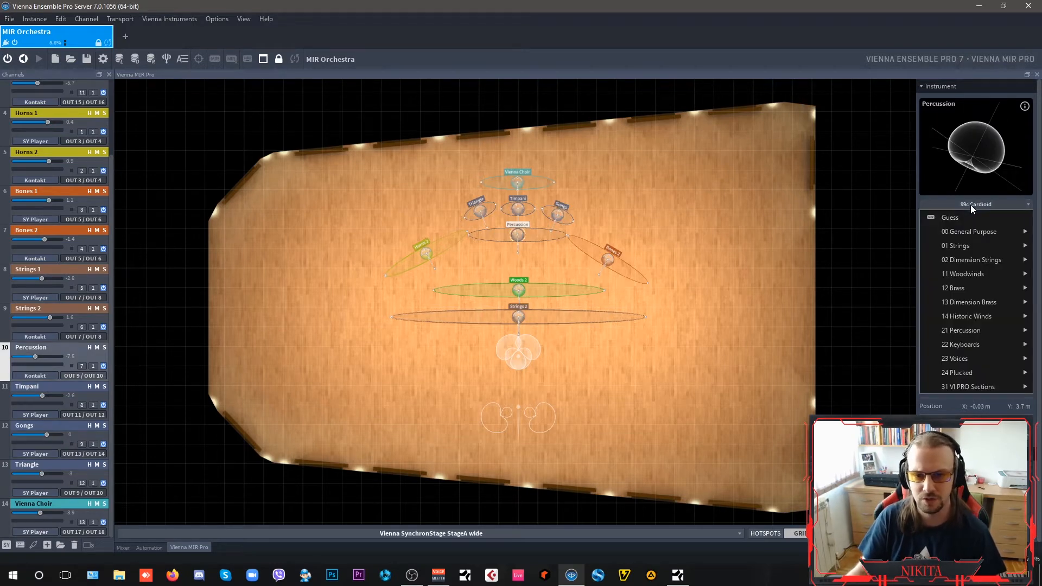
{"action": "mouse_move", "coordinate": [956, 245]}
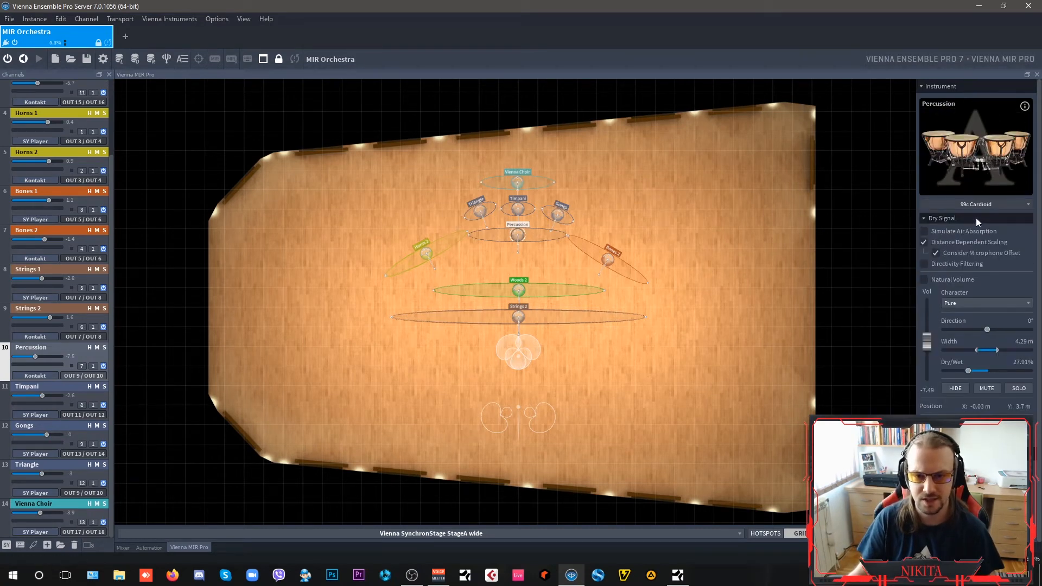
{"action": "left_click", "coordinate": [975, 204]}
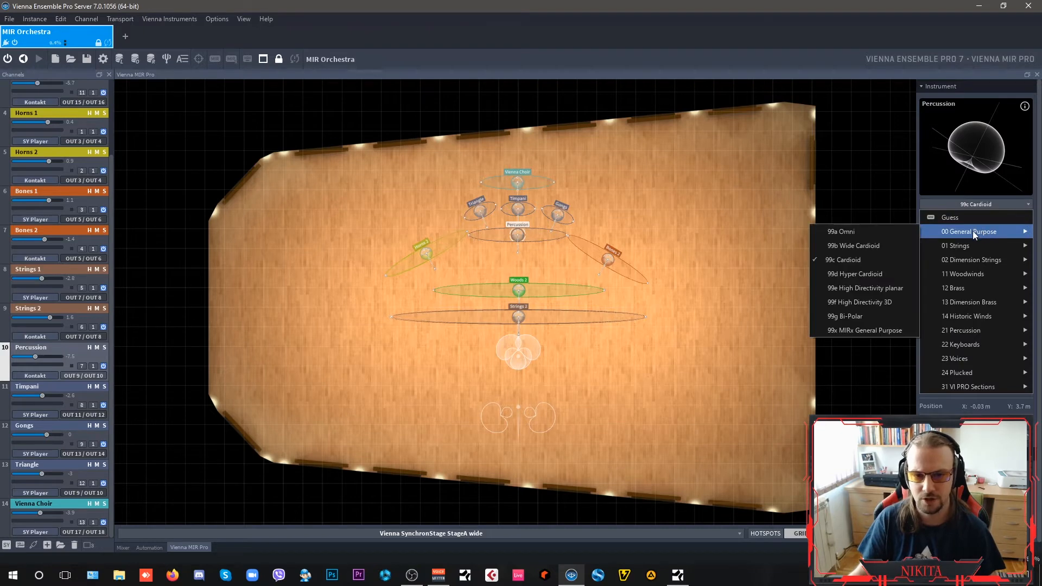
{"action": "mouse_move", "coordinate": [864, 259]}
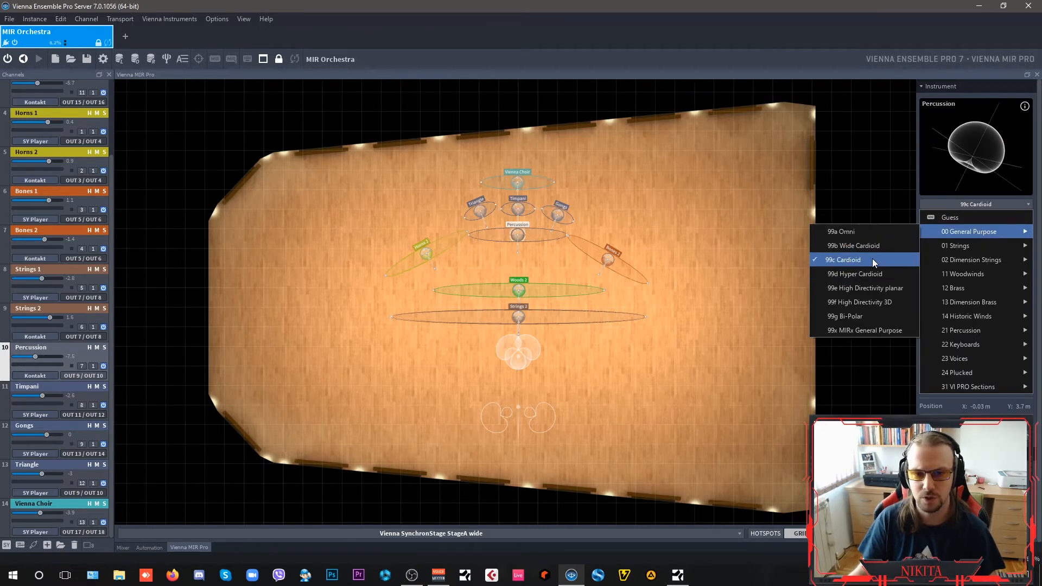
{"action": "left_click", "coordinate": [843, 259]}
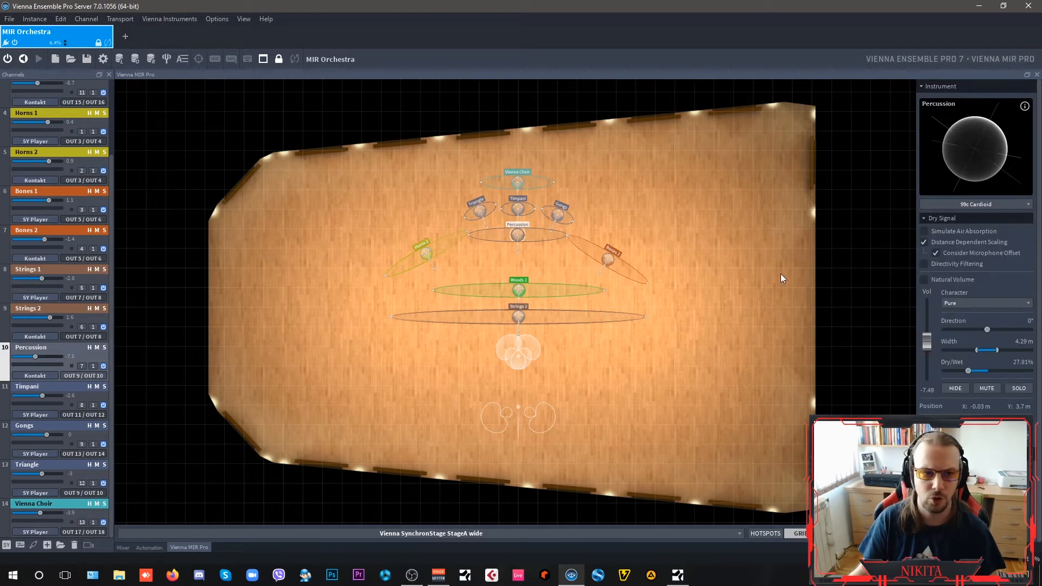
{"action": "left_click", "coordinate": [519, 317]}
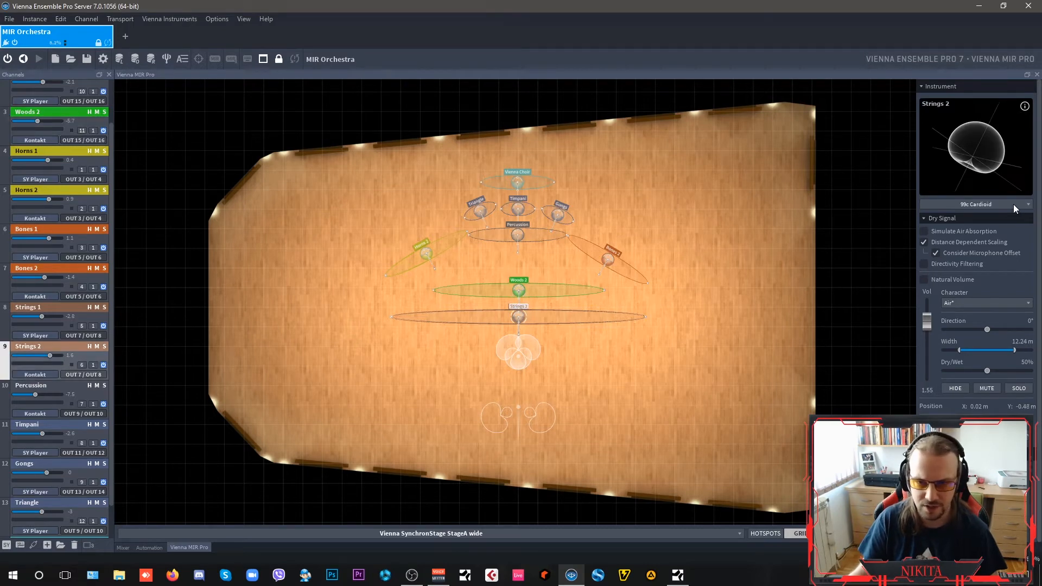
Step: Browse the 01 Strings and 31 VI PRO Sections profiles for Strings 2, then show the Mixer
{"action": "left_click", "coordinate": [975, 204]}
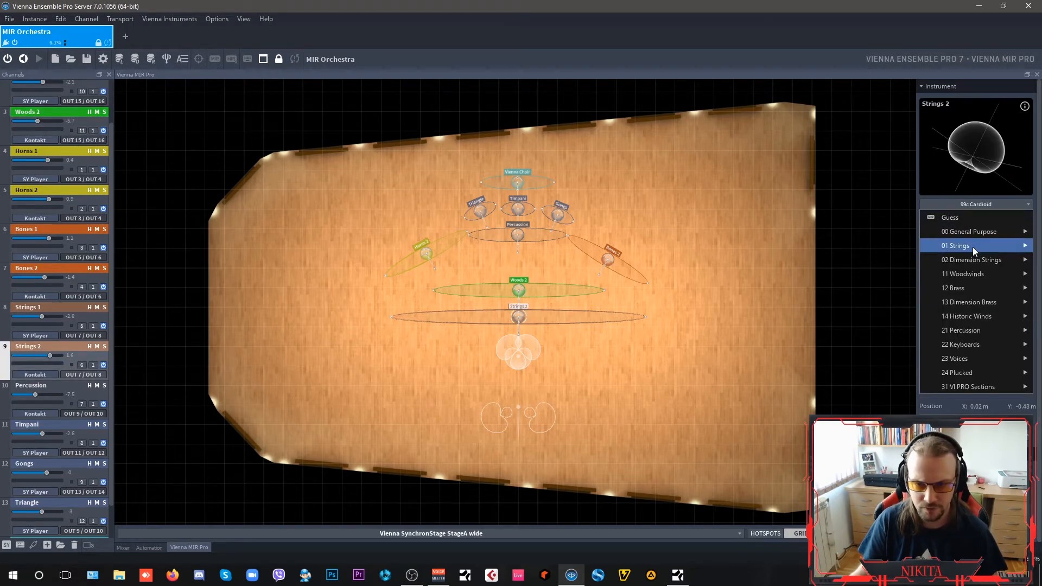
{"action": "left_click", "coordinate": [957, 246]}
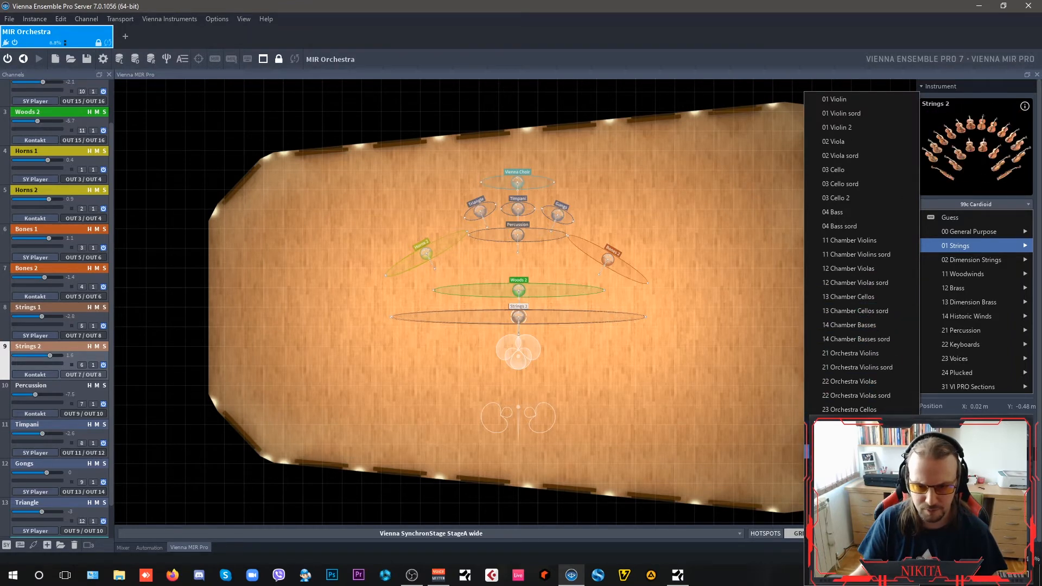
{"action": "mouse_move", "coordinate": [956, 358]}
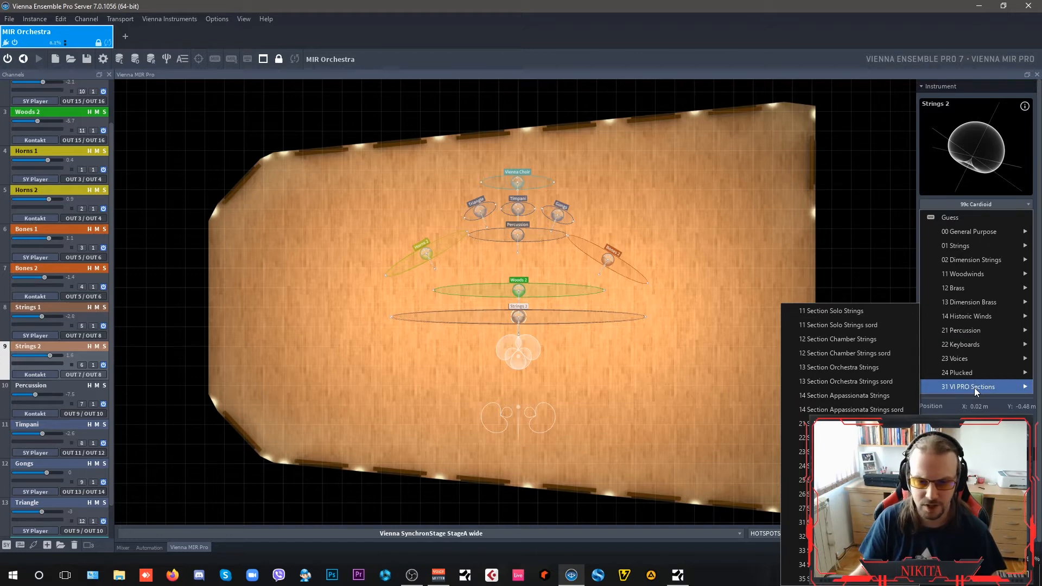
{"action": "mouse_move", "coordinate": [852, 409]}
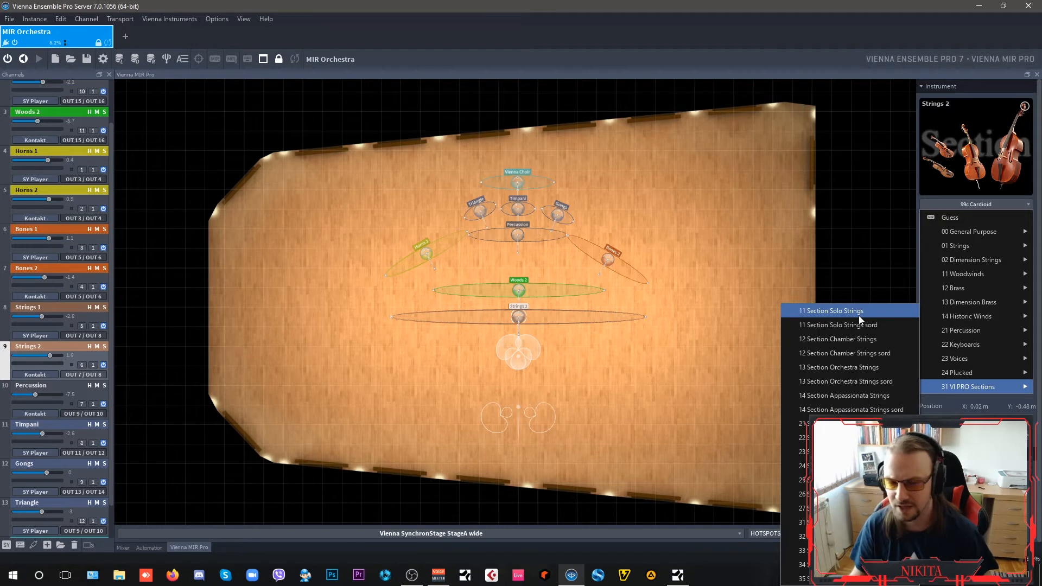
{"action": "mouse_move", "coordinate": [846, 339]}
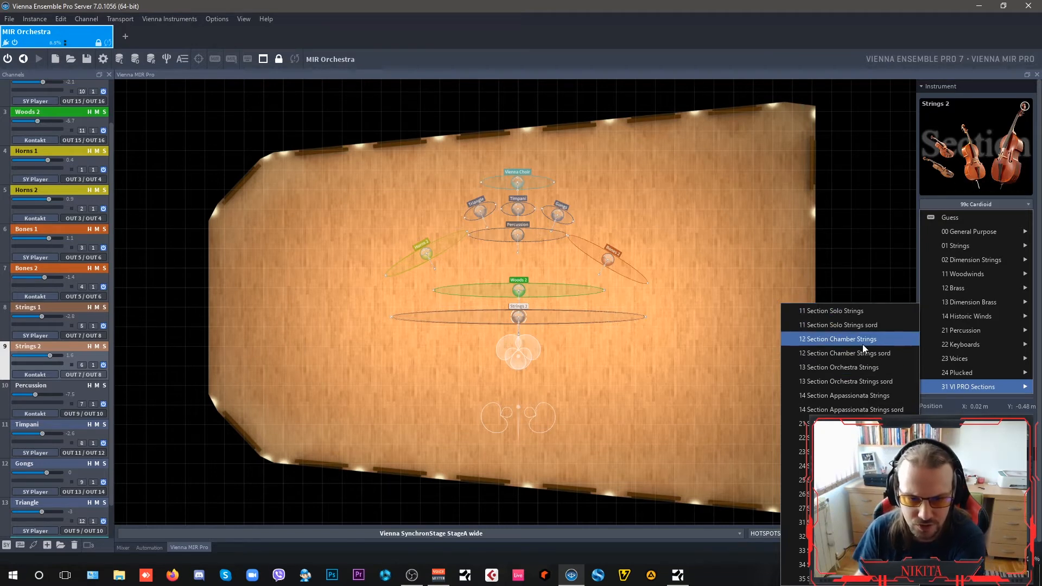
{"action": "mouse_move", "coordinate": [864, 352]}
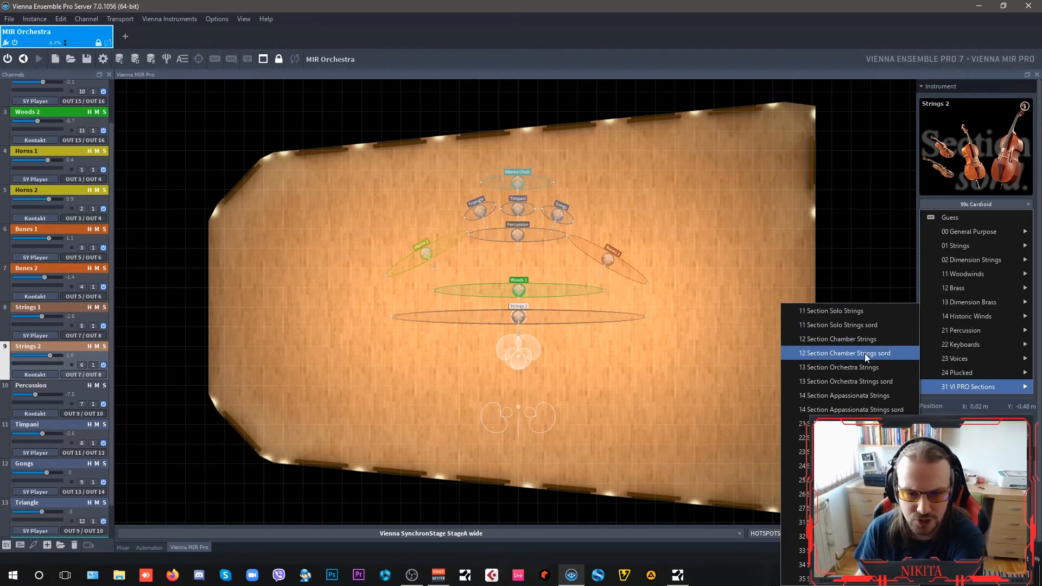
{"action": "mouse_move", "coordinate": [838, 367]}
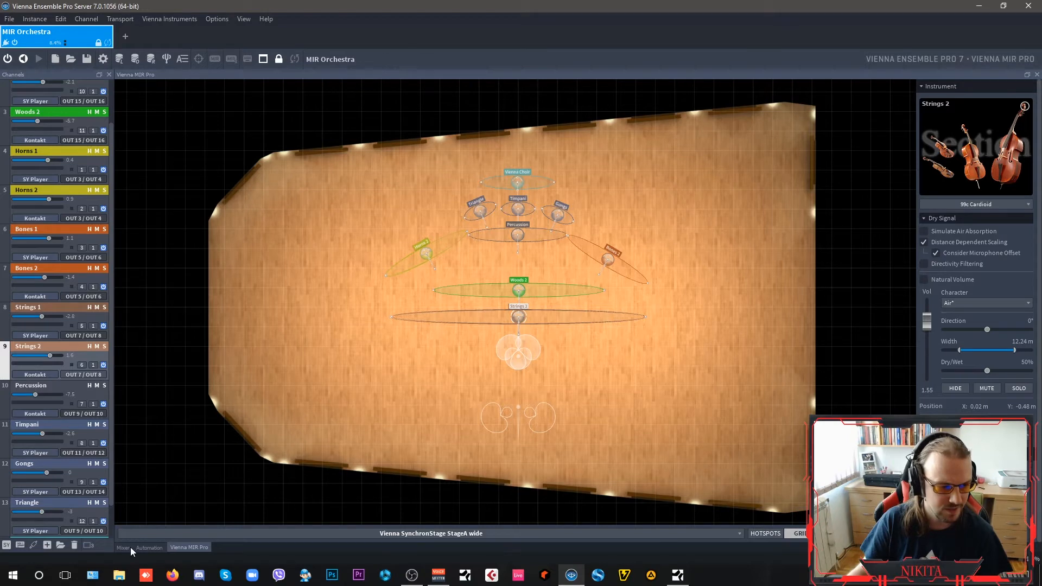
{"action": "left_click", "coordinate": [123, 547]}
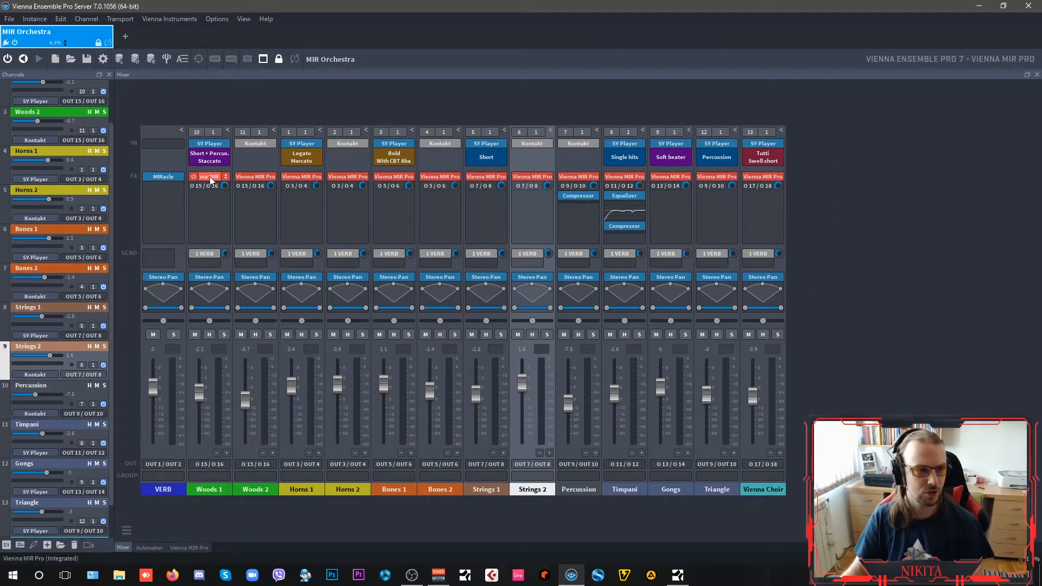
Step: View the FX plug-in list, then open the VERB channel's MIRacle reverb
{"action": "left_click", "coordinate": [208, 177]}
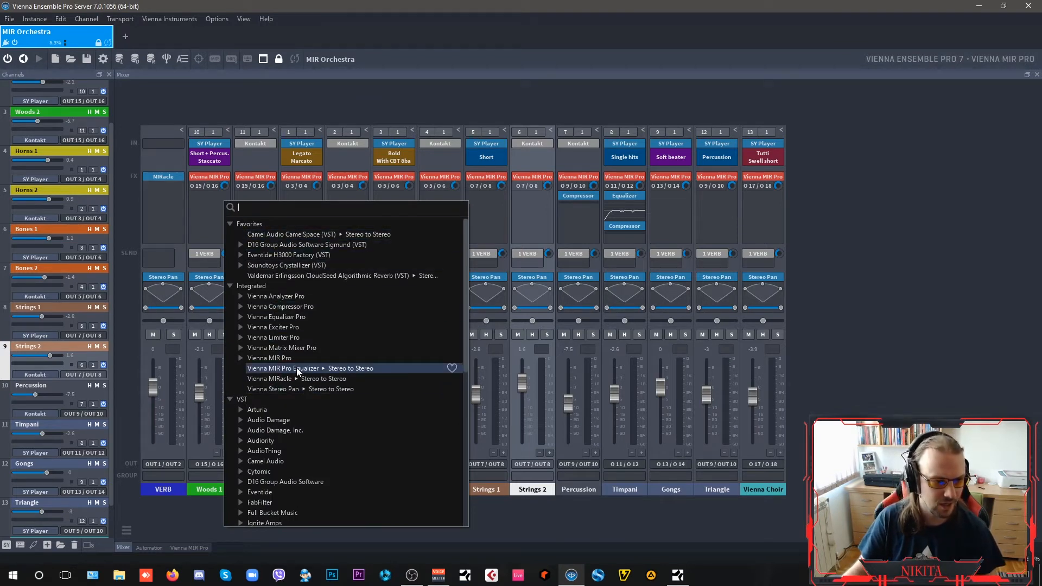
{"action": "left_click", "coordinate": [270, 357]}
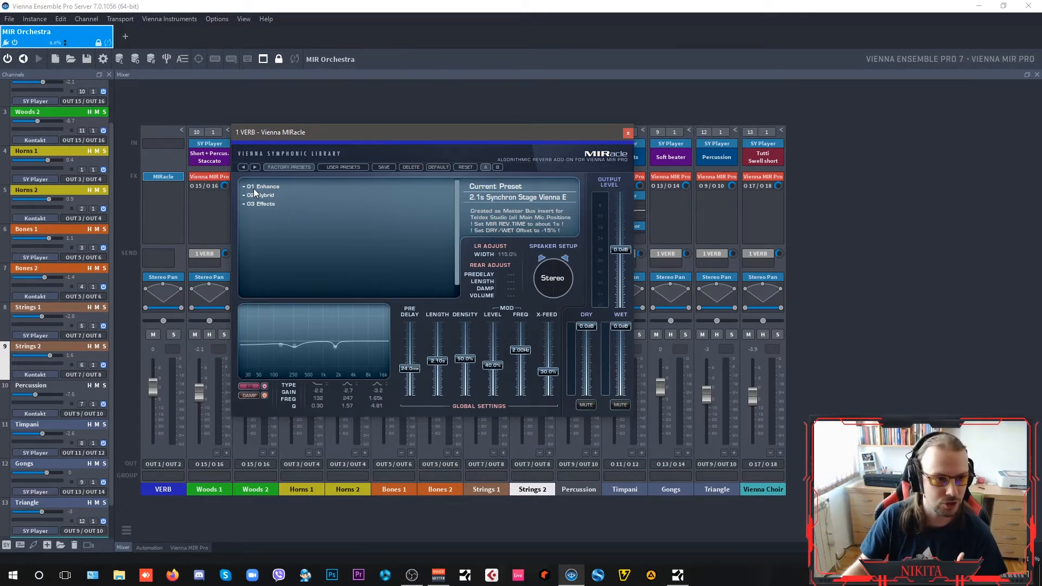
Step: Expand MIRacle's 01 Enhance preset folder, then bring the Studio One song forward
{"action": "left_click", "coordinate": [264, 186]}
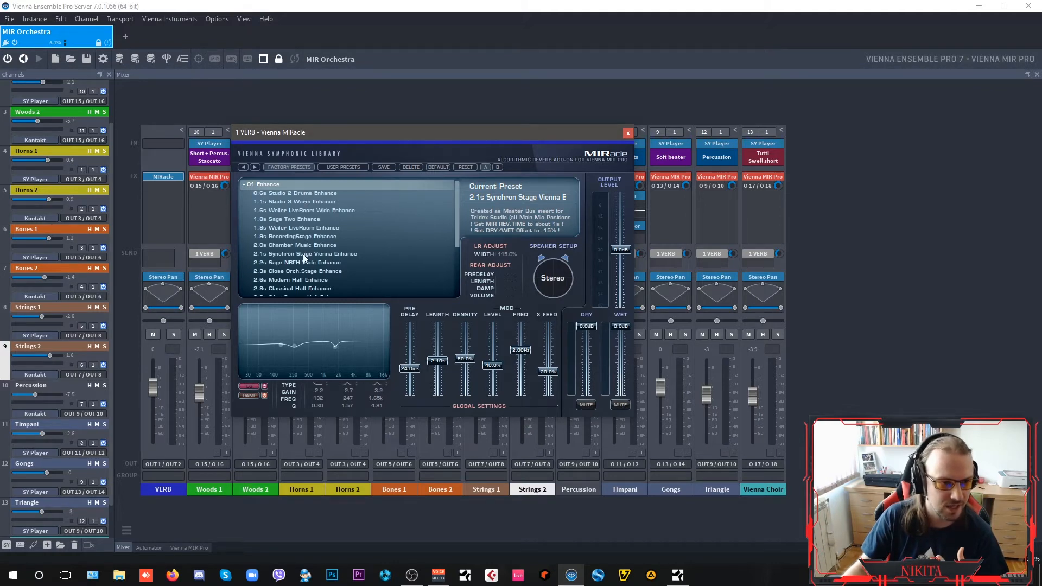
{"action": "mouse_move", "coordinate": [540, 303]}
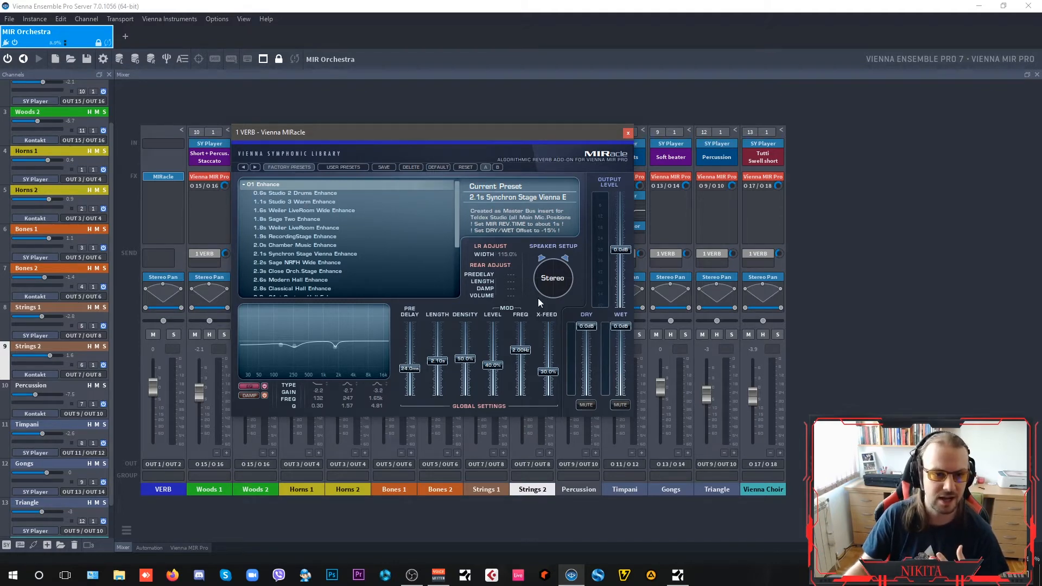
{"action": "left_click", "coordinate": [627, 132]}
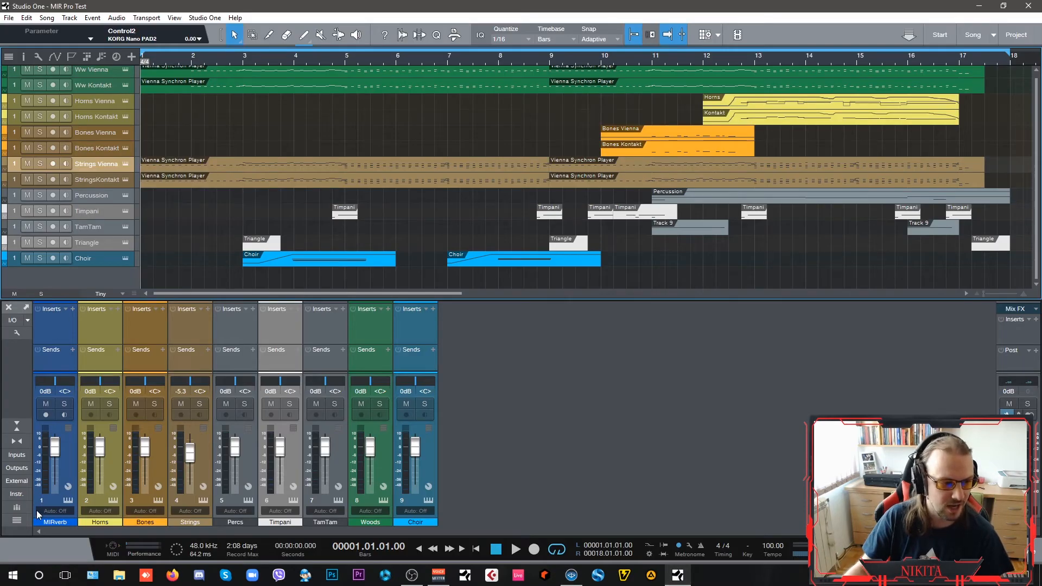
Step: Check the Vienna Ensemble Pro 7 instrument window shows CONNECTED, then close it
{"action": "left_click", "coordinate": [16, 494]}
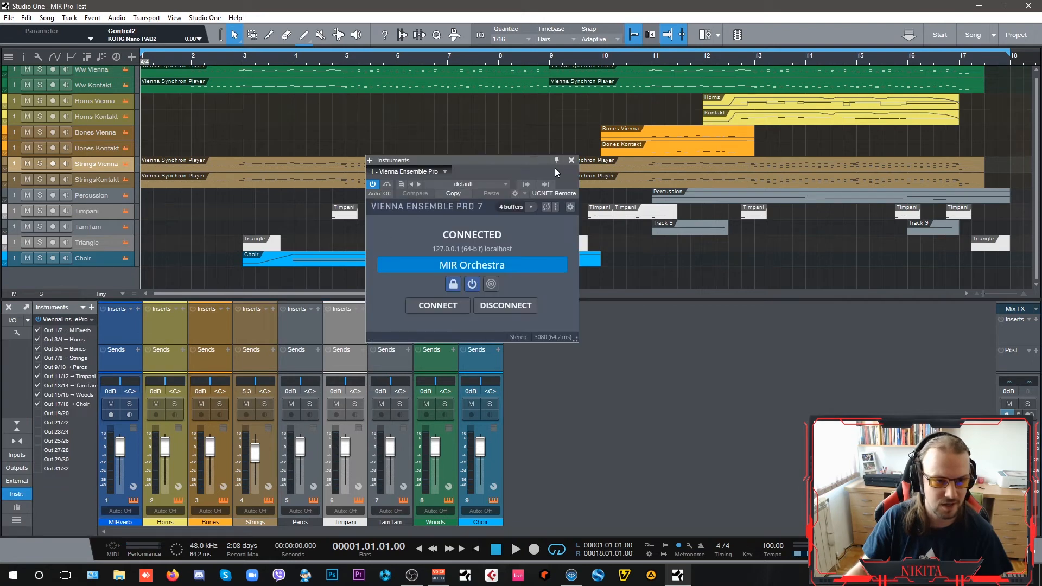
{"action": "left_click", "coordinate": [571, 160]}
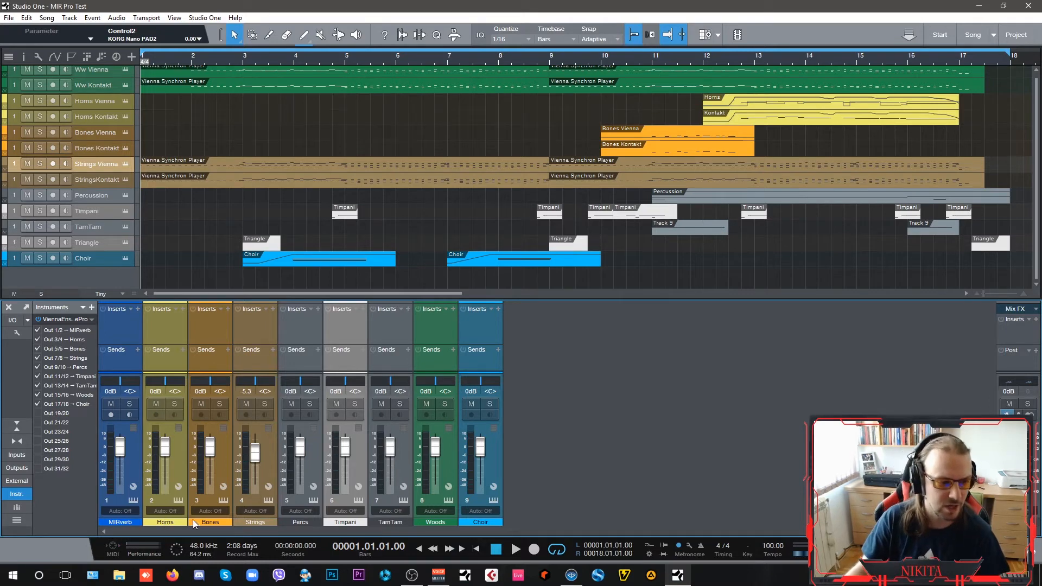
{"action": "mouse_move", "coordinate": [329, 518]}
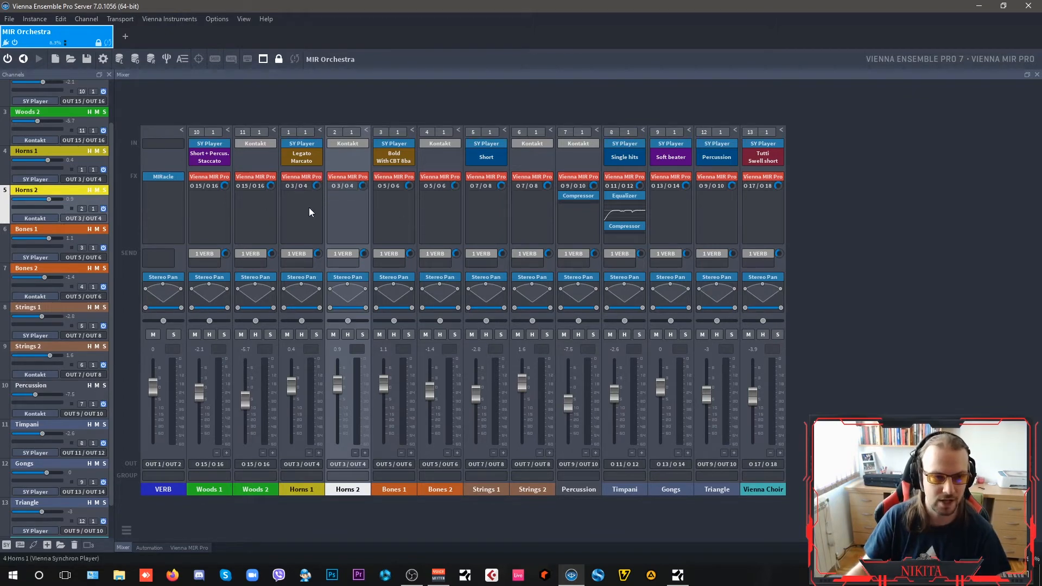
Step: Bring the MIR Pro Test song with its nine VE Pro channels back to the front
{"action": "left_click", "coordinate": [189, 547]}
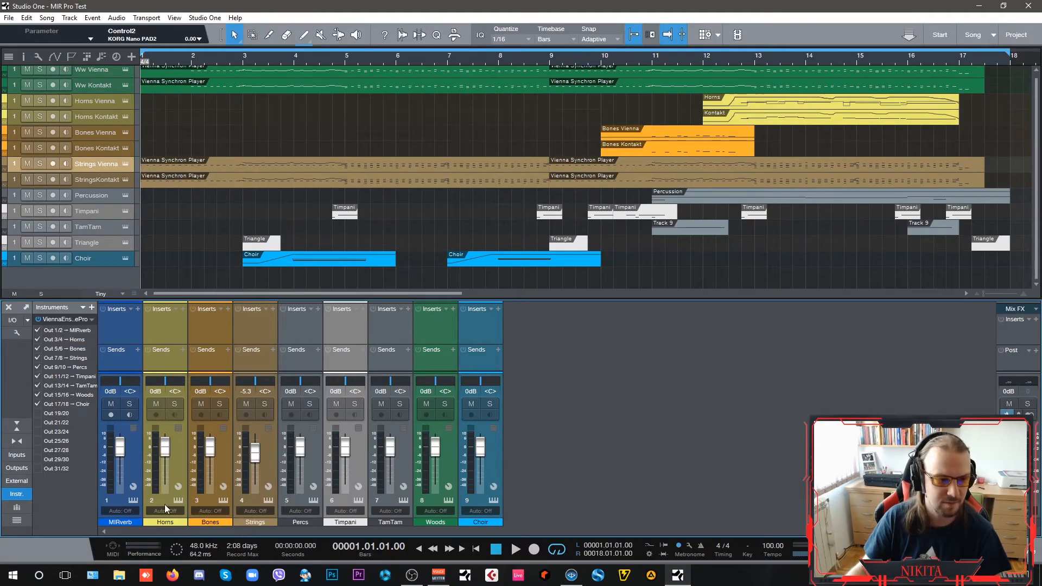
{"action": "mouse_move", "coordinate": [697, 261]}
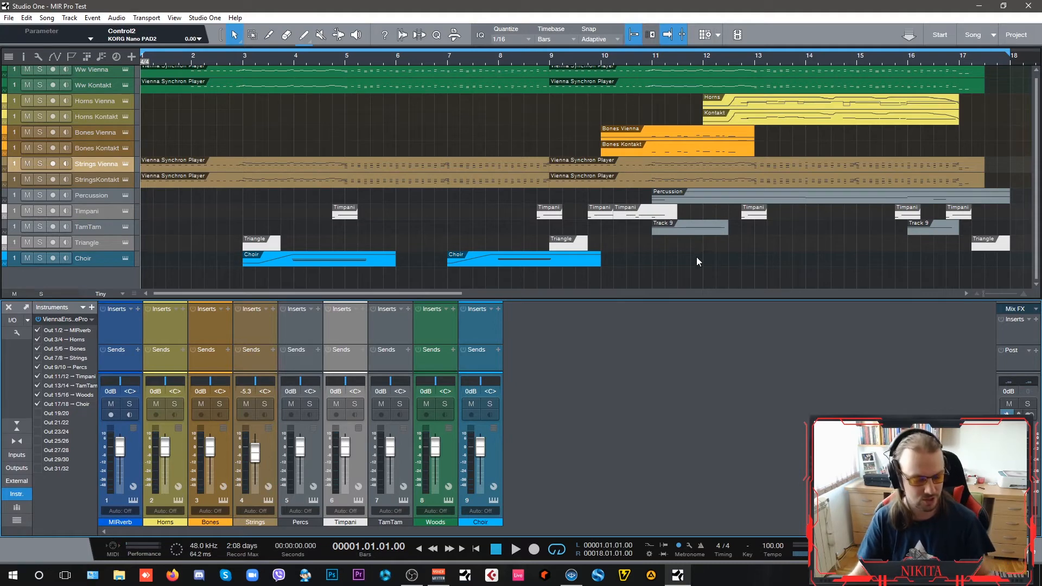
{"action": "mouse_move", "coordinate": [571, 575]}
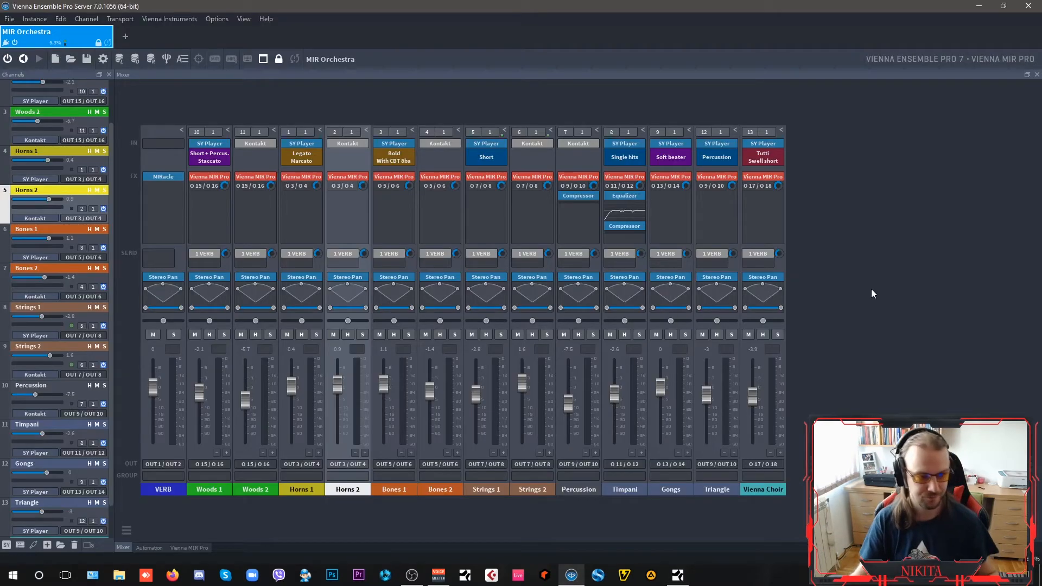
Step: Bring up the MIR Pro stage showing Synchron Stage A wide and Horns 2's settings
{"action": "left_click", "coordinate": [38, 59]}
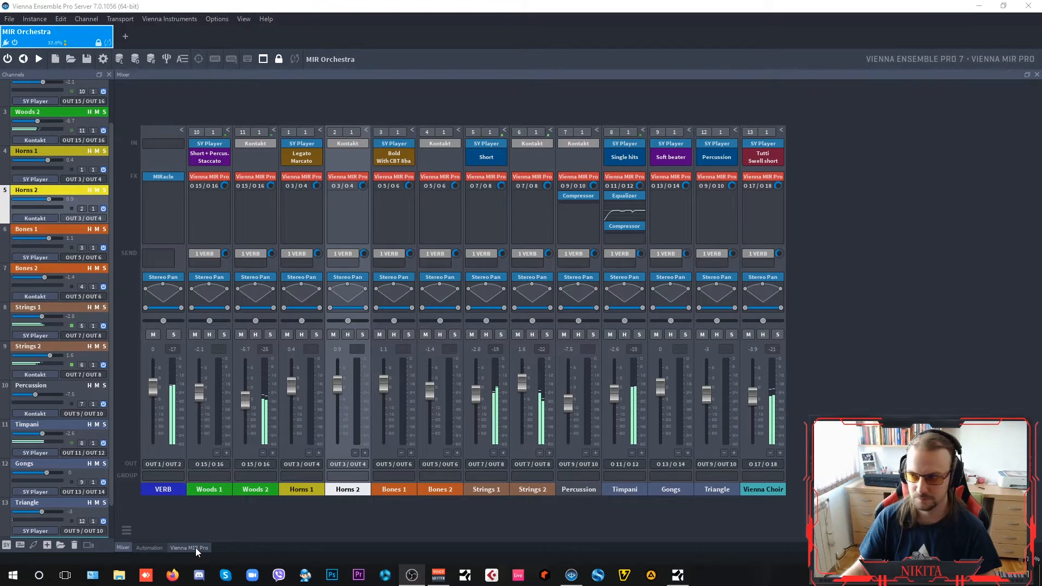
{"action": "left_click", "coordinate": [189, 548]}
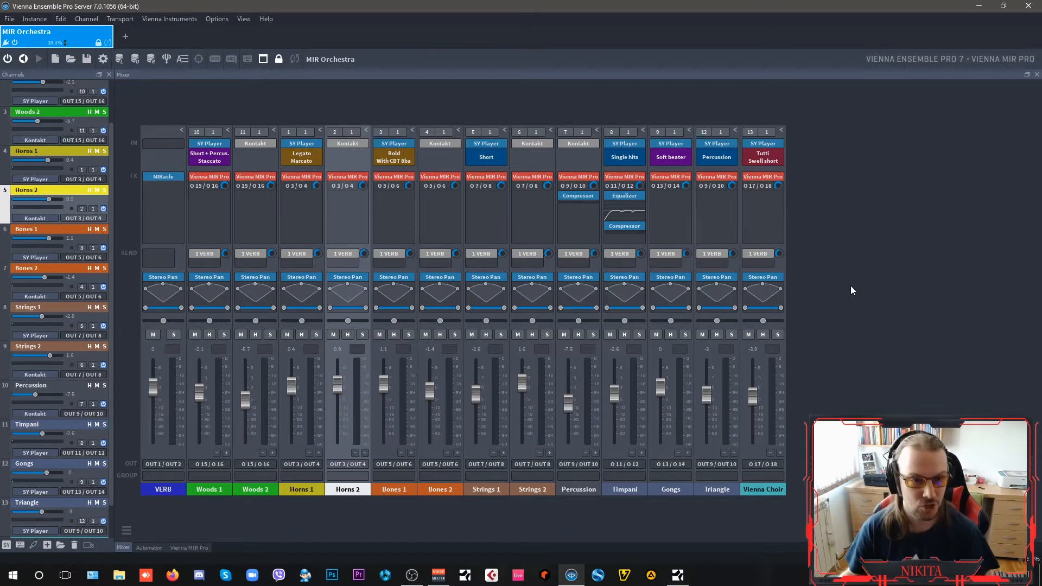
{"action": "mouse_move", "coordinate": [802, 344]}
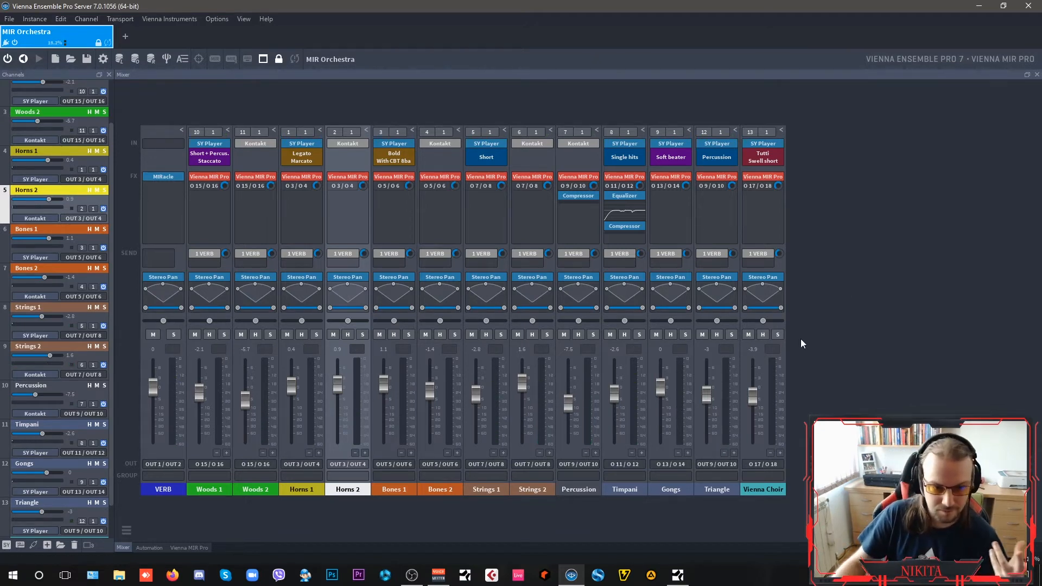
{"action": "mouse_move", "coordinate": [871, 313]}
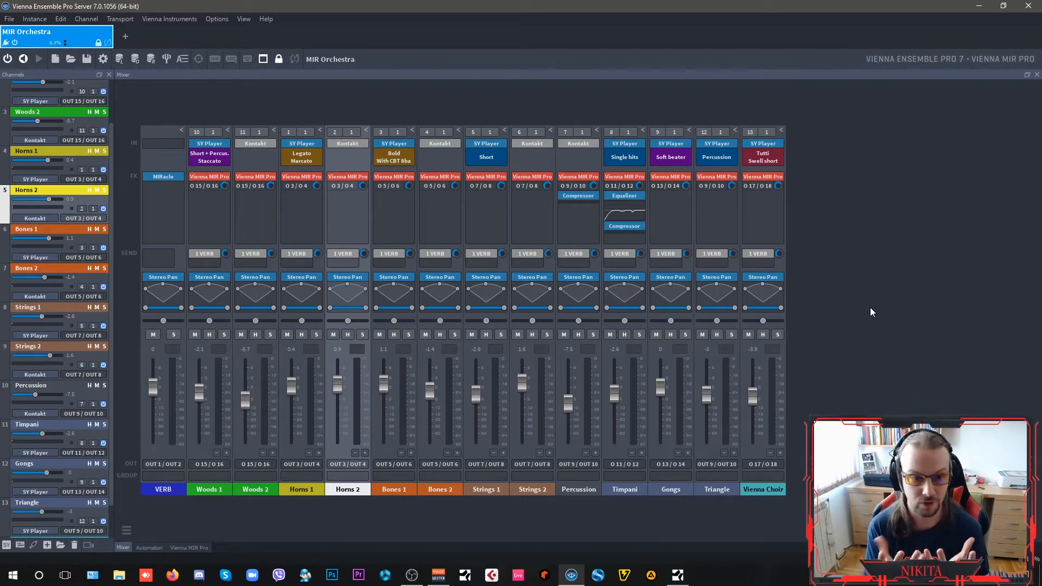
{"action": "left_click", "coordinate": [189, 547]}
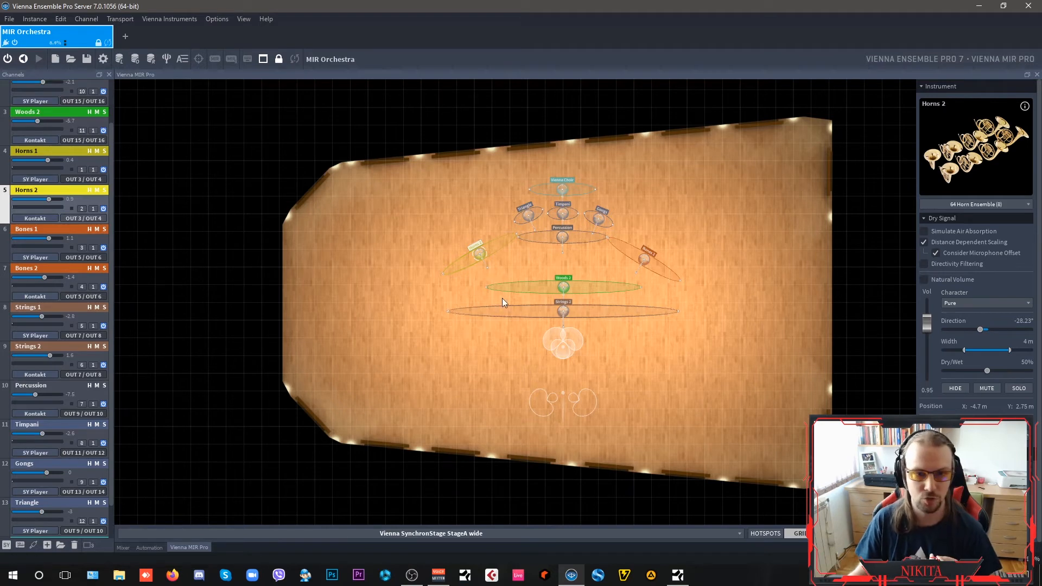
Step: Open Studio One's Song menu to reach Export Stems
{"action": "left_click", "coordinate": [26, 31]}
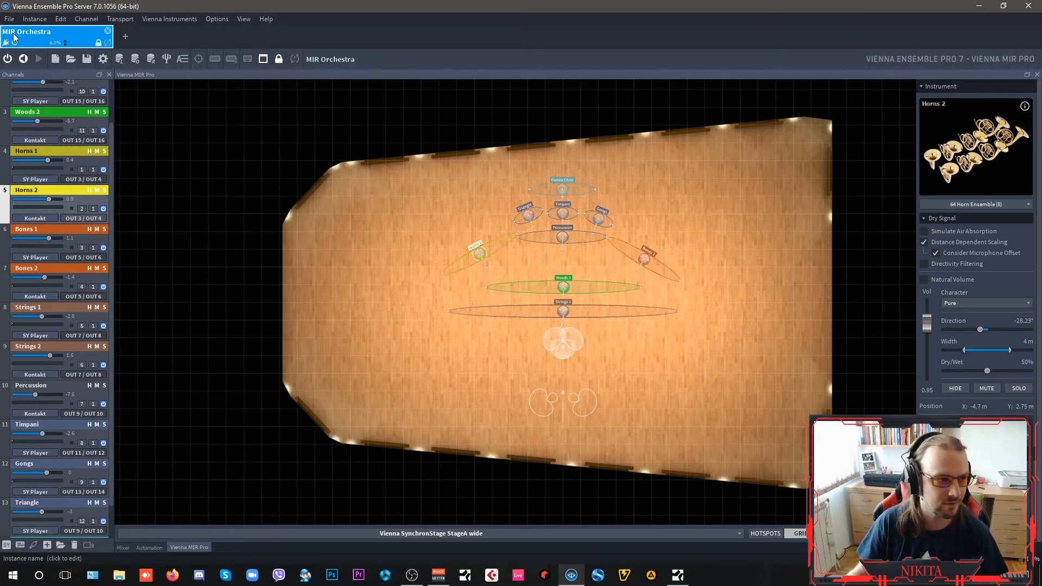
{"action": "mouse_move", "coordinate": [231, 220]}
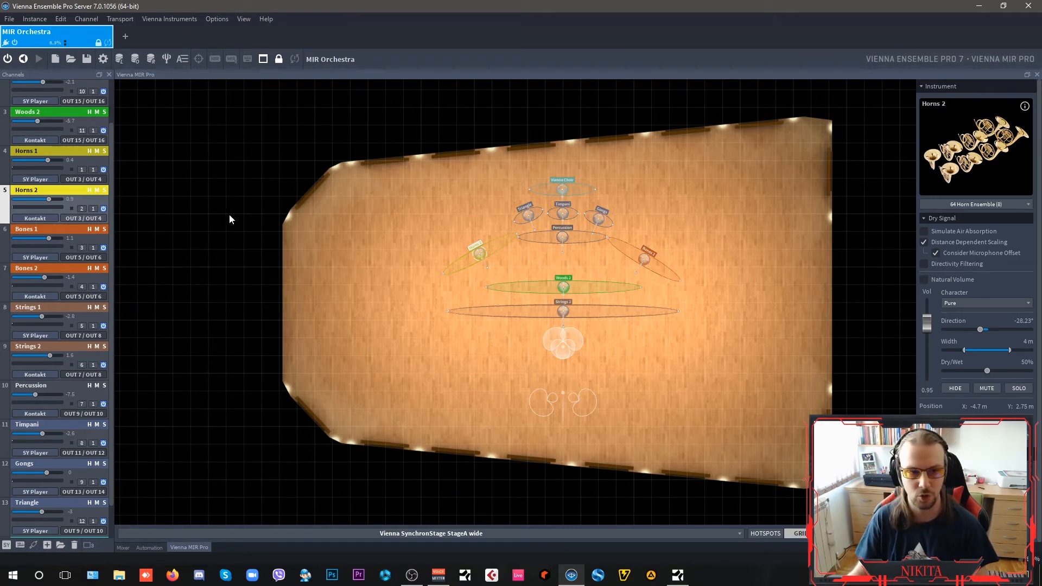
{"action": "mouse_move", "coordinate": [400, 249]}
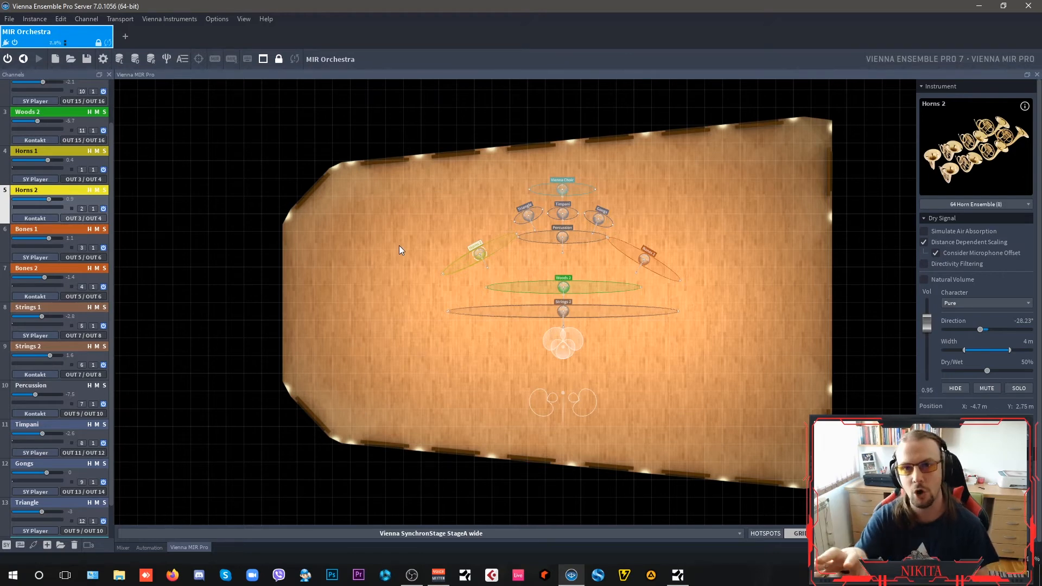
{"action": "mouse_move", "coordinate": [575, 115]}
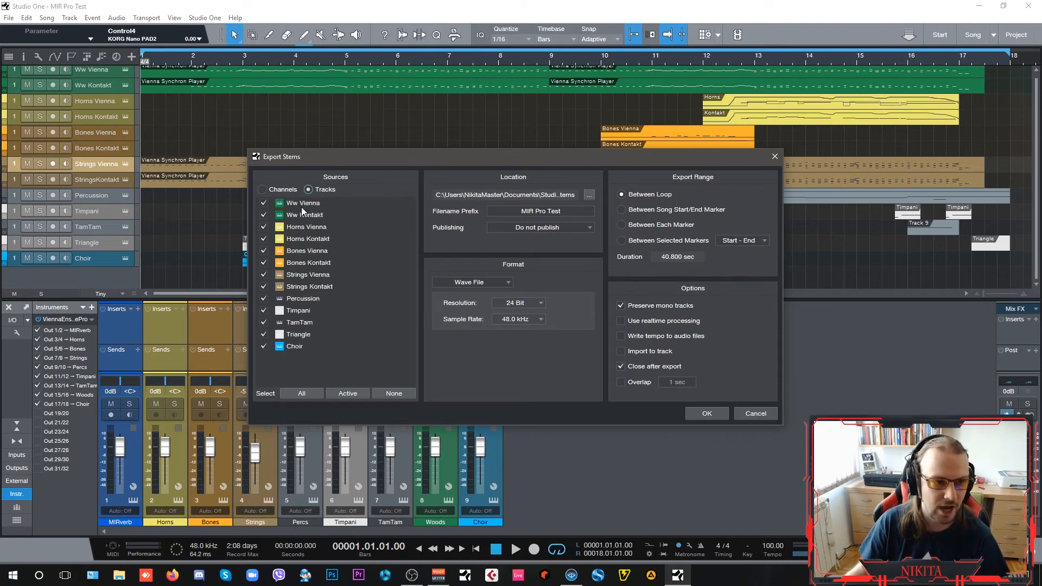
Step: Set Export Stems to export by mix Channels and confirm with OK
{"action": "left_click", "coordinate": [262, 190]}
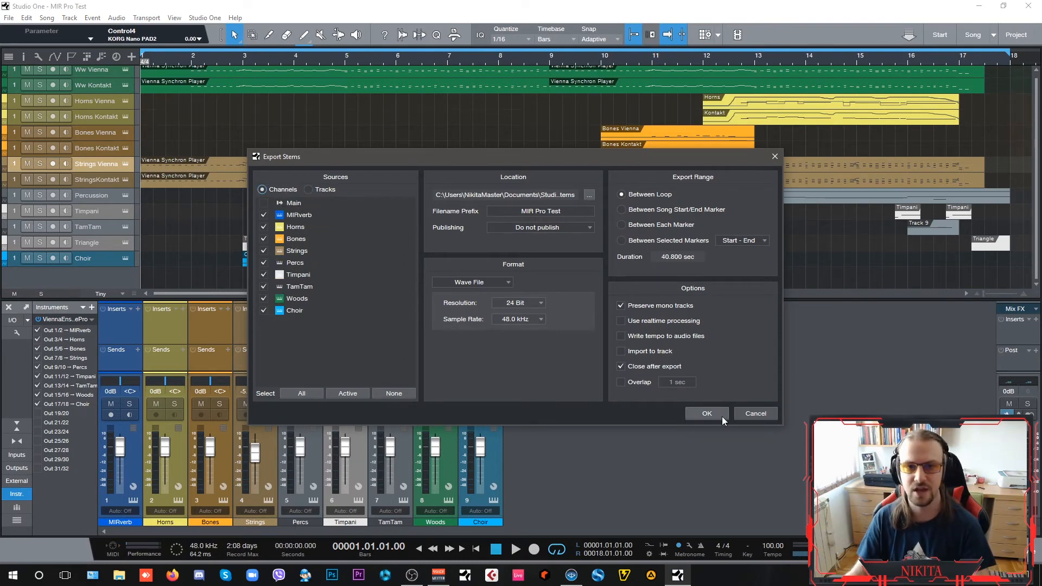
{"action": "left_click", "coordinate": [707, 412]}
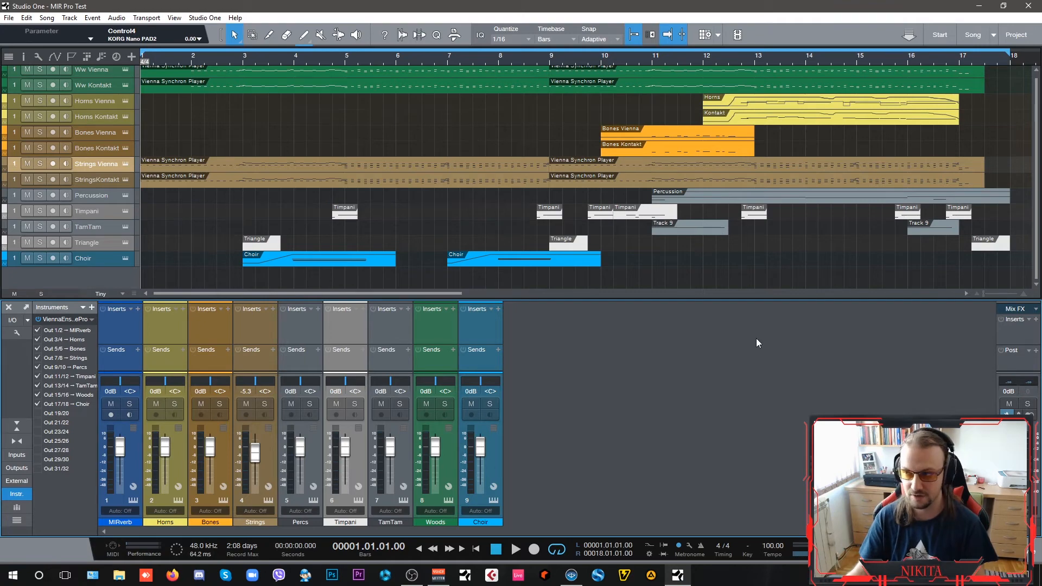
{"action": "mouse_move", "coordinate": [669, 400]}
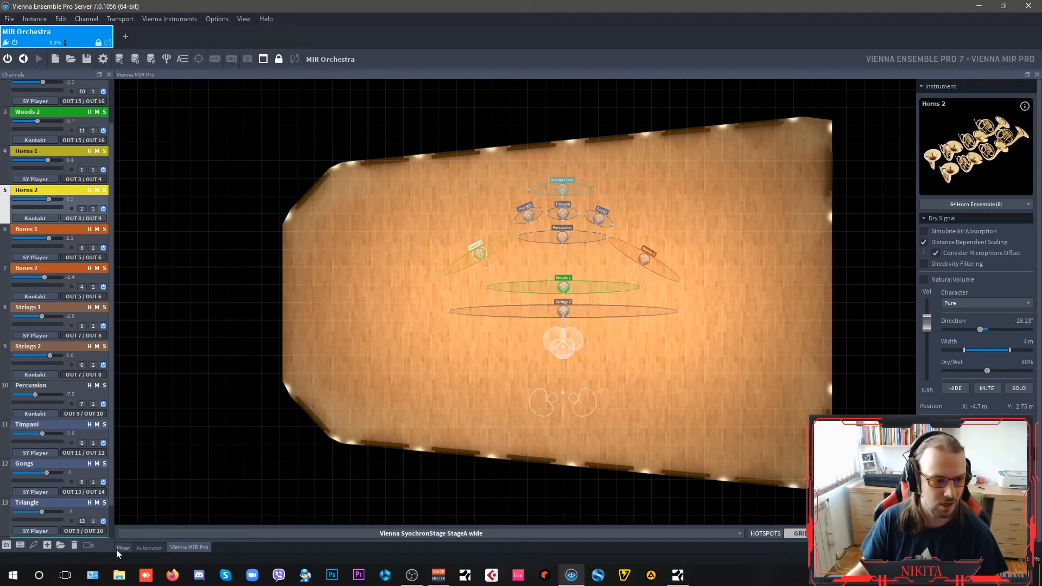
Step: Return to the mixer and check the Percussion Compressor Pro at 2:1 ratio
{"action": "left_click", "coordinate": [122, 548]}
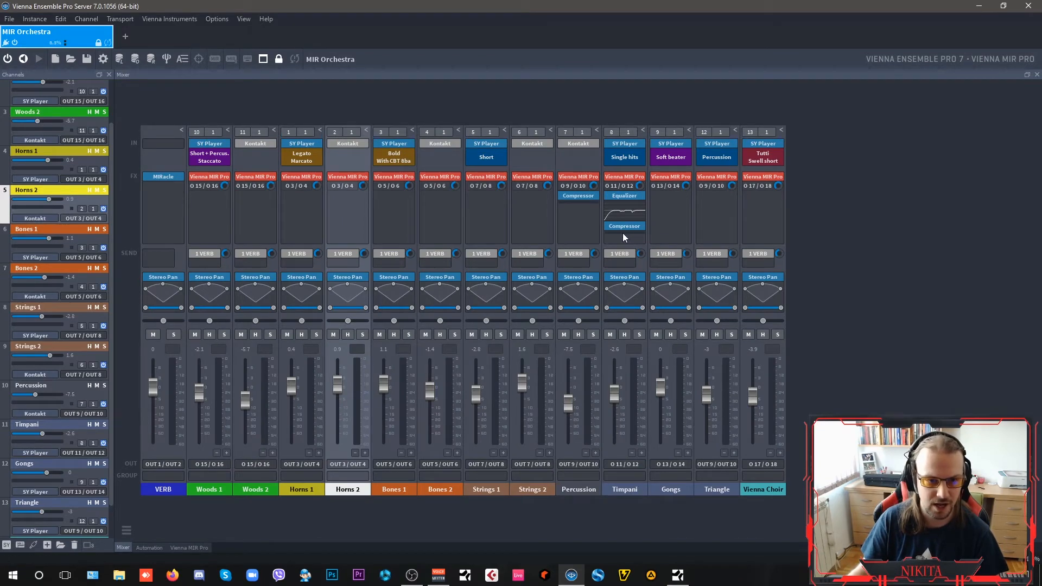
{"action": "left_click", "coordinate": [578, 196]}
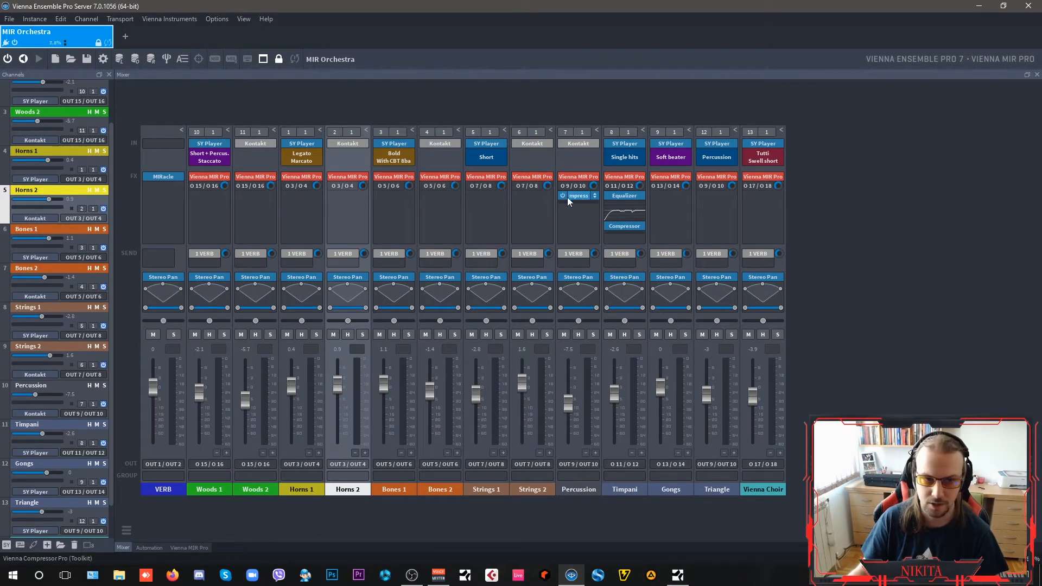
{"action": "mouse_move", "coordinate": [578, 195]}
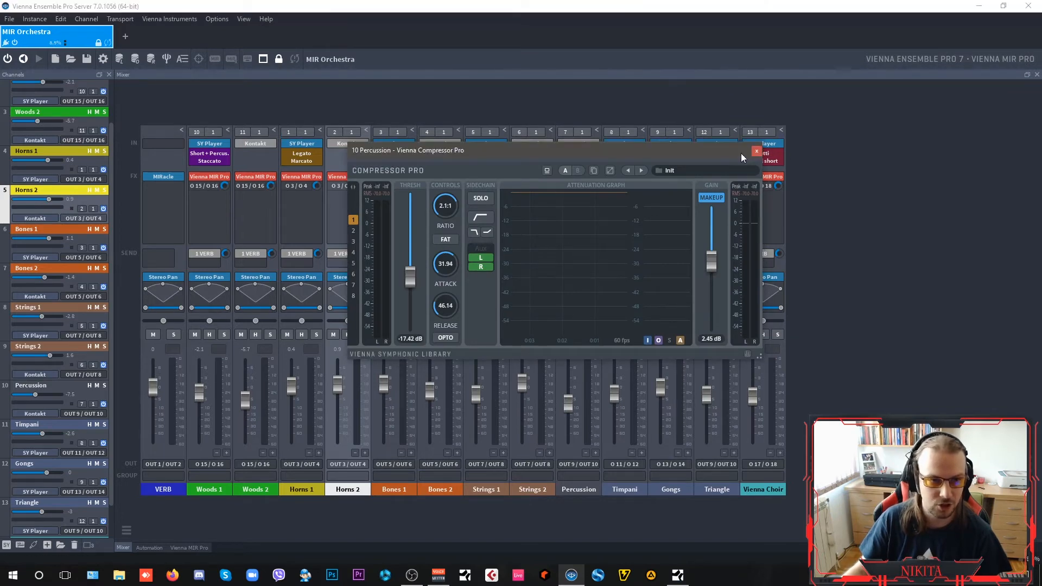
{"action": "left_click", "coordinate": [756, 151]}
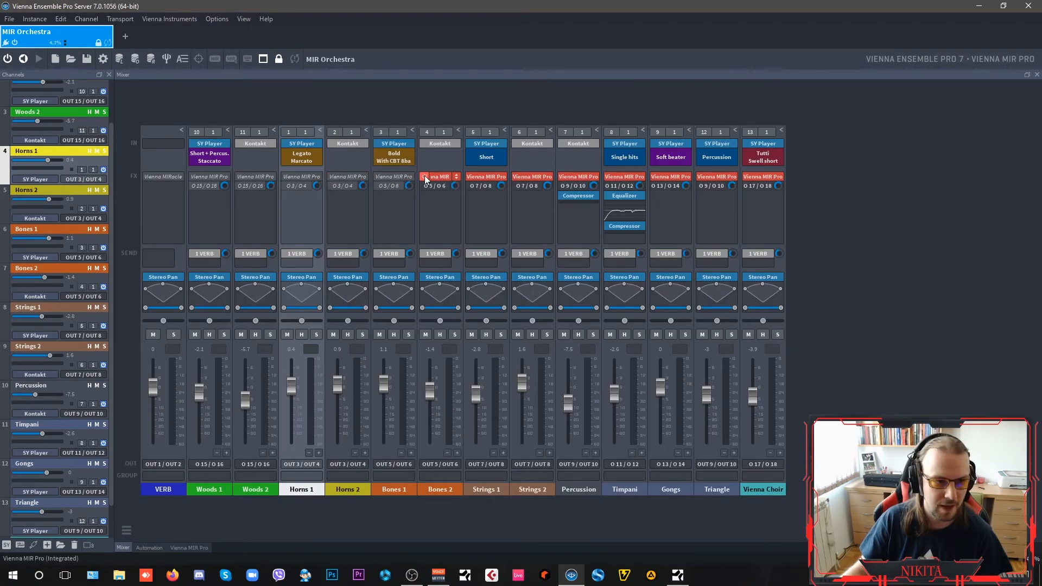
Step: Bypass MIR Pro on Bones 2 and Triangle, glancing at Timpani's stage placement
{"action": "left_click", "coordinate": [189, 547]}
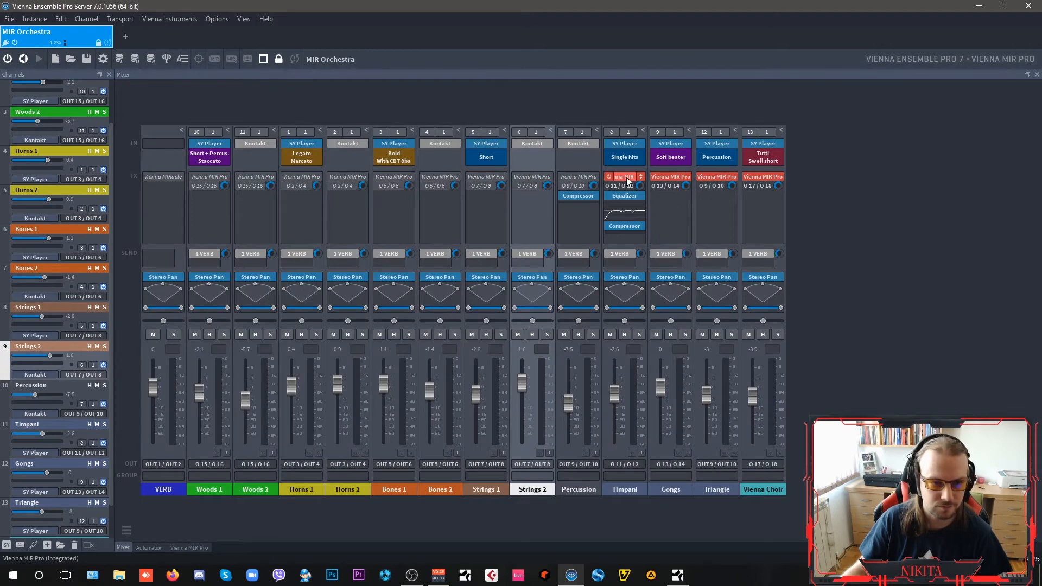
{"action": "left_click", "coordinate": [189, 547]}
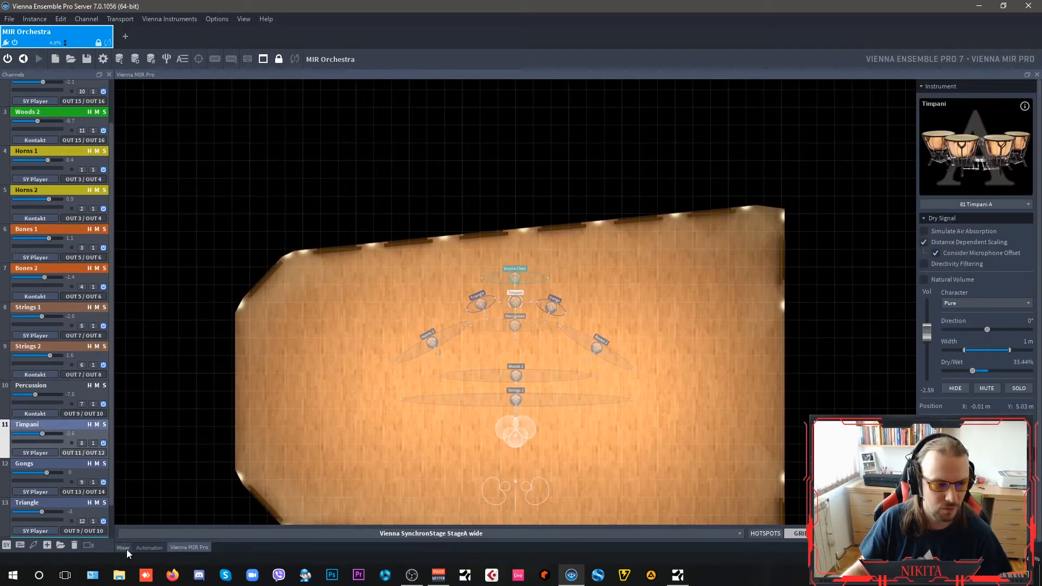
{"action": "left_click", "coordinate": [122, 548]}
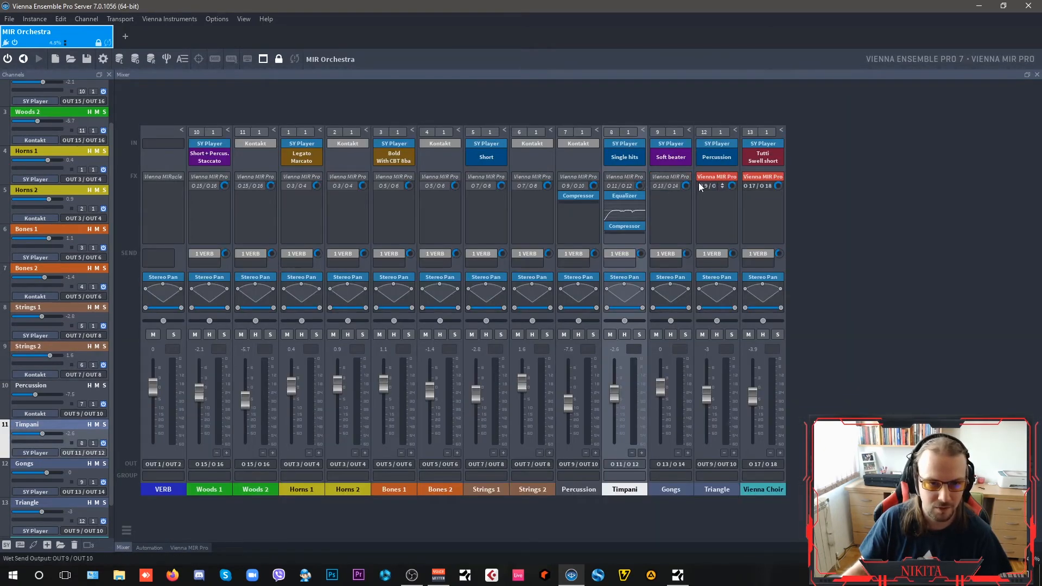
{"action": "left_click", "coordinate": [189, 547]}
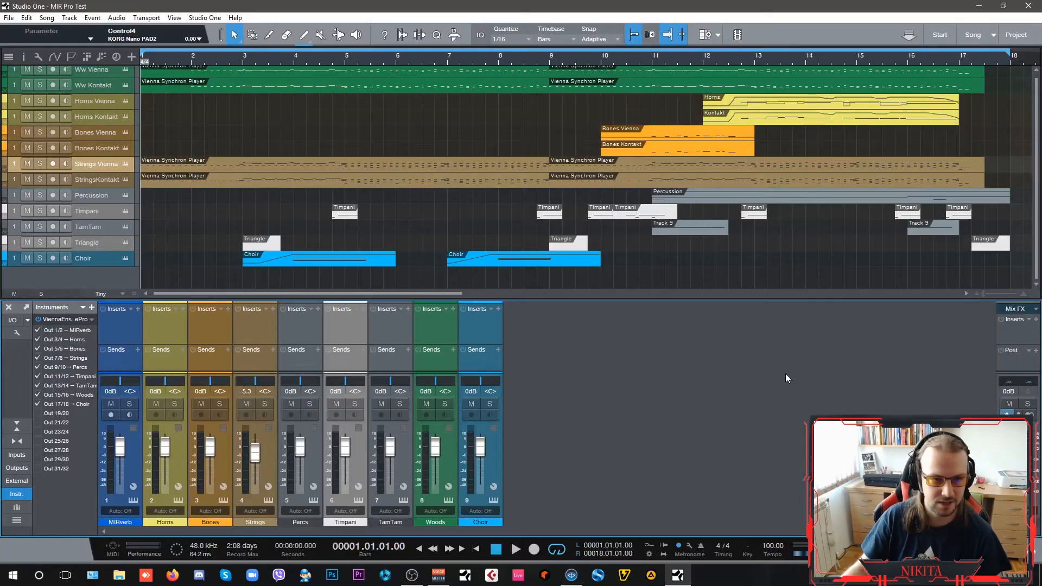
Step: Bring up Horns 1's Synchron Player showing the Horns VelXF legato marcato preset
{"action": "left_click", "coordinate": [516, 550]}
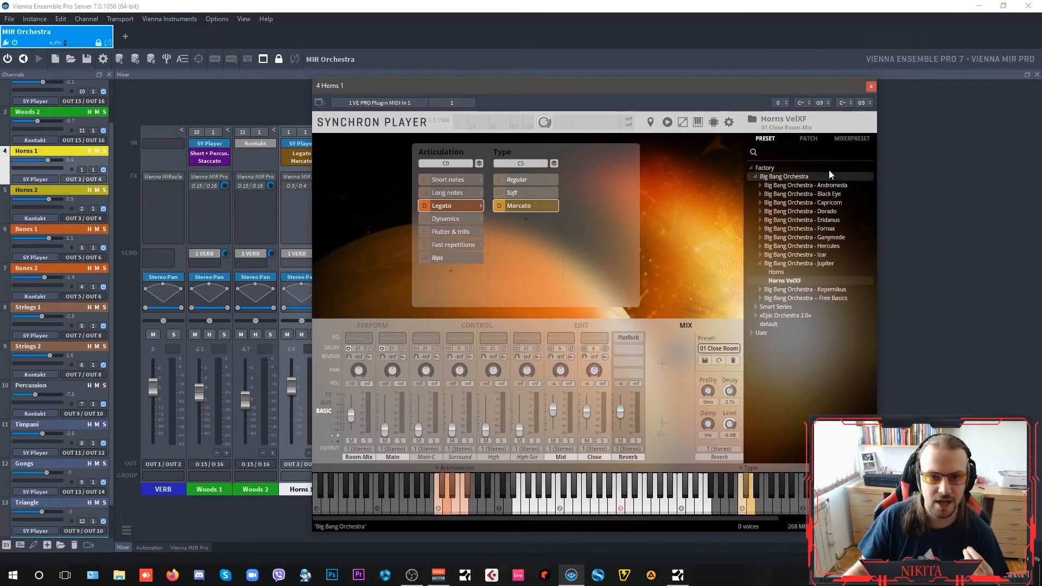
Step: Close Horns 1's Synchron Player and bring up Horns 2's Horn Ensemble Legato Kontakt
{"action": "left_click", "coordinate": [805, 238]}
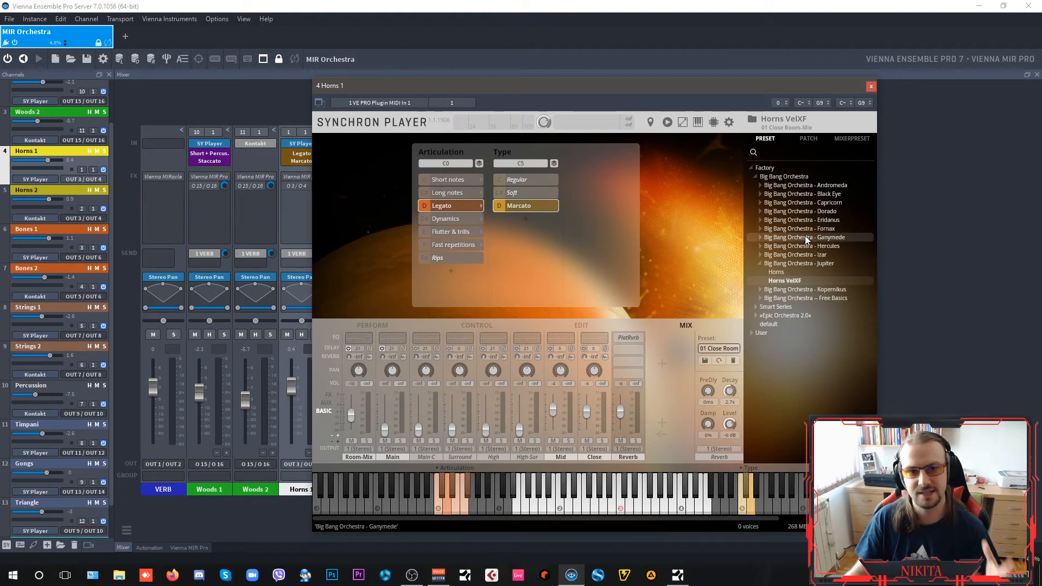
{"action": "mouse_move", "coordinate": [480, 452]}
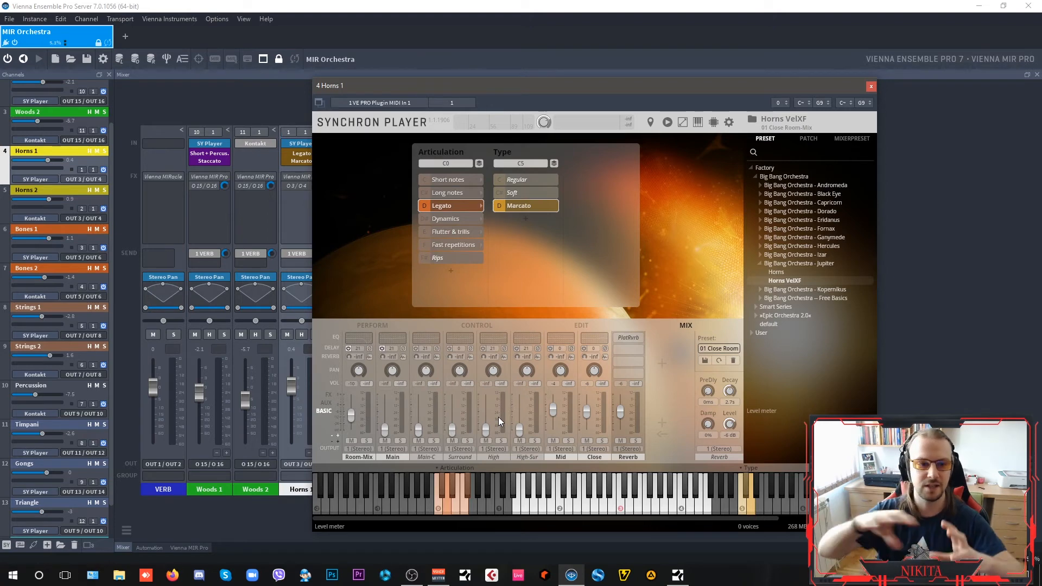
{"action": "mouse_move", "coordinate": [518, 464]}
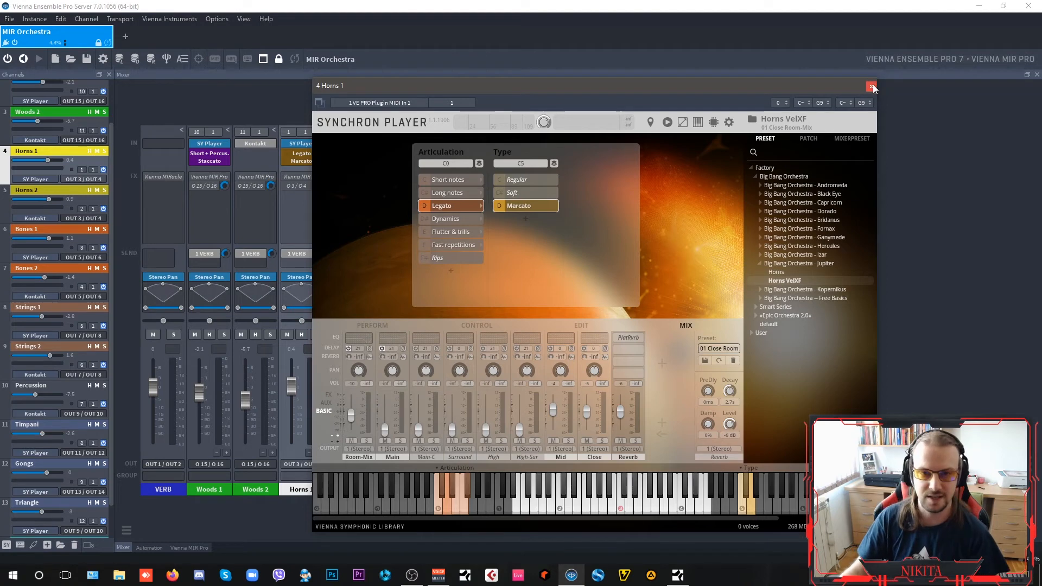
{"action": "left_click", "coordinate": [872, 85]}
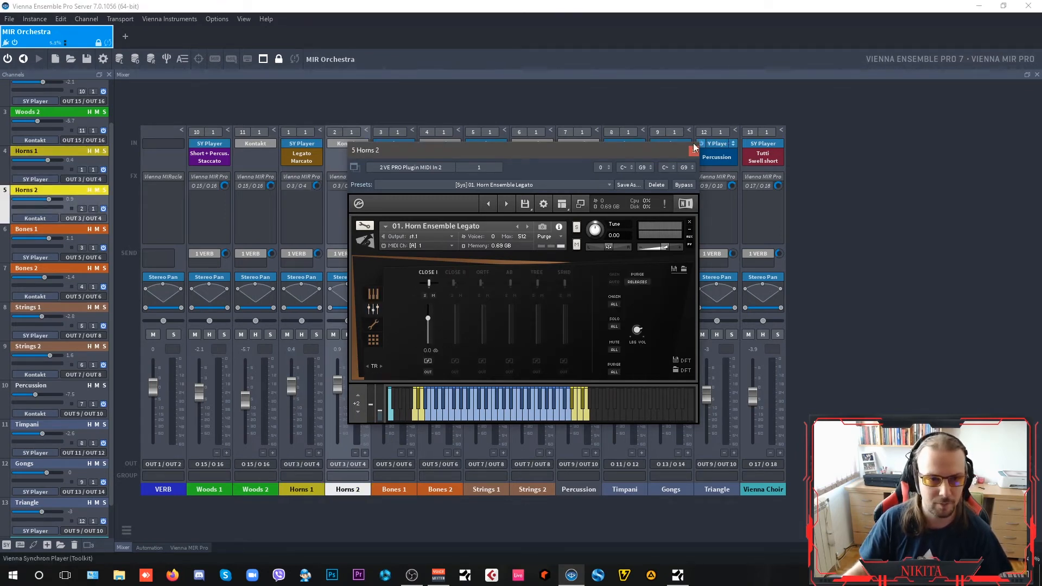
Step: Close the Horns 2 Kontakt window, leaving the full channel mixer visible
{"action": "left_click", "coordinate": [689, 222]}
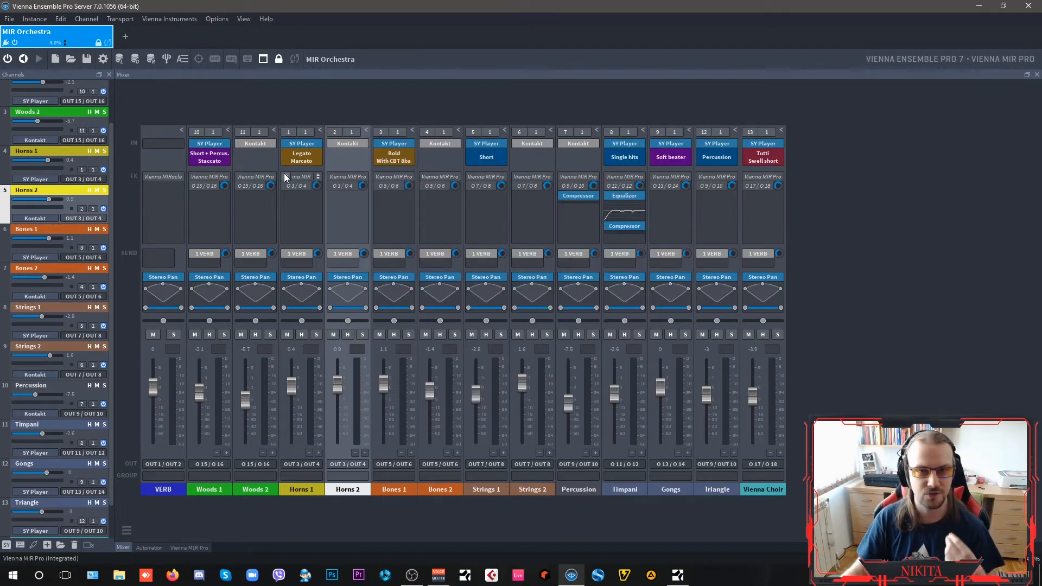
{"action": "mouse_move", "coordinate": [302, 176]}
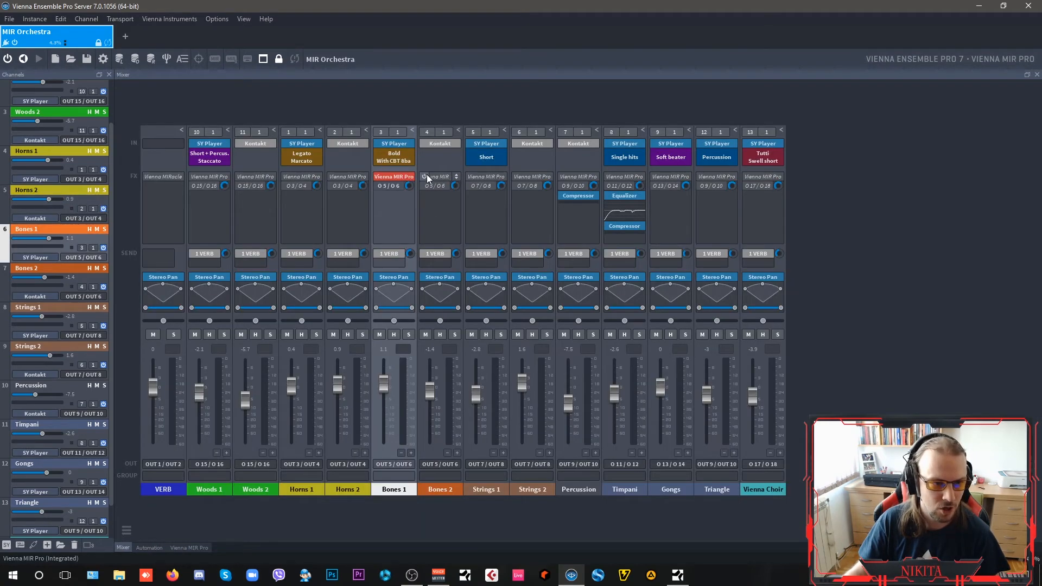
Step: Toggle the MIR Pro insert on the Bones 2 channel
{"action": "left_click", "coordinate": [439, 175]}
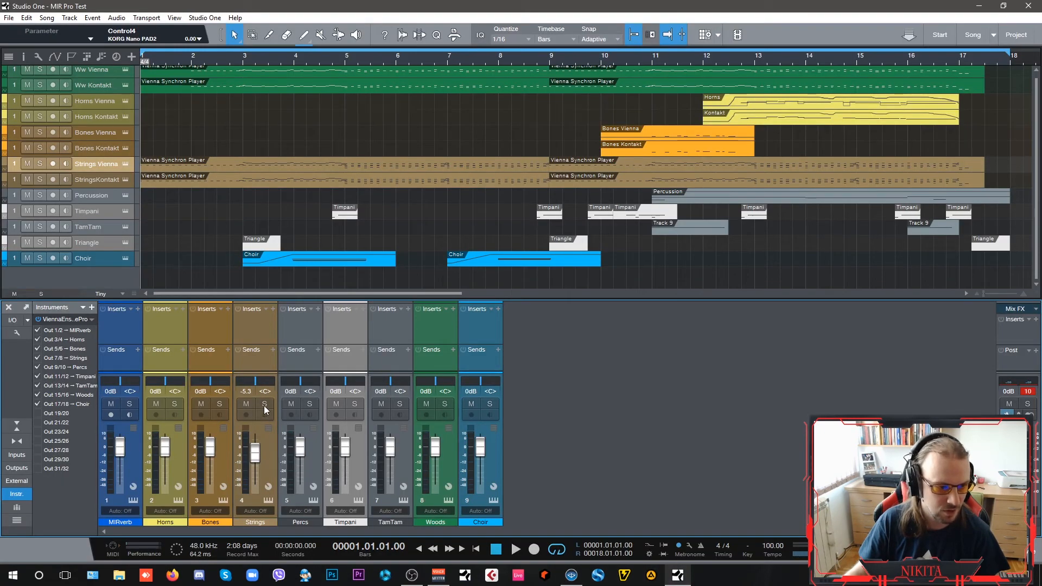
Step: Solo the Strings channel in Studio One's mixer
{"action": "left_click", "coordinate": [264, 404]}
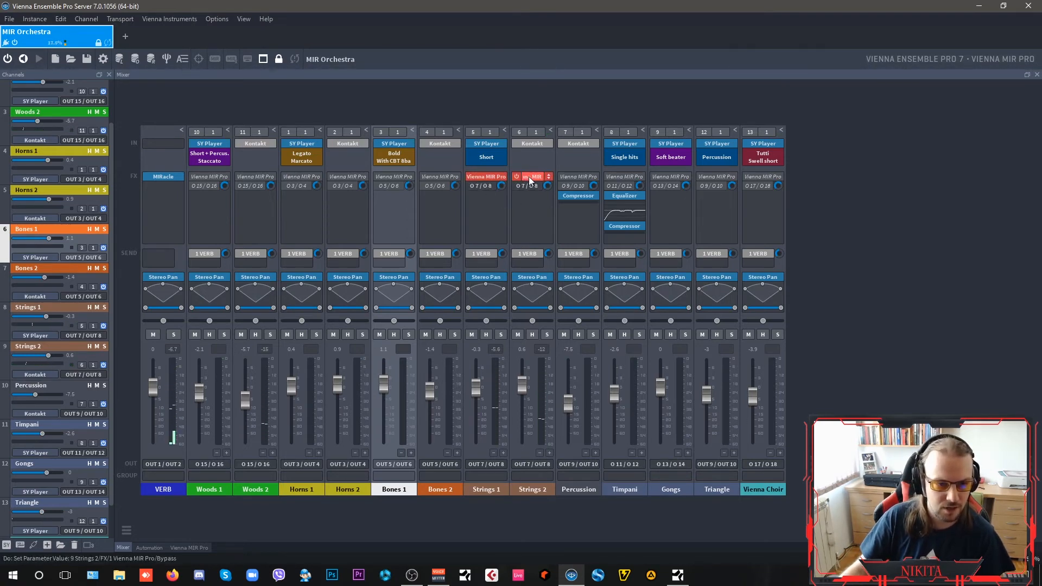
Step: Toggle MIR Pro on Strings 2 and Percussion, closing Strings 1's Synchron Player
{"action": "left_click", "coordinate": [189, 547]}
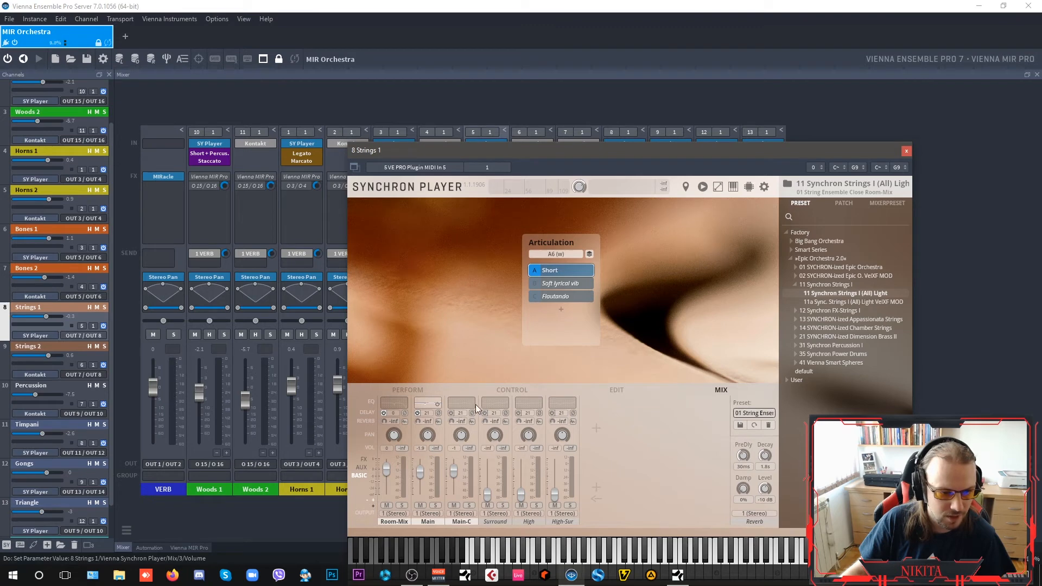
{"action": "left_click", "coordinate": [905, 151]}
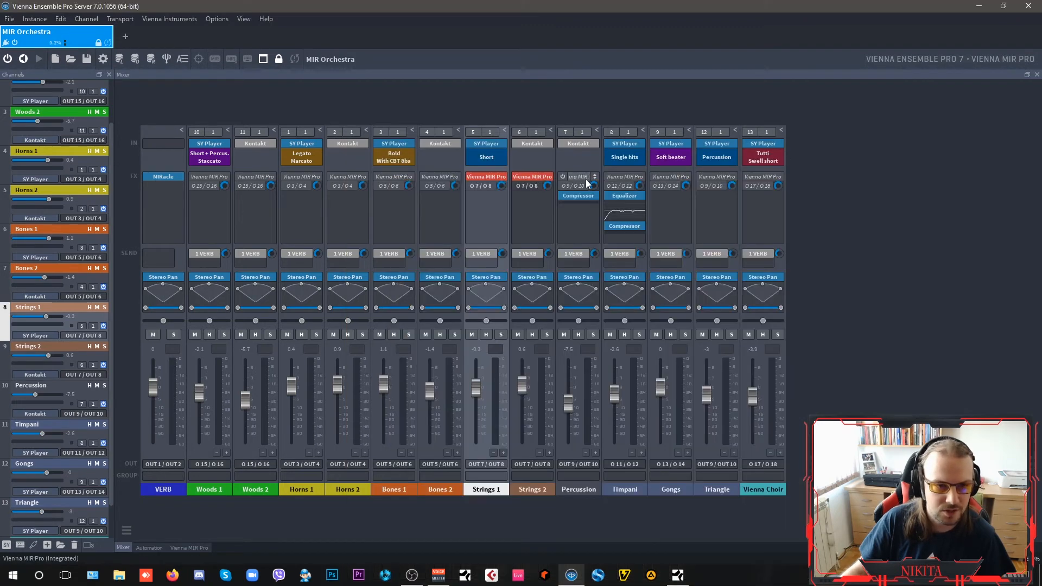
{"action": "left_click", "coordinate": [188, 547]}
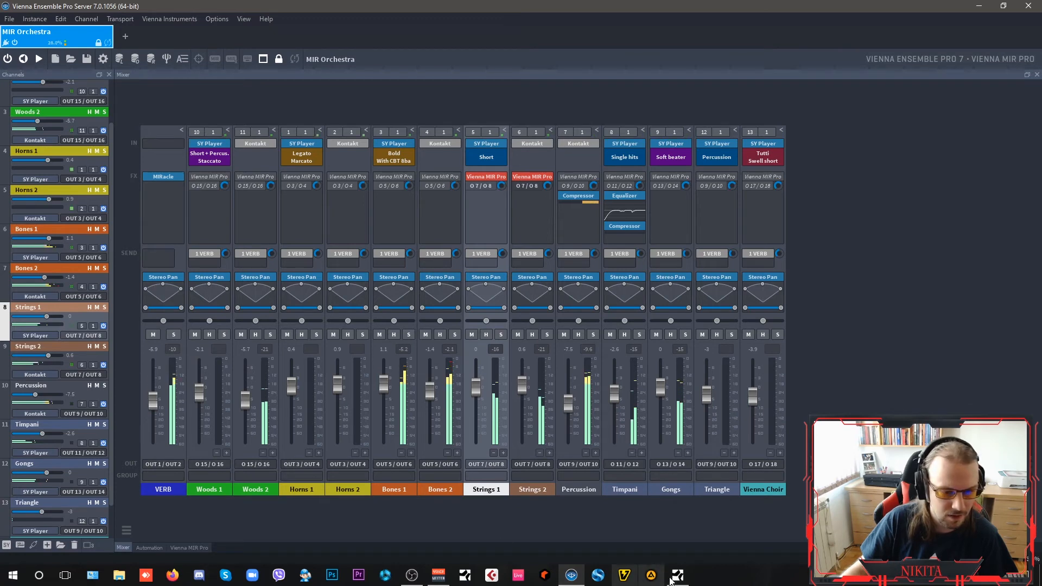
{"action": "left_click", "coordinate": [677, 575]}
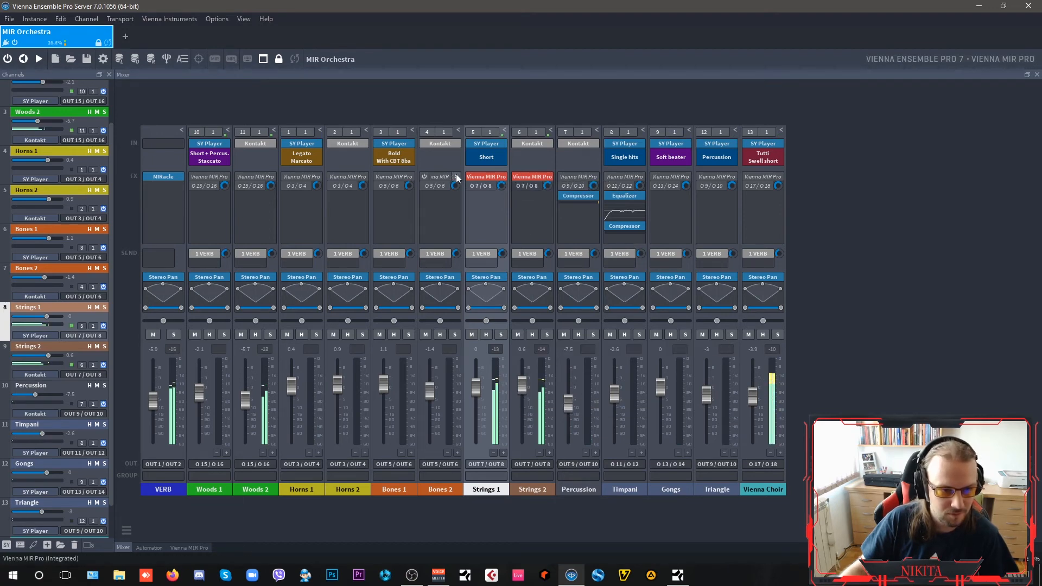
{"action": "left_click_drag", "start_coordinate": [476, 379], "coordinate": [477, 402]}
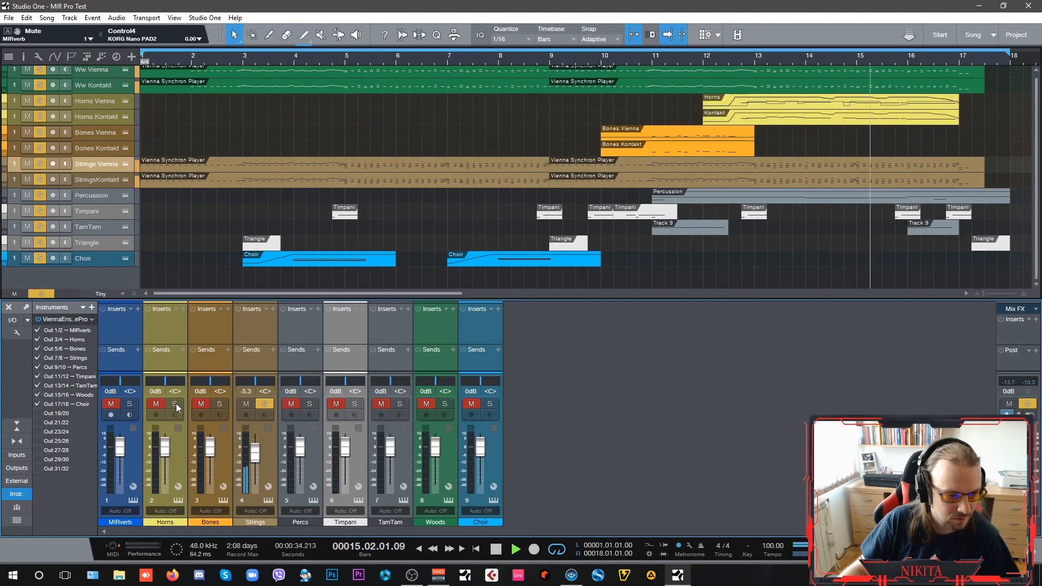
Step: Solo Horns in Studio One during playback, then switch back to Vienna Ensemble Pro
{"action": "left_click", "coordinate": [174, 403]}
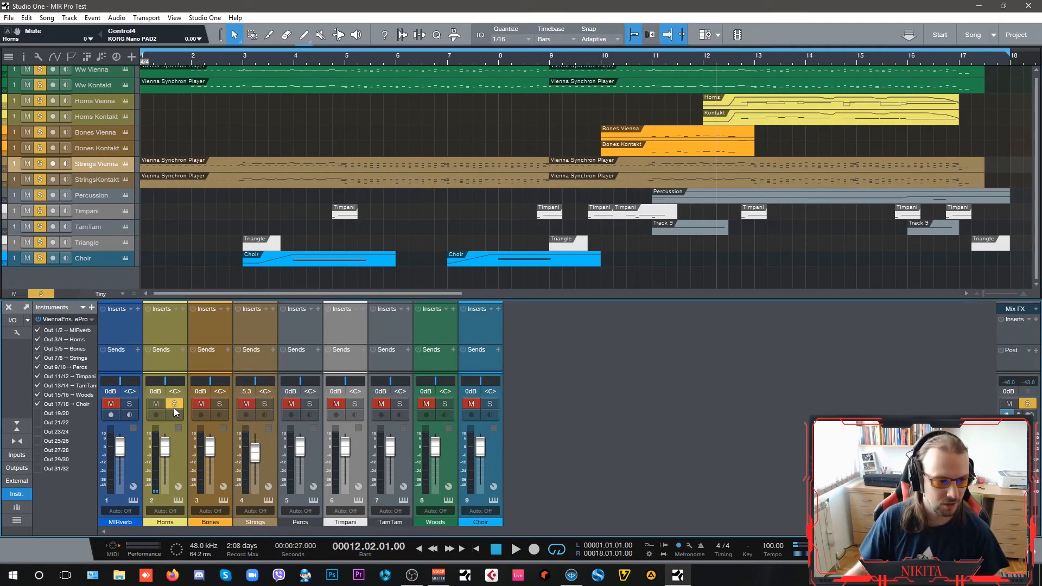
{"action": "left_click", "coordinate": [571, 575]}
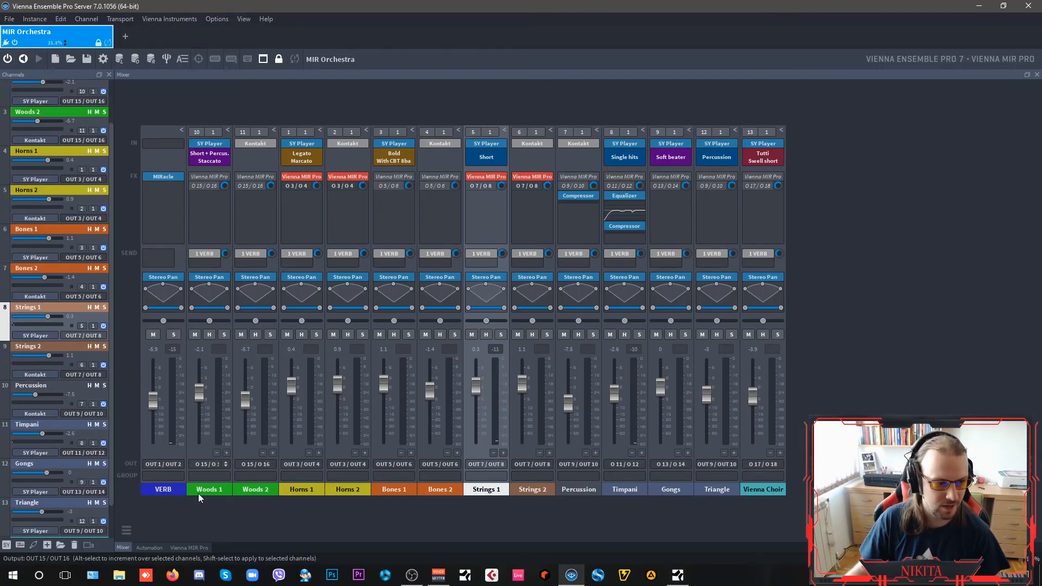
Step: Lower the WET fader on the VERB channel's MIRacle reverb
{"action": "left_click", "coordinate": [163, 176]}
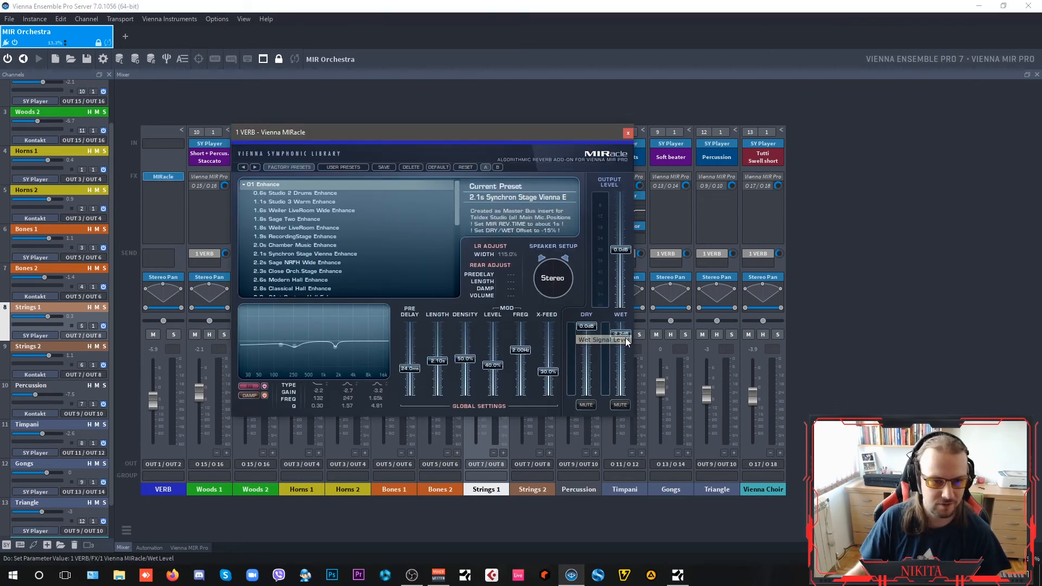
{"action": "left_click_drag", "start_coordinate": [625, 338], "coordinate": [624, 352]}
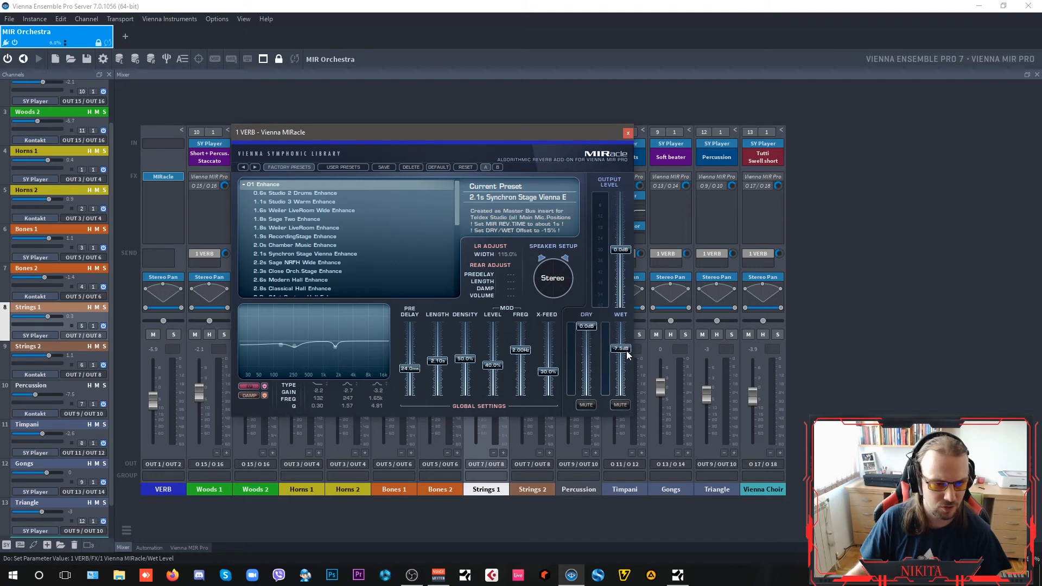
{"action": "left_click", "coordinate": [627, 132]}
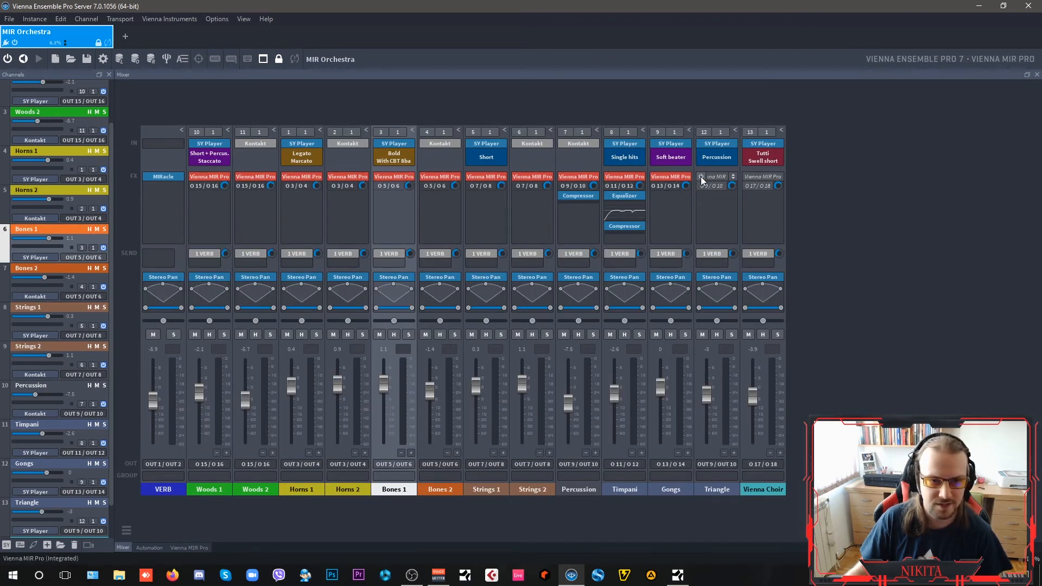
Step: Activate the grey Vienna MIR Pro slot on the Triangle channel
{"action": "left_click", "coordinate": [189, 547]}
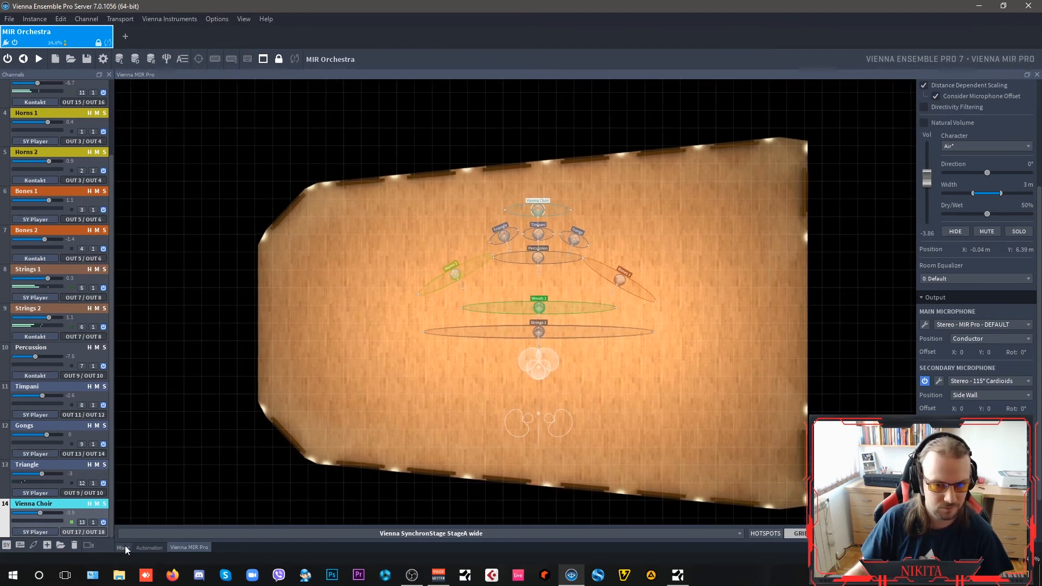
Step: Load Teldex Studio Aufnahmesaal wide as the MIR Pro room
{"action": "left_click", "coordinate": [123, 547]}
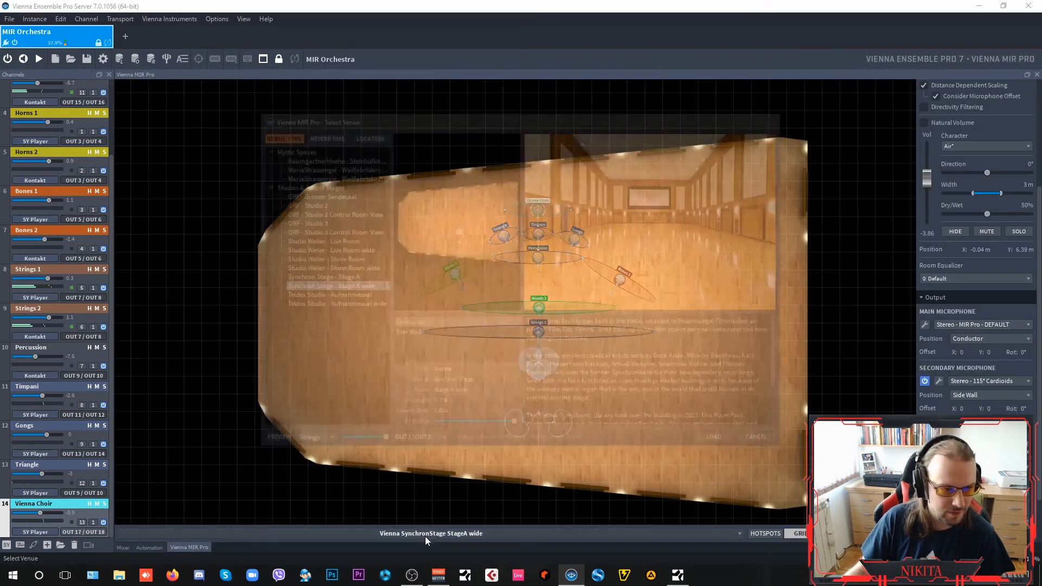
{"action": "left_click", "coordinate": [331, 304]}
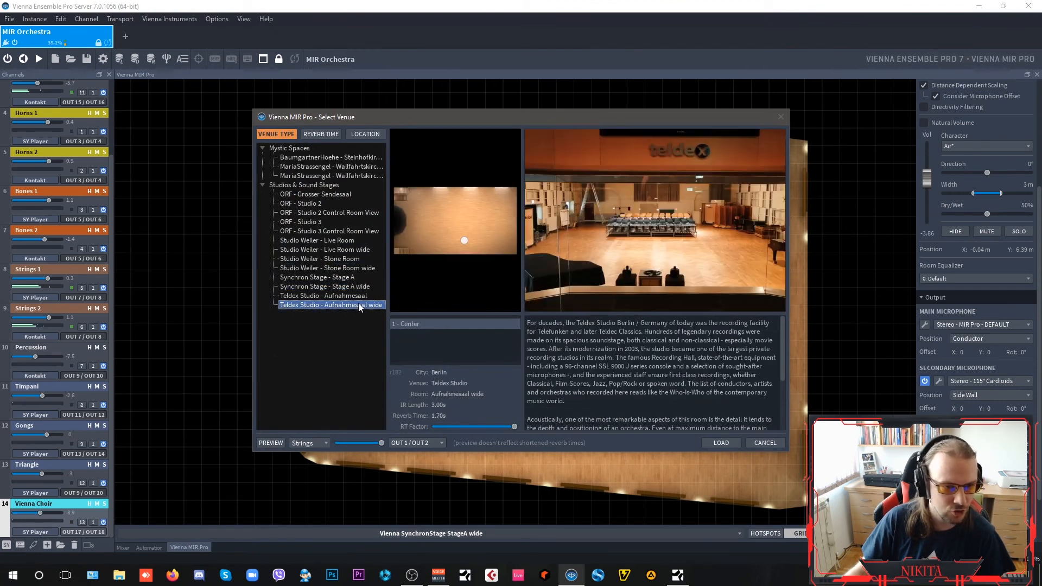
{"action": "left_click", "coordinate": [720, 443]}
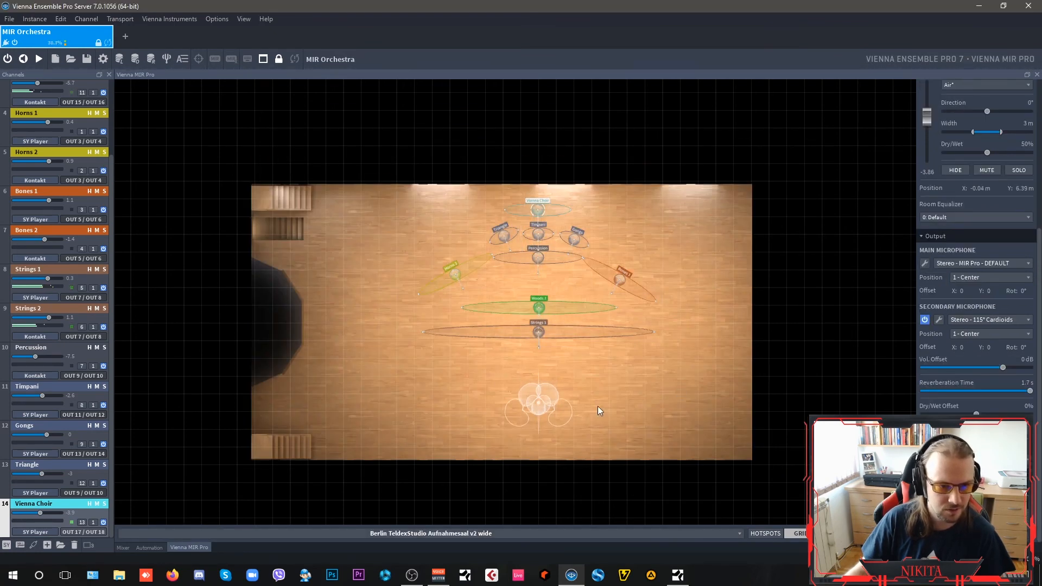
{"action": "mouse_move", "coordinate": [695, 403]}
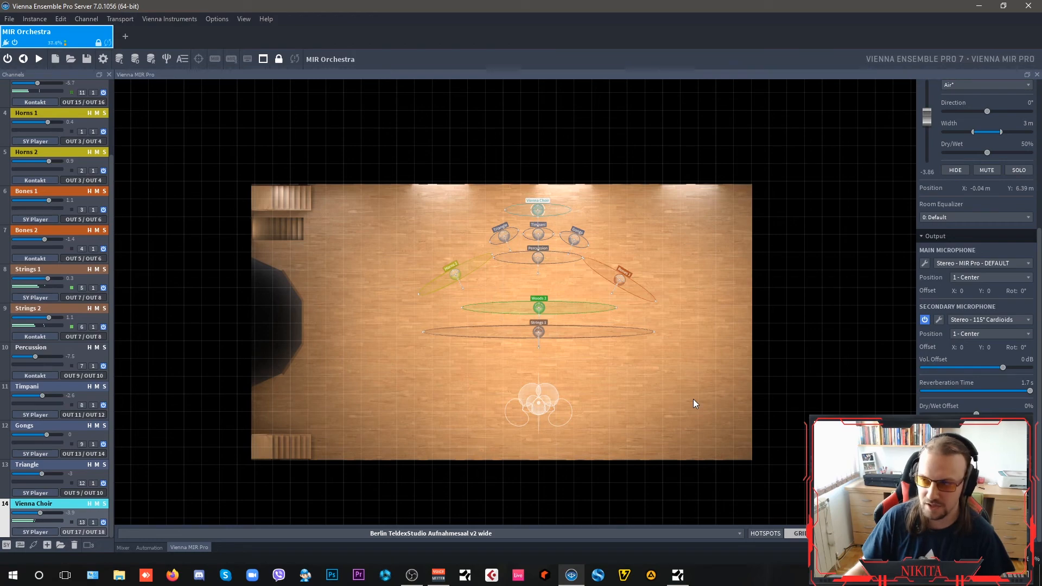
{"action": "mouse_move", "coordinate": [658, 394]}
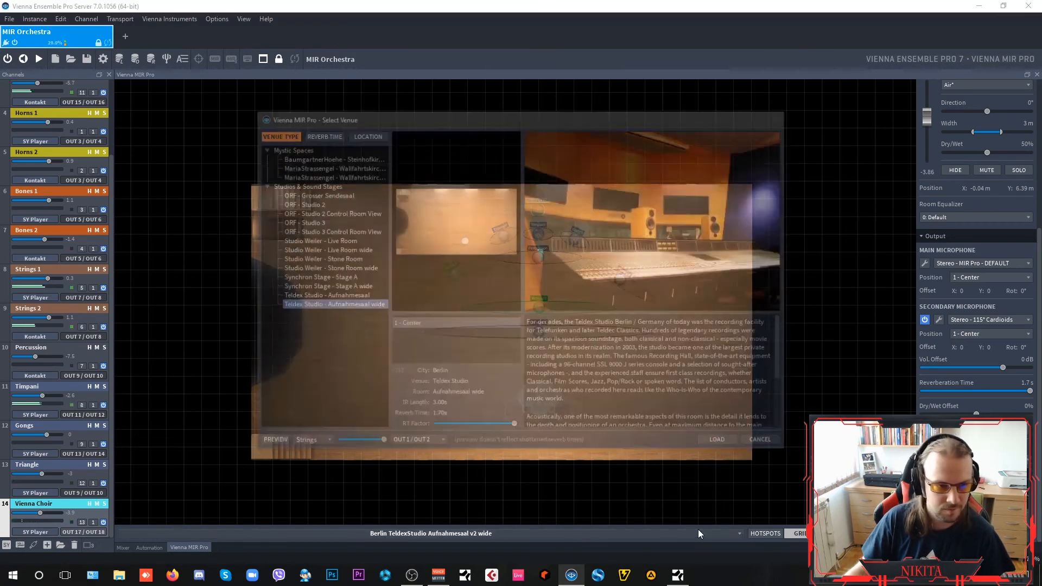
Step: Try the MariaStrassengel Wallfahrtskirche venue, then load Synchron Stage A wide
{"action": "left_click", "coordinate": [332, 166]}
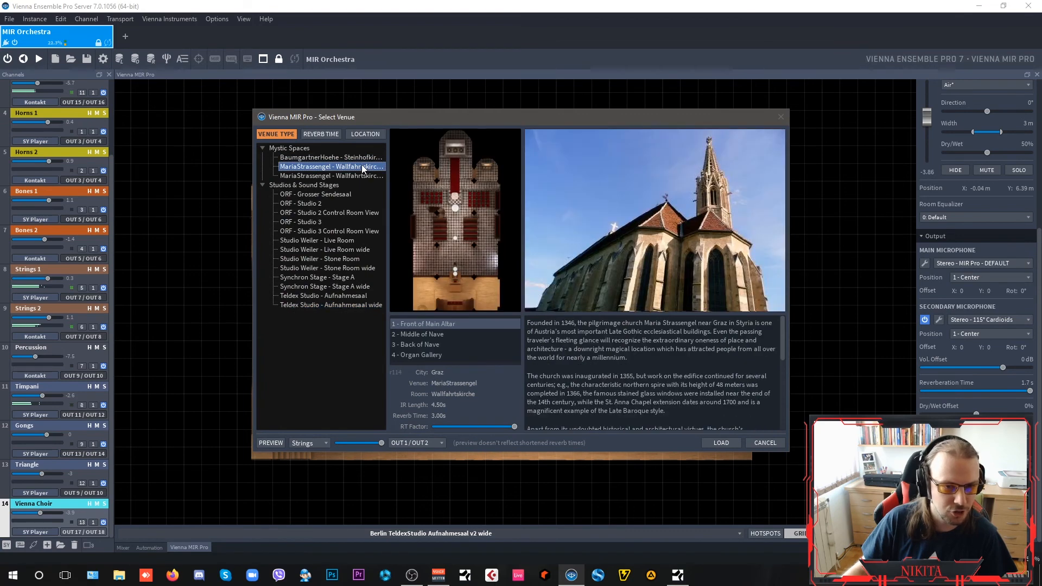
{"action": "left_click", "coordinate": [720, 443]}
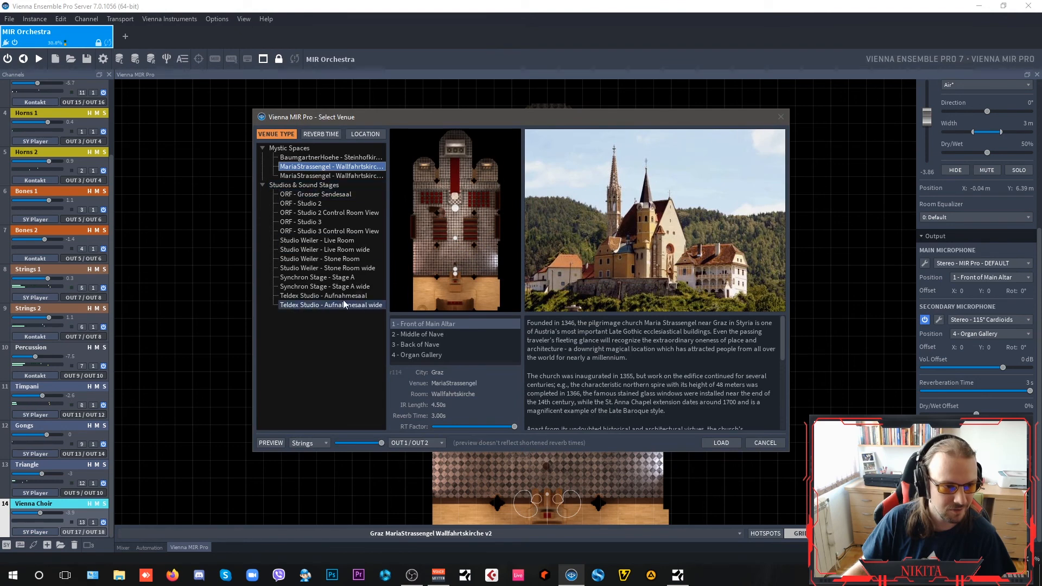
{"action": "left_click", "coordinate": [325, 286]}
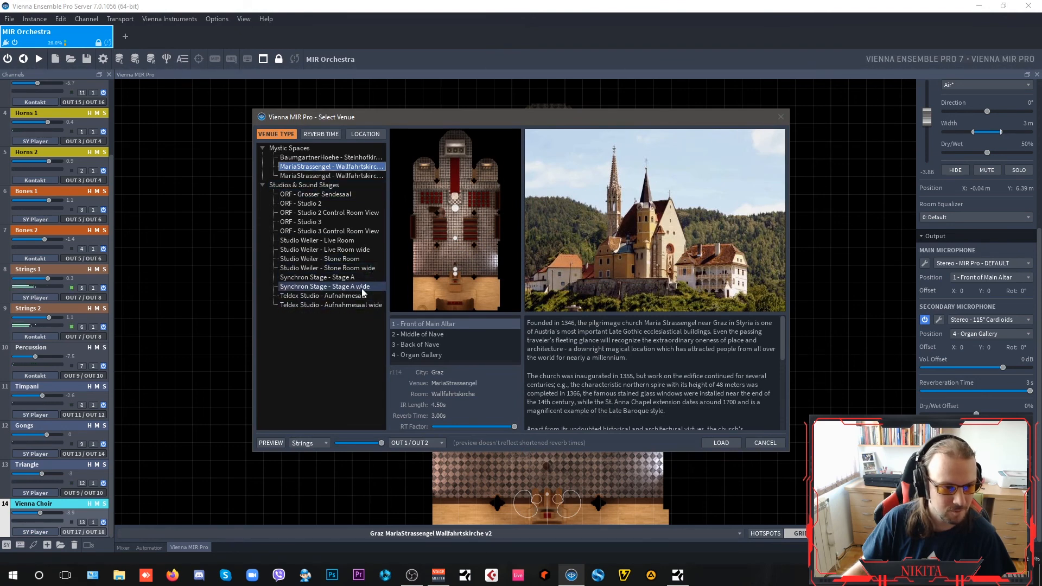
{"action": "left_click", "coordinate": [720, 443]}
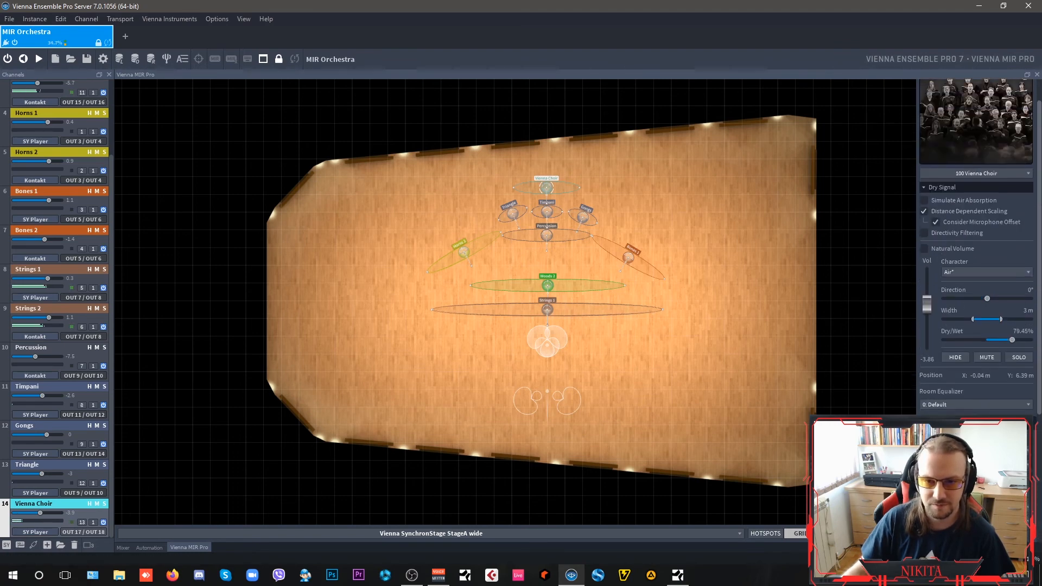
Step: In the Output panel, set Reverberation Time to 1.64 s and Dry/Wet Offset to 0%
{"action": "left_click_drag", "start_coordinate": [1013, 339], "coordinate": [990, 336]}
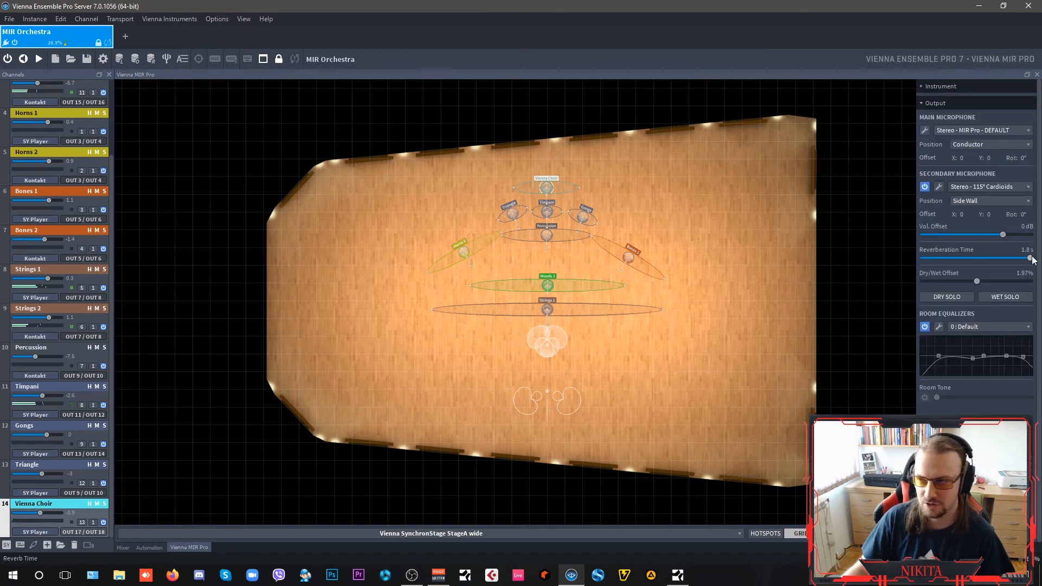
{"action": "left_click_drag", "start_coordinate": [1029, 258], "coordinate": [1015, 258]}
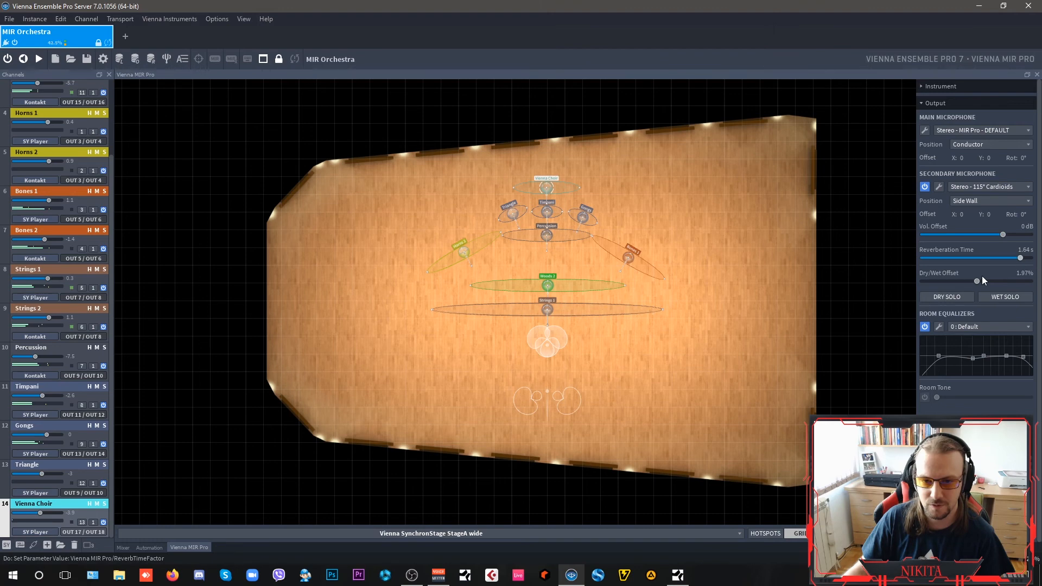
{"action": "left_click_drag", "start_coordinate": [977, 281], "coordinate": [1004, 280]}
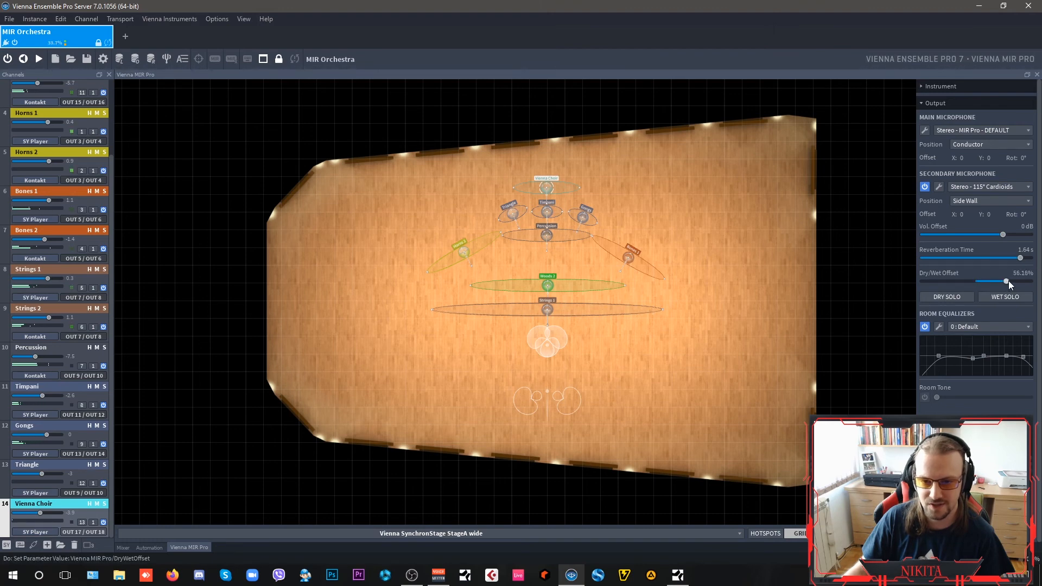
{"action": "left_click_drag", "start_coordinate": [997, 281], "coordinate": [1015, 281]}
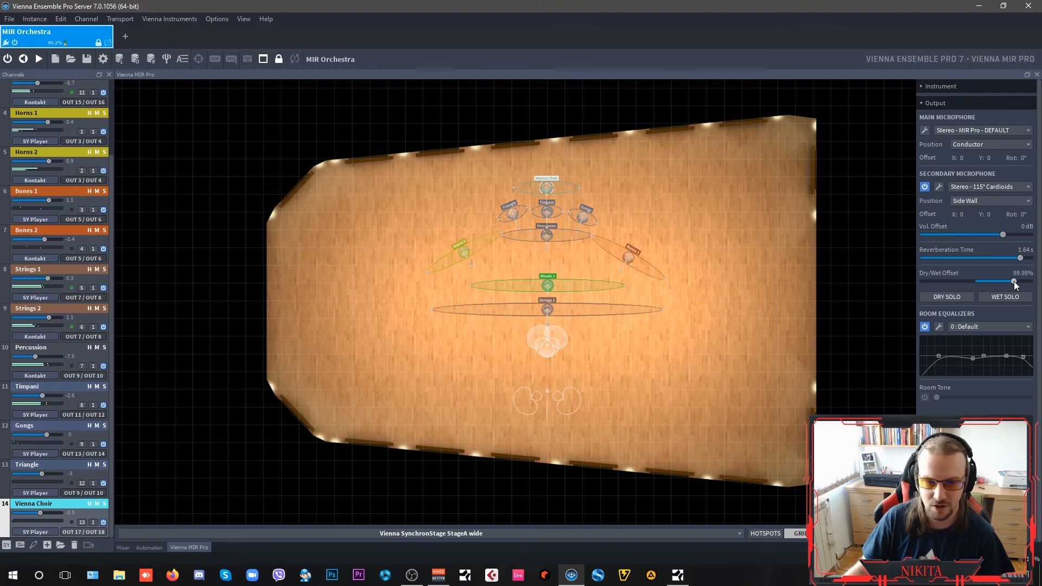
{"action": "left_click_drag", "start_coordinate": [1013, 281], "coordinate": [961, 281]}
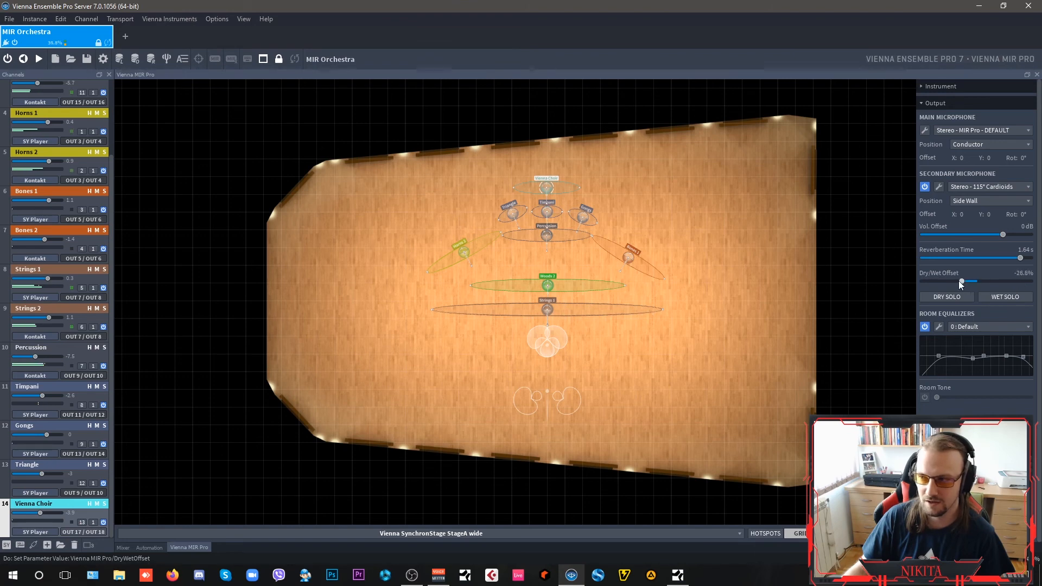
{"action": "left_click_drag", "start_coordinate": [977, 281], "coordinate": [948, 281]}
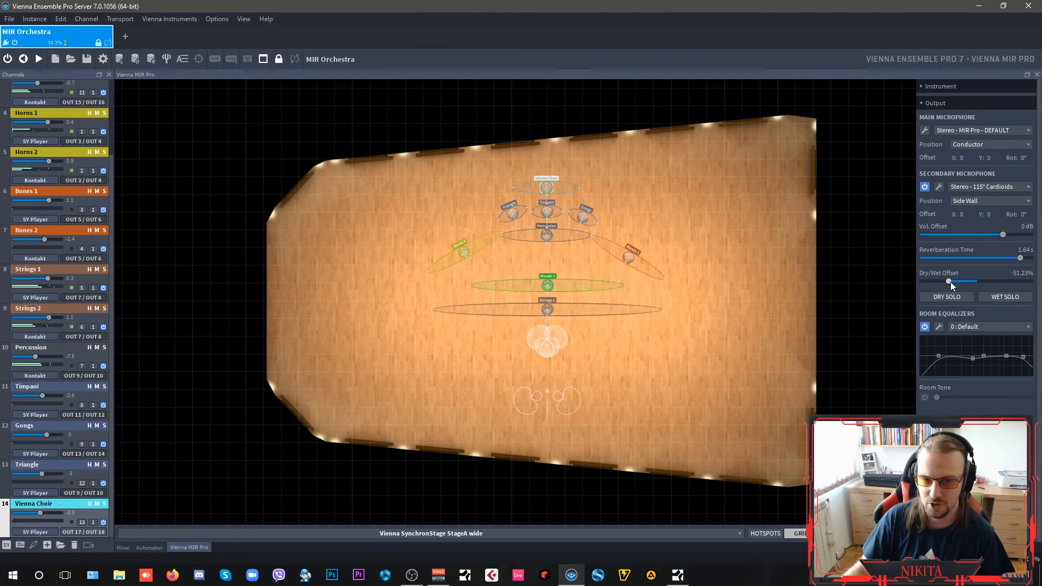
{"action": "left_click_drag", "start_coordinate": [948, 281], "coordinate": [975, 281]}
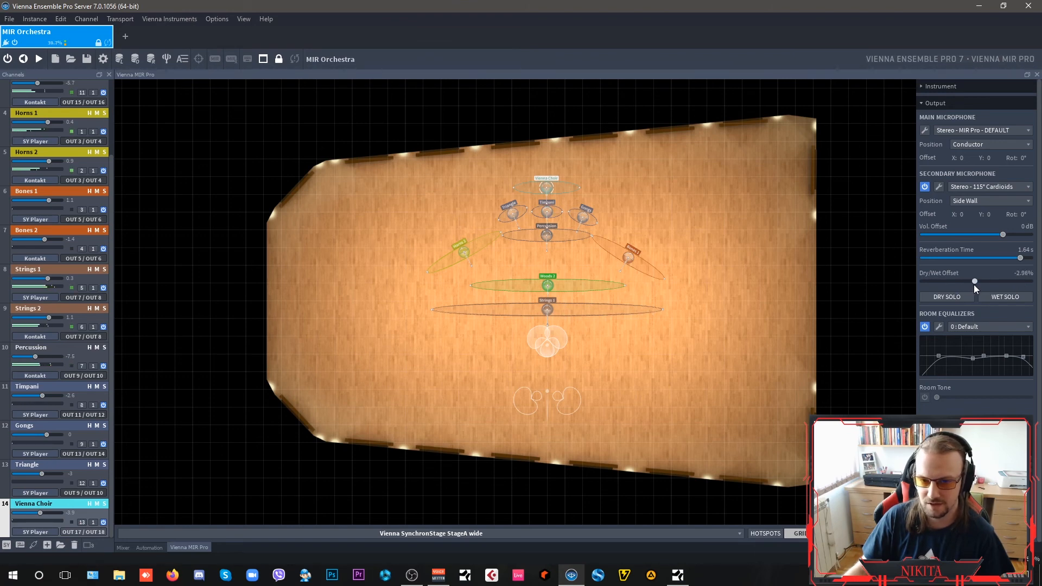
{"action": "left_click_drag", "start_coordinate": [974, 282], "coordinate": [976, 282]}
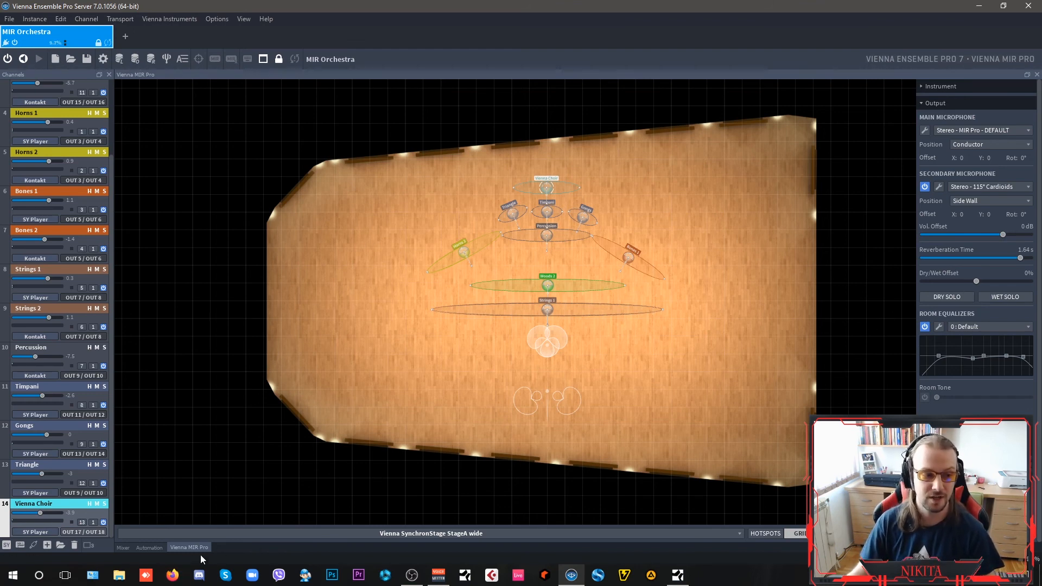
{"action": "left_click", "coordinate": [122, 547]}
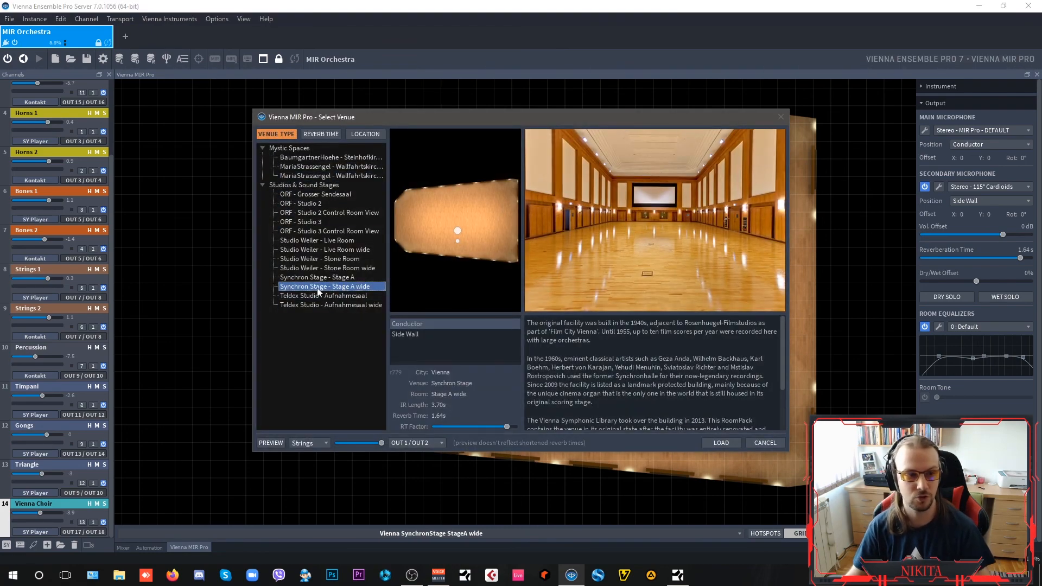
Step: Preview Studio Weiler, ORF Grosser Sendesaal, ORF Studio 2 and Teldex, then cancel without loading
{"action": "left_click", "coordinate": [317, 240]}
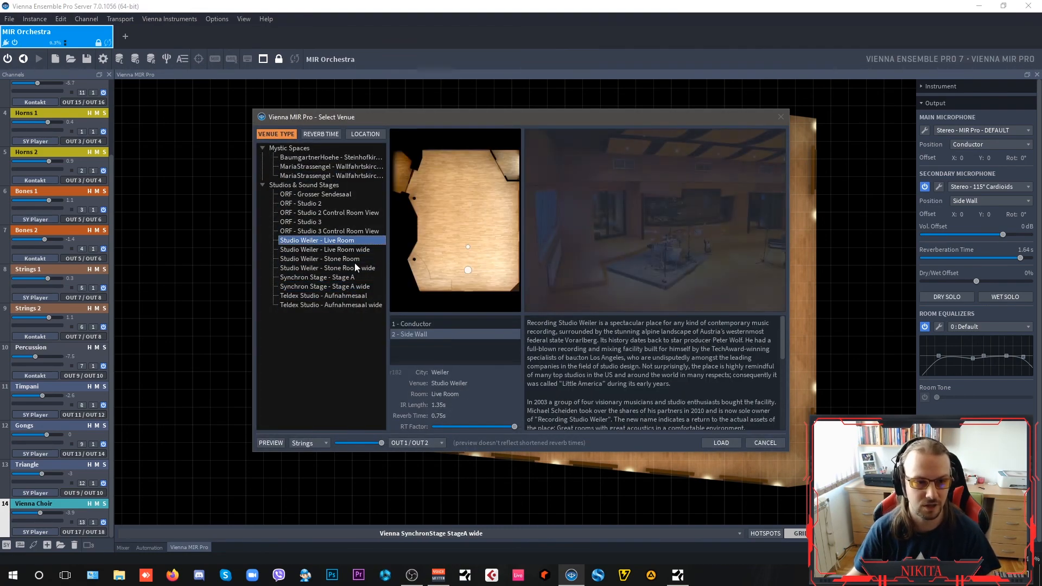
{"action": "left_click", "coordinate": [315, 194]}
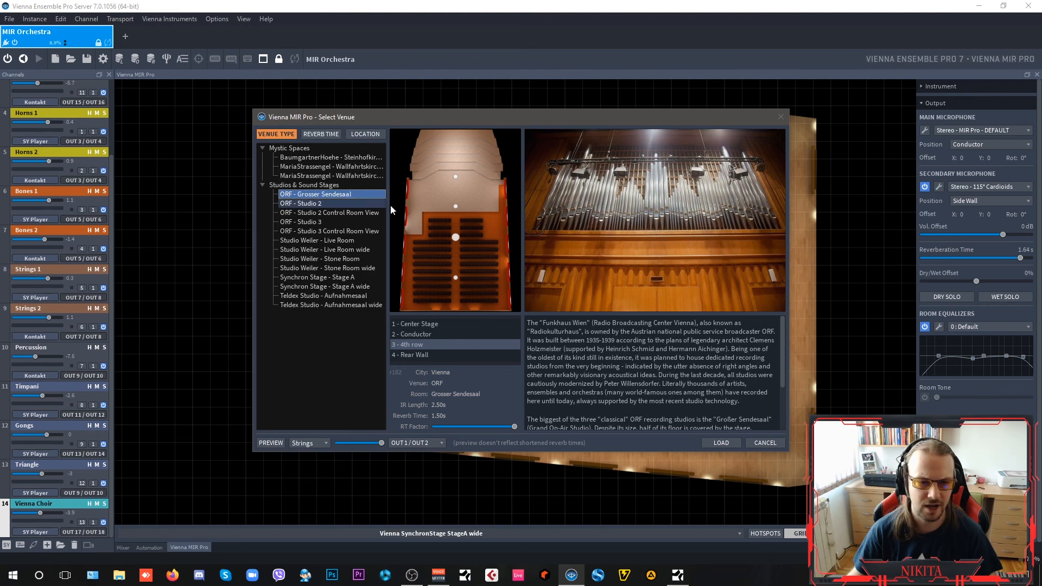
{"action": "left_click", "coordinate": [310, 203]}
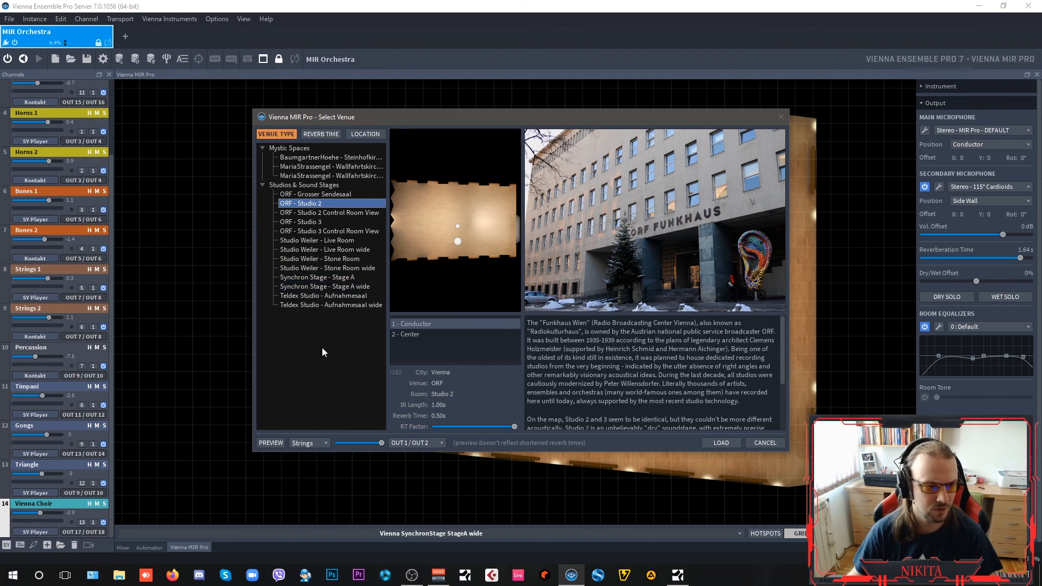
{"action": "left_click", "coordinate": [326, 295]}
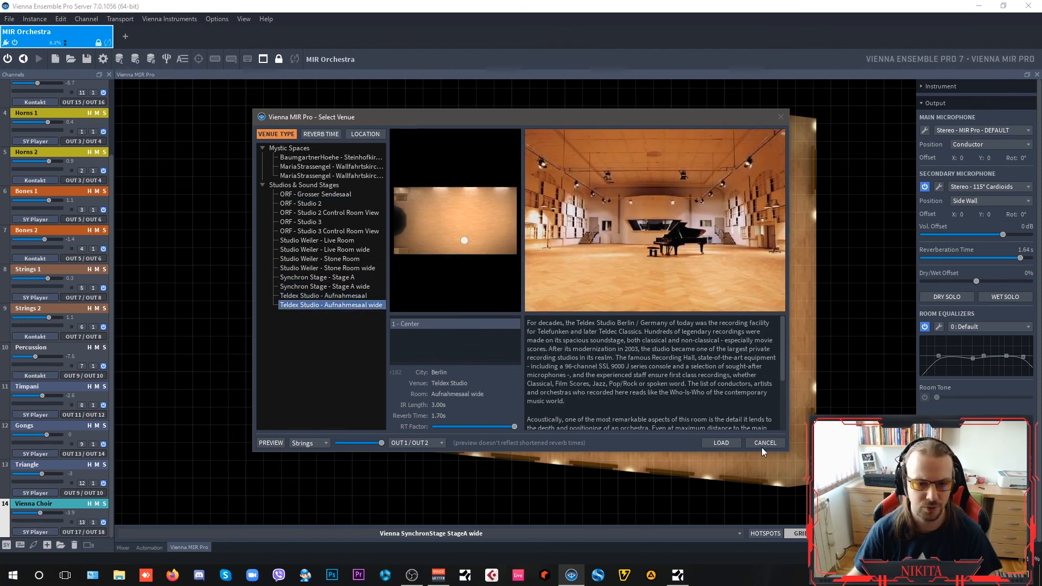
{"action": "left_click", "coordinate": [764, 443]}
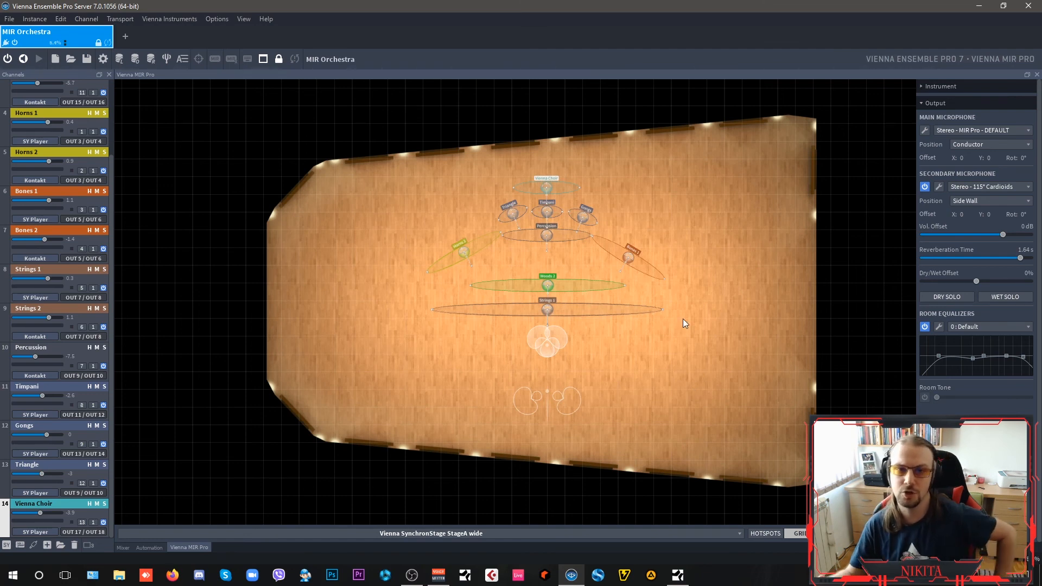